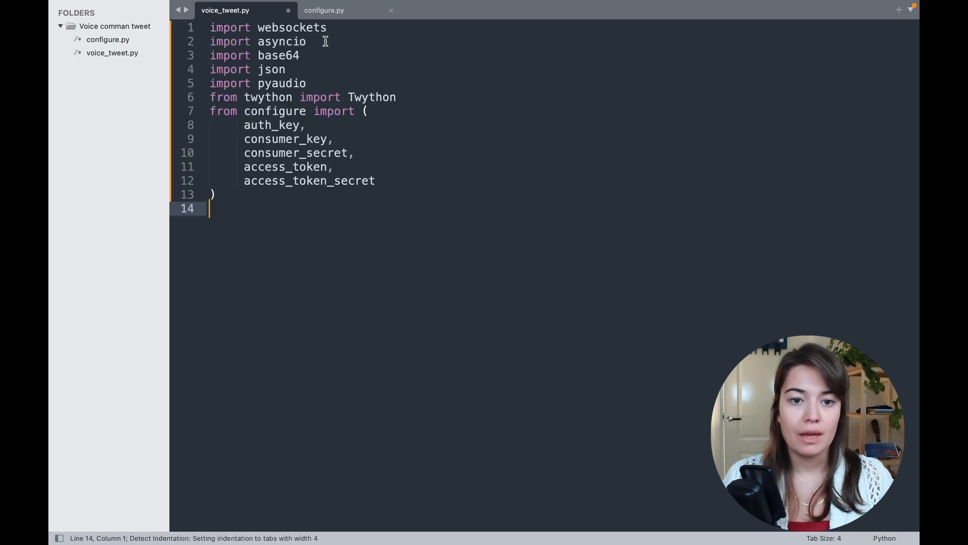
- Review the asyncio, base64, json and pyaudio imports at the top of voice_tweet.py
{"action": "double_click", "coordinate": [292, 28]}
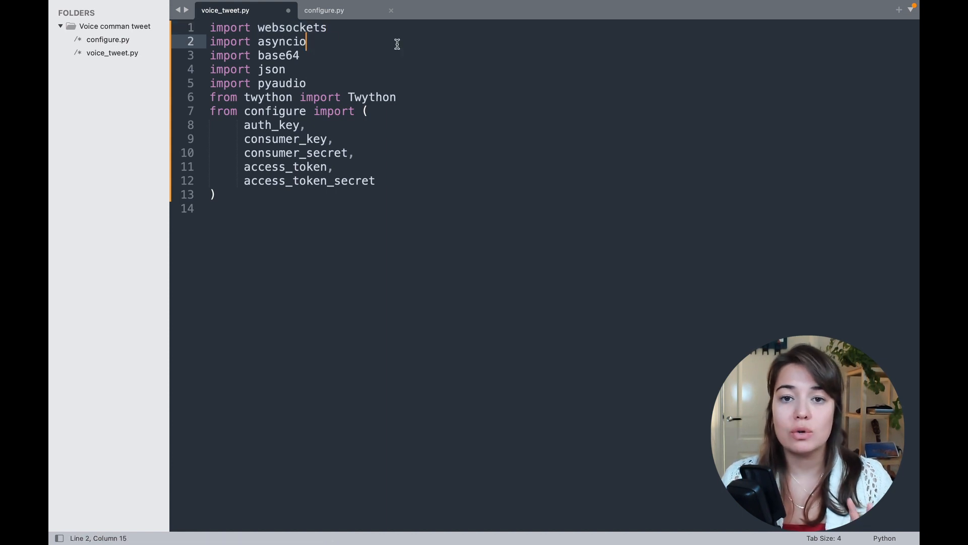
{"action": "double_click", "coordinate": [281, 41]}
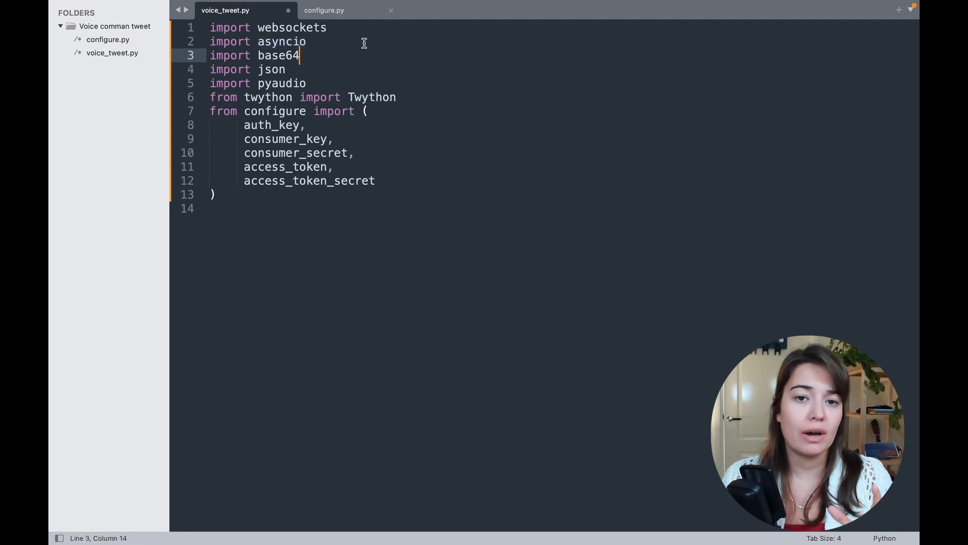
{"action": "left_click", "coordinate": [306, 41]}
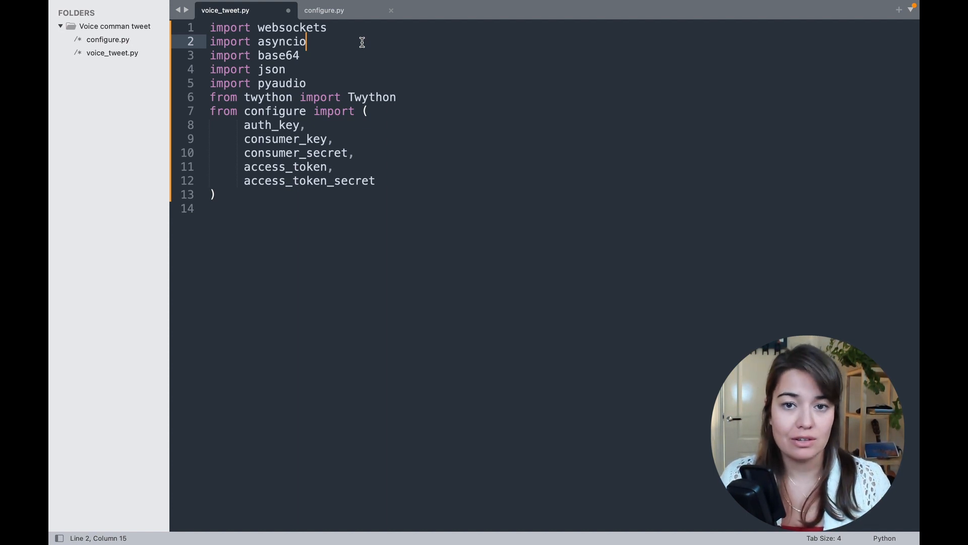
{"action": "left_click", "coordinate": [279, 55]}
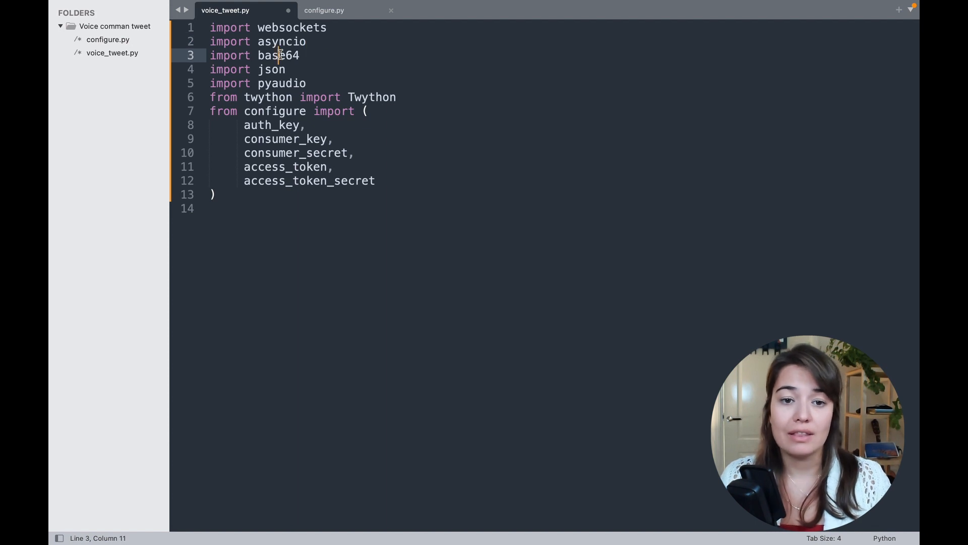
{"action": "double_click", "coordinate": [278, 55]}
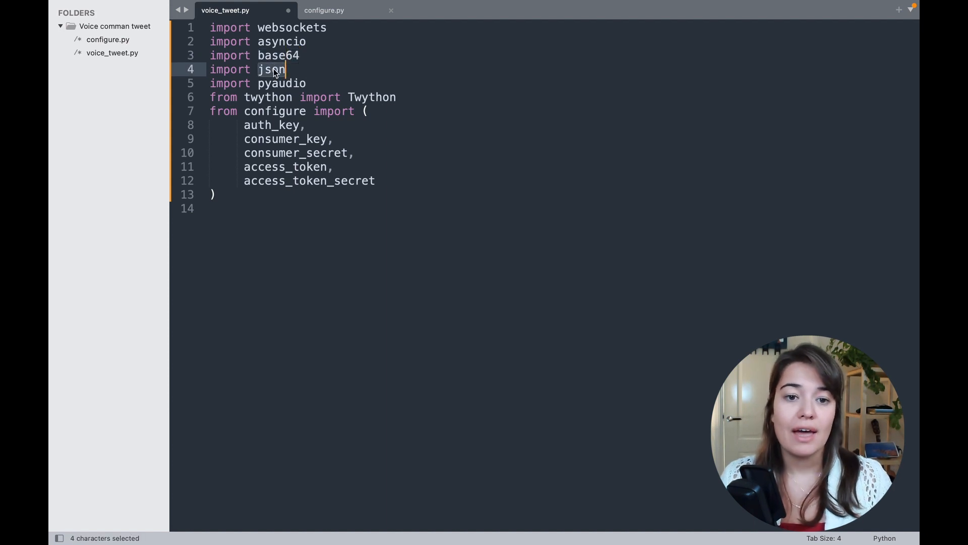
{"action": "left_click", "coordinate": [278, 84]}
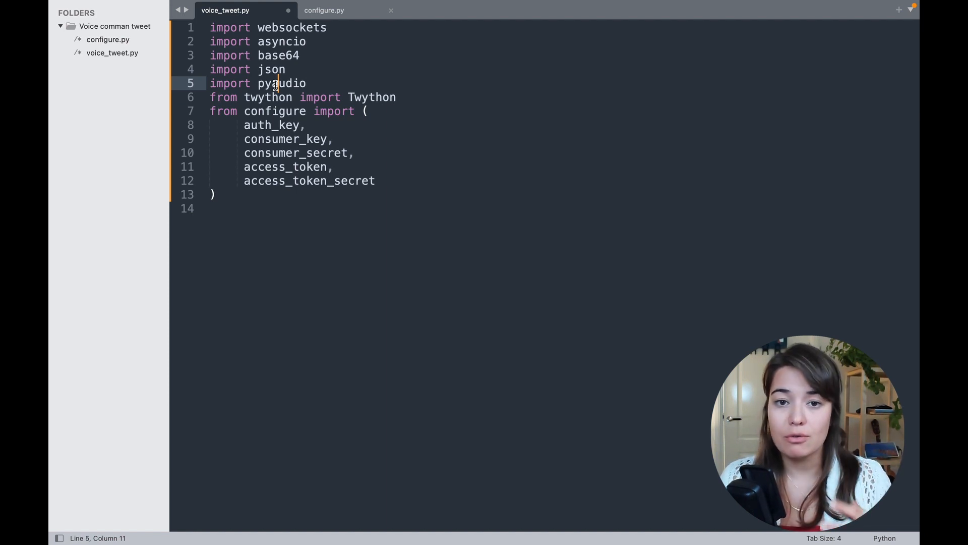
{"action": "double_click", "coordinate": [281, 83]}
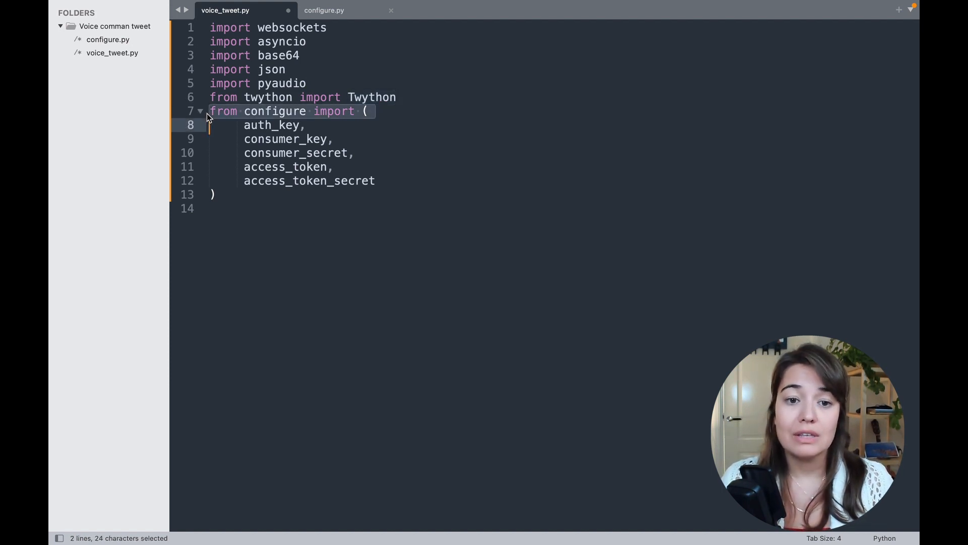
- Review the configure import bringing in the consumer keys and access token secret
{"action": "left_click", "coordinate": [223, 111]}
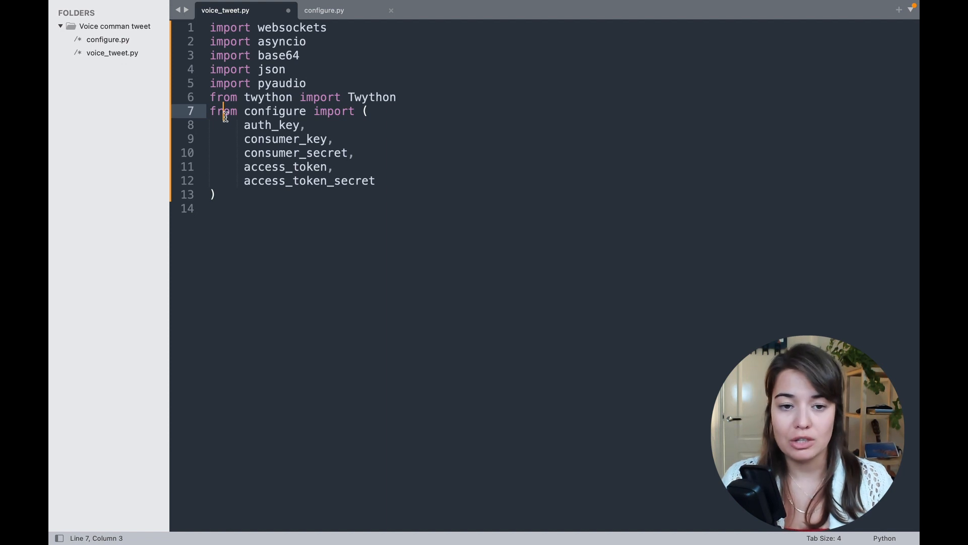
{"action": "double_click", "coordinate": [272, 125]}
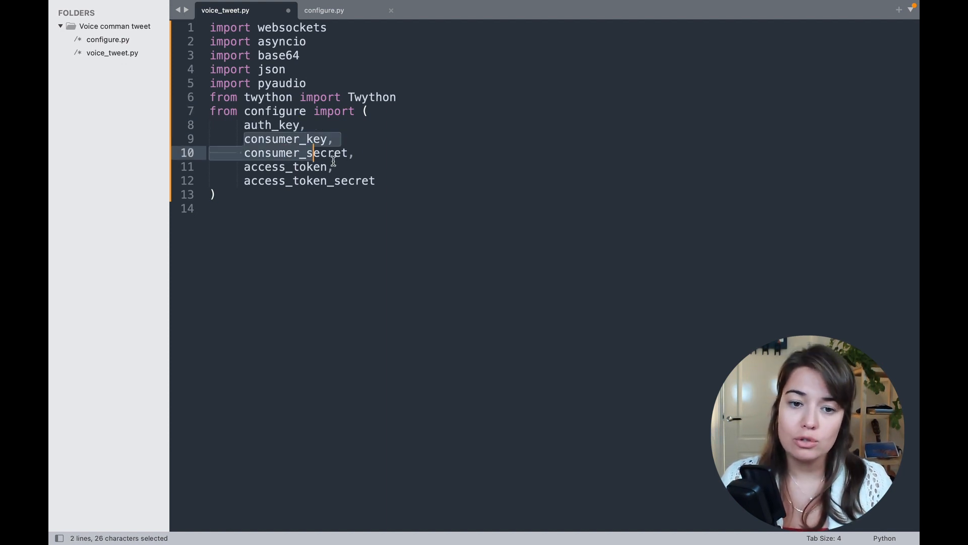
{"action": "left_click", "coordinate": [375, 180]}
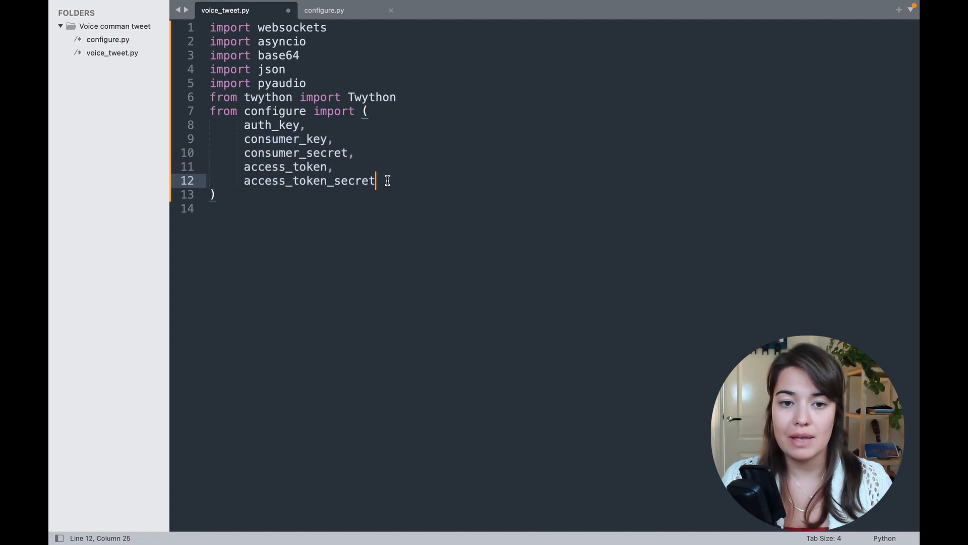
{"action": "mouse_move", "coordinate": [323, 163]}
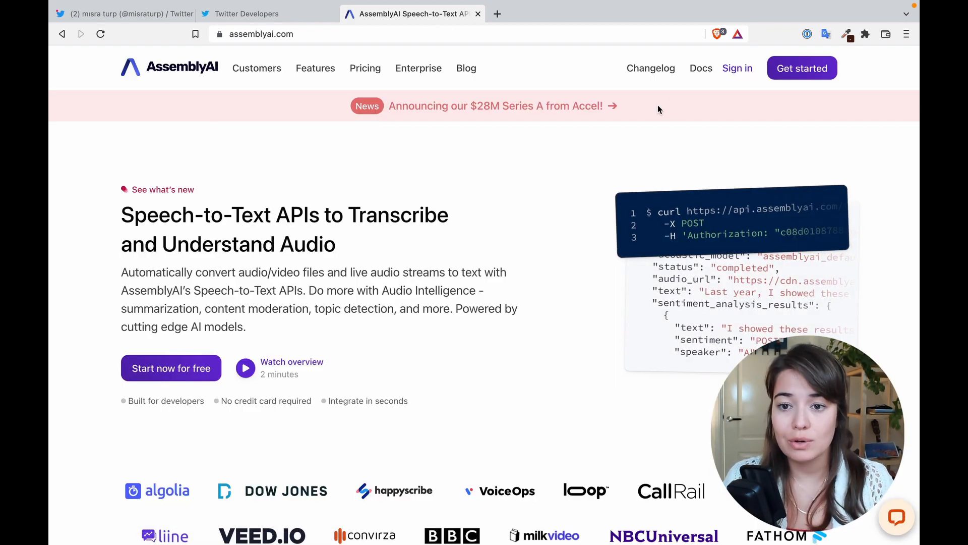
- Copy the API key from the AssemblyAI dashboard for the empty auth_key in configure.py
{"action": "left_click", "coordinate": [497, 13]}
{"action": "type", "text": "app.assemblyai.com"}
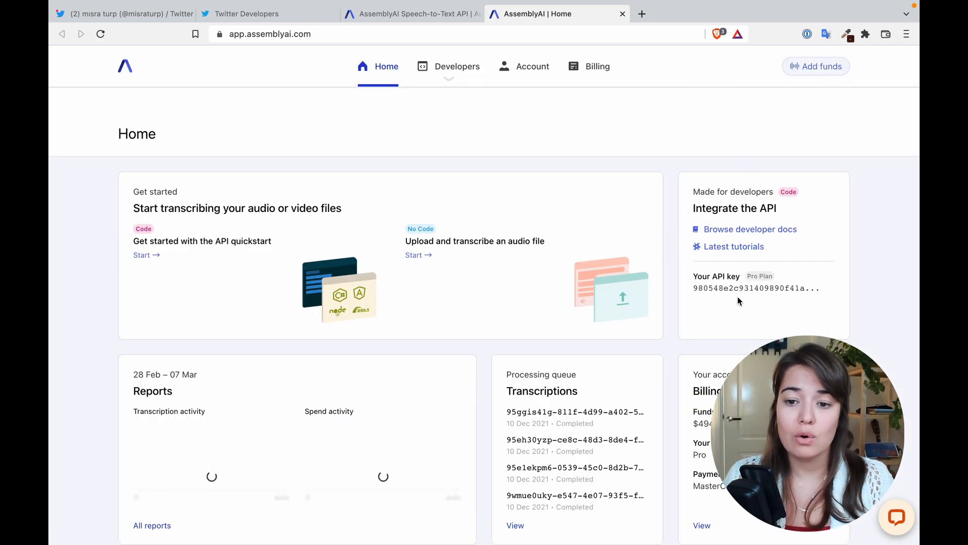
{"action": "left_click", "coordinate": [757, 288]}
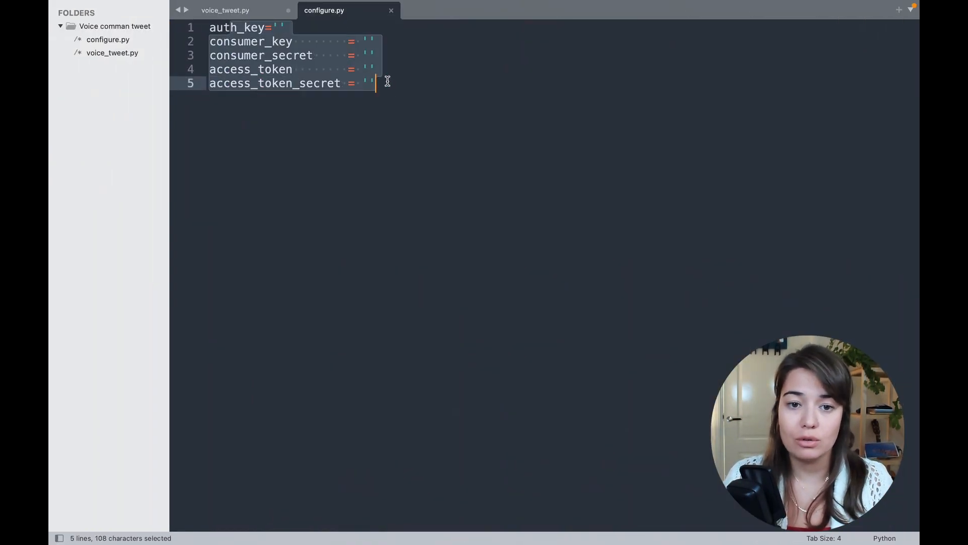
{"action": "left_click", "coordinate": [278, 27]}
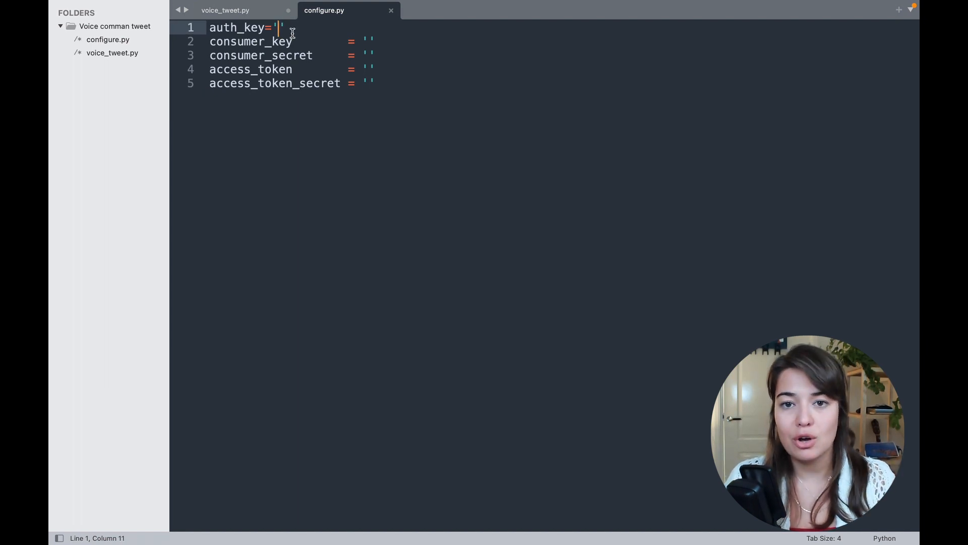
{"action": "mouse_move", "coordinate": [233, 36]}
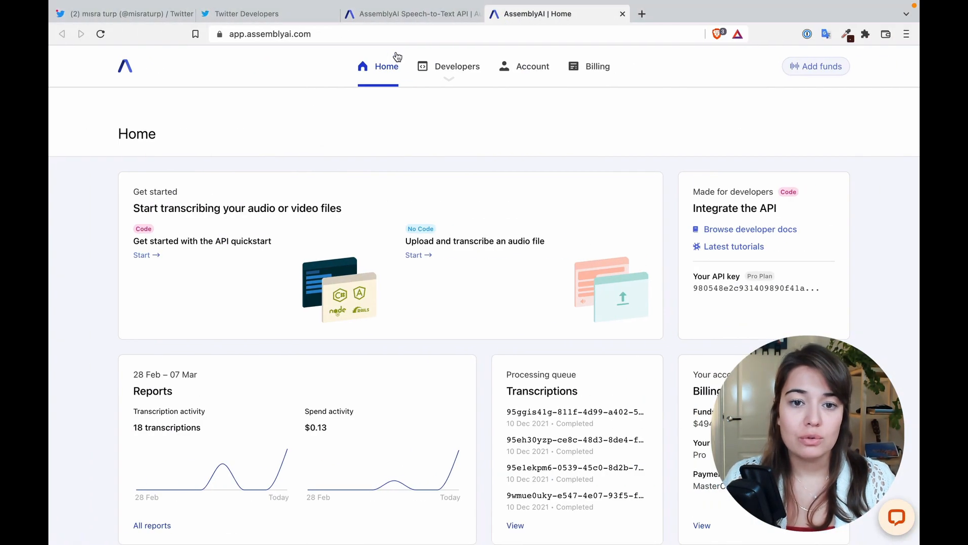
- Search 'twitter developer' and go into the Twitter Developer Portal dashboard
{"action": "left_click", "coordinate": [247, 13]}
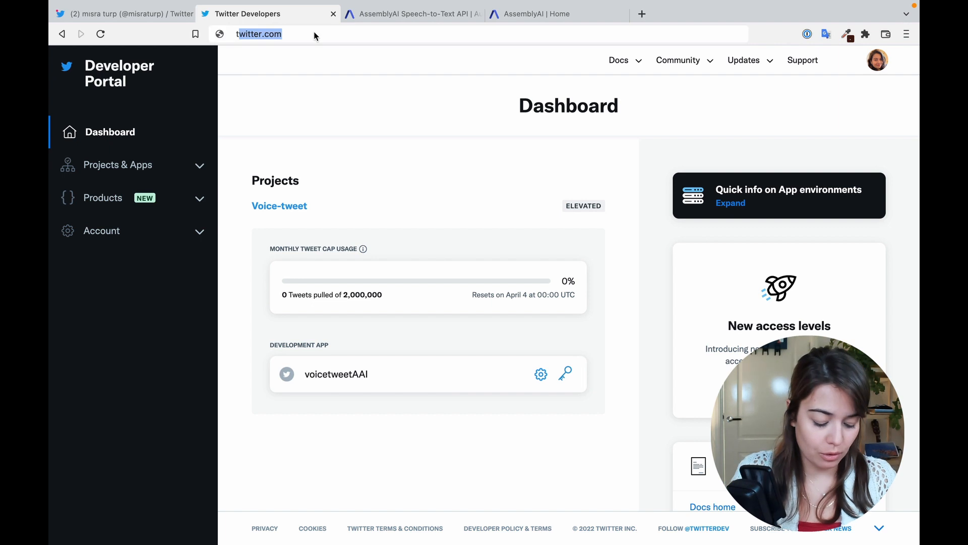
{"action": "type", "text": "twitter developer"}
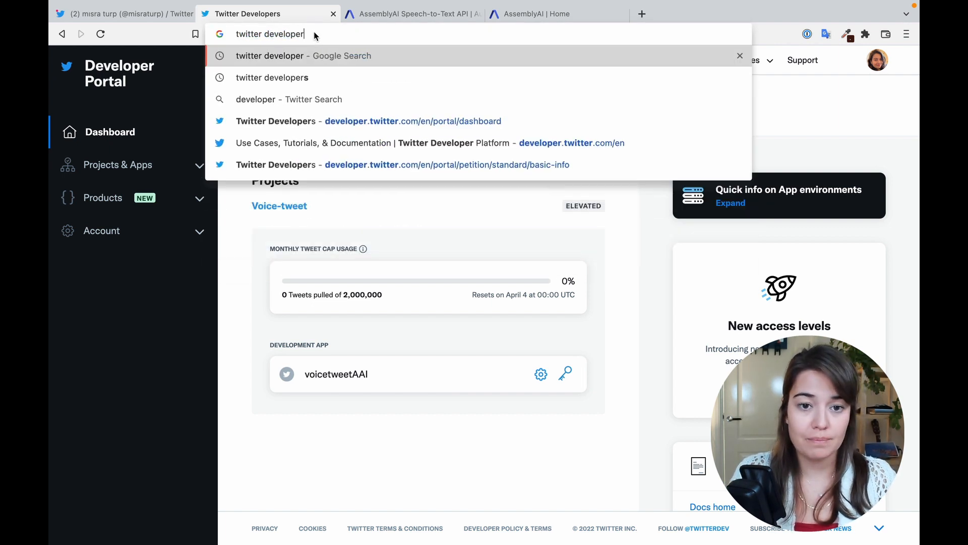
{"action": "left_click", "coordinate": [271, 78]}
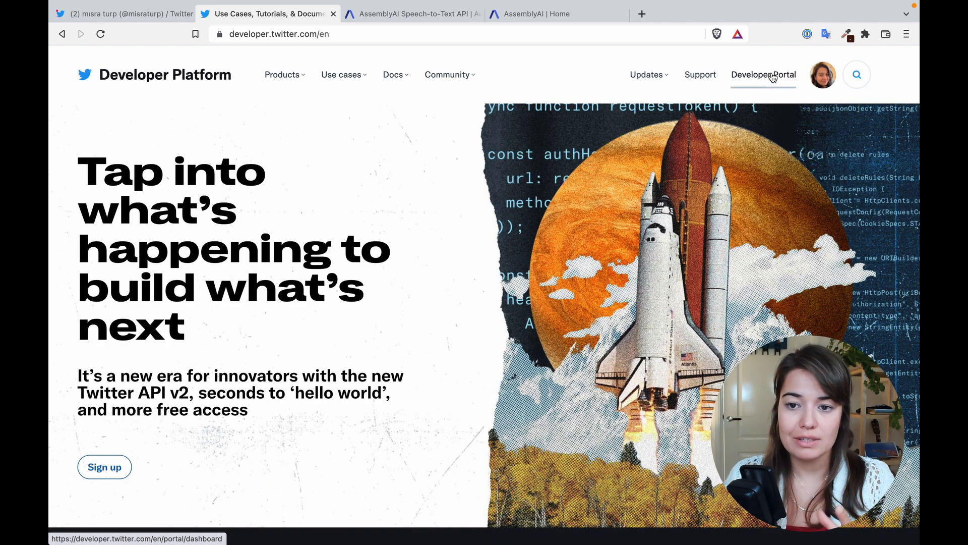
{"action": "left_click", "coordinate": [764, 73]}
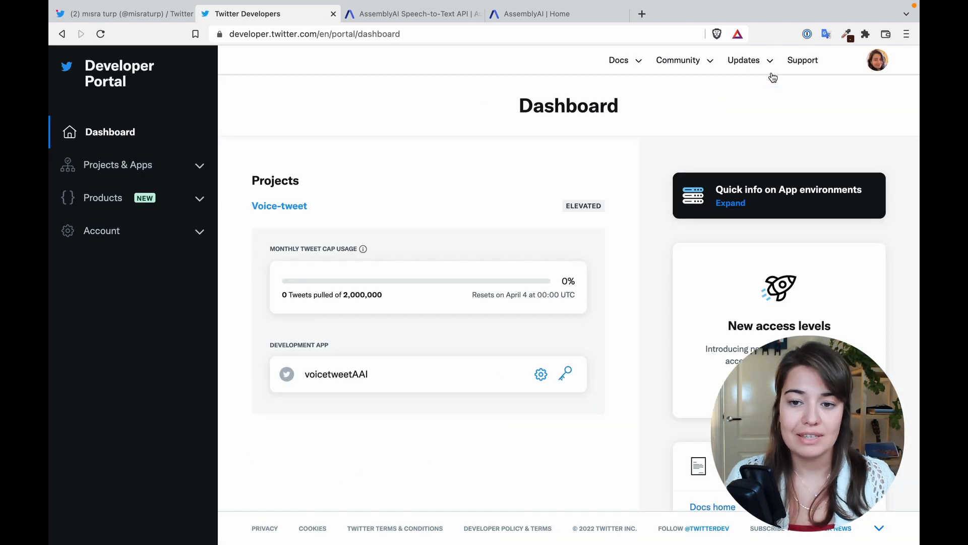
{"action": "mouse_move", "coordinate": [509, 416]}
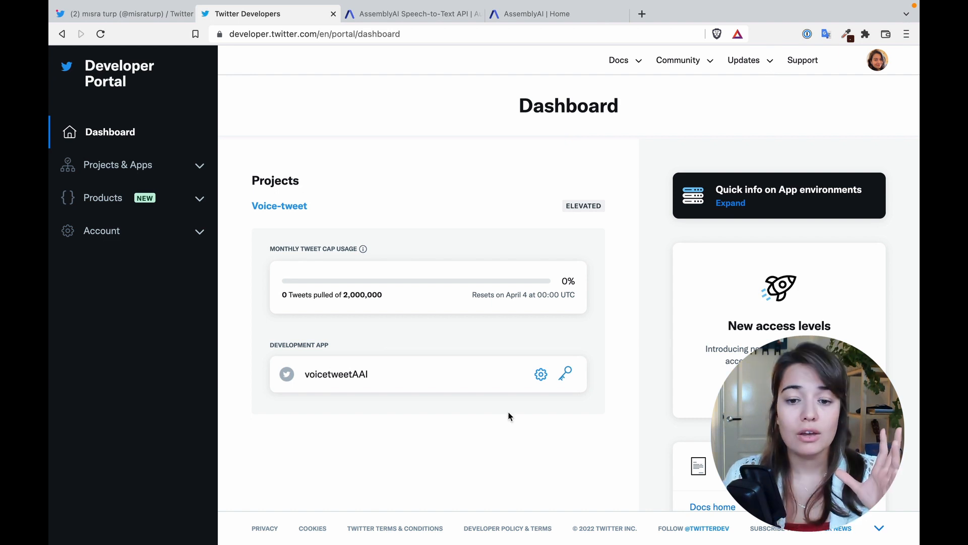
{"action": "mouse_move", "coordinate": [162, 155]}
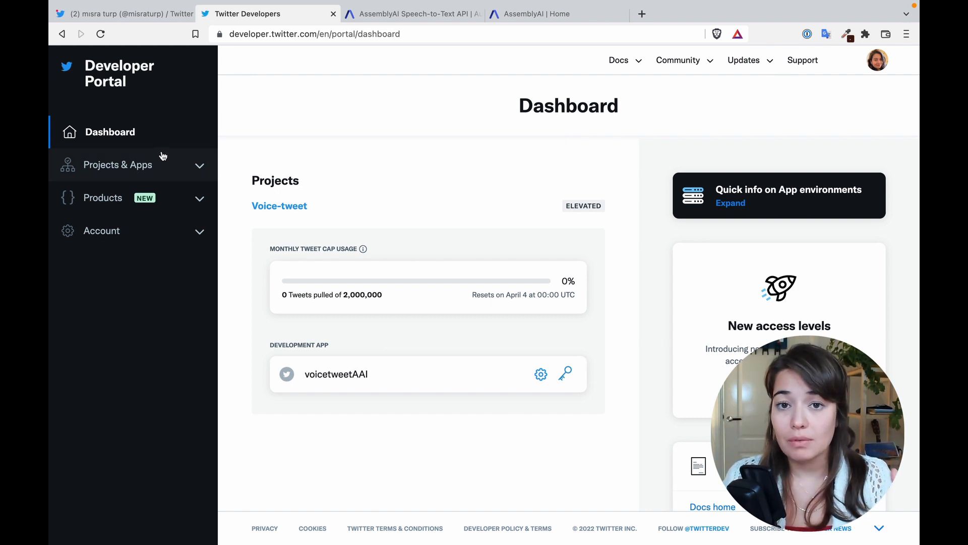
{"action": "mouse_move", "coordinate": [162, 168]}
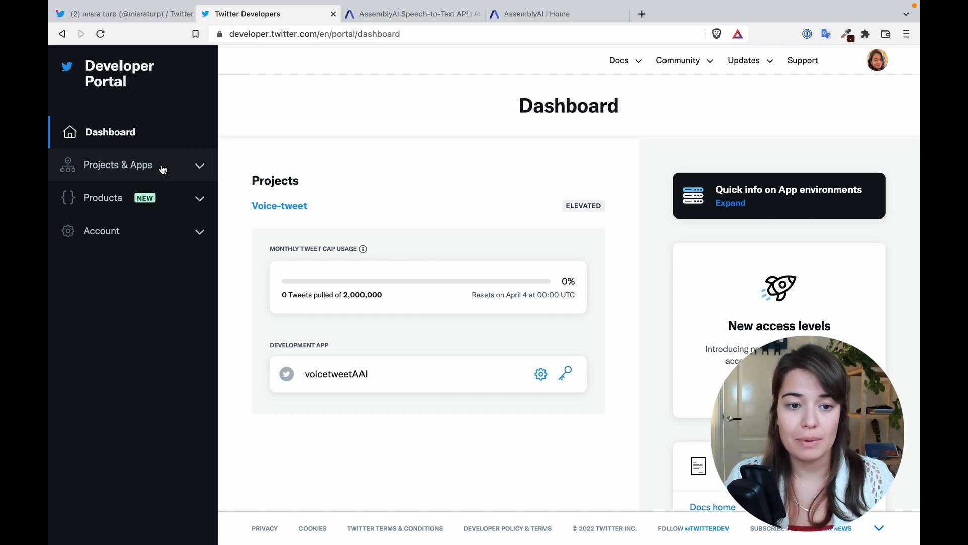
{"action": "mouse_move", "coordinate": [272, 247]}
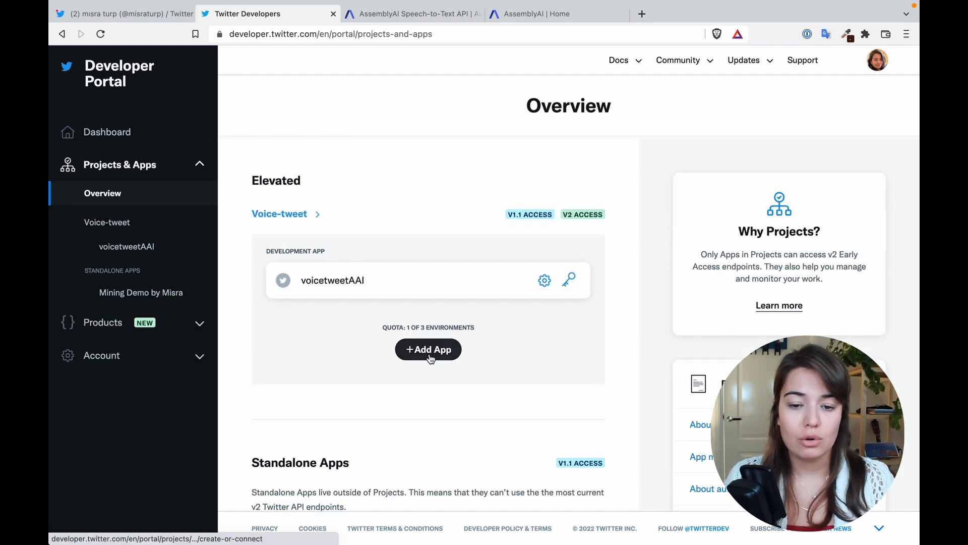
- Add a new app to the Voice-tweet project under Projects & Apps
{"action": "left_click", "coordinate": [427, 349]}
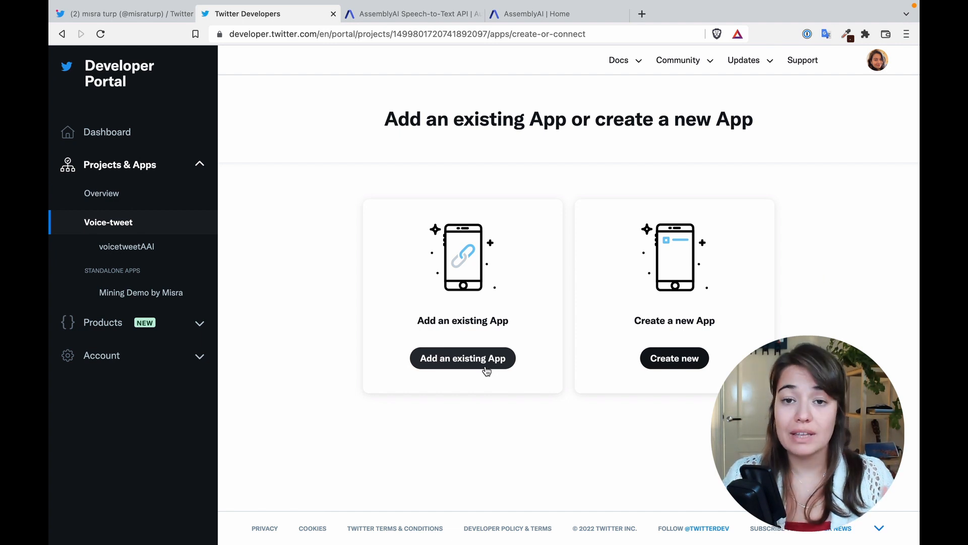
{"action": "left_click", "coordinate": [674, 358]}
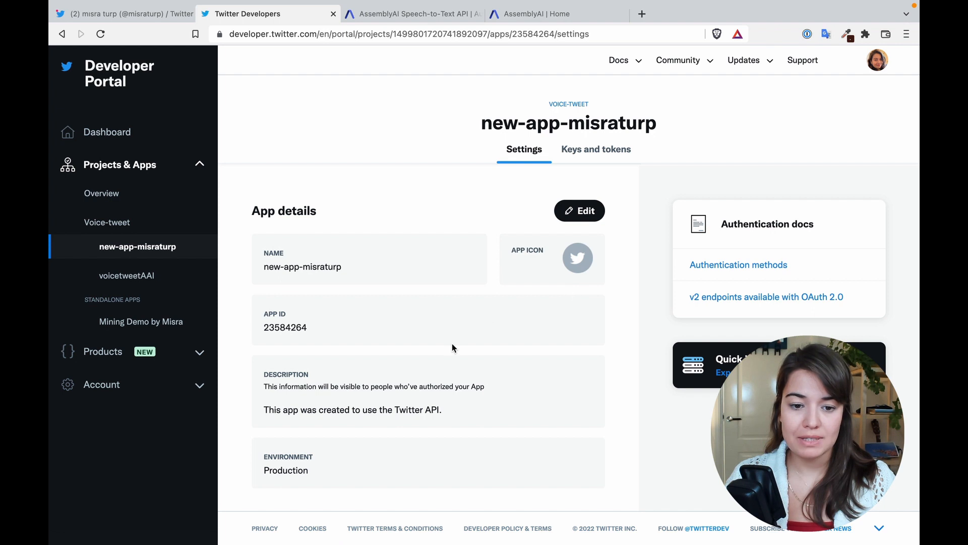
- In User authentication settings, choose Read and write app permissions
{"action": "scroll", "scroll_direction": "down", "scroll_amount": 3}
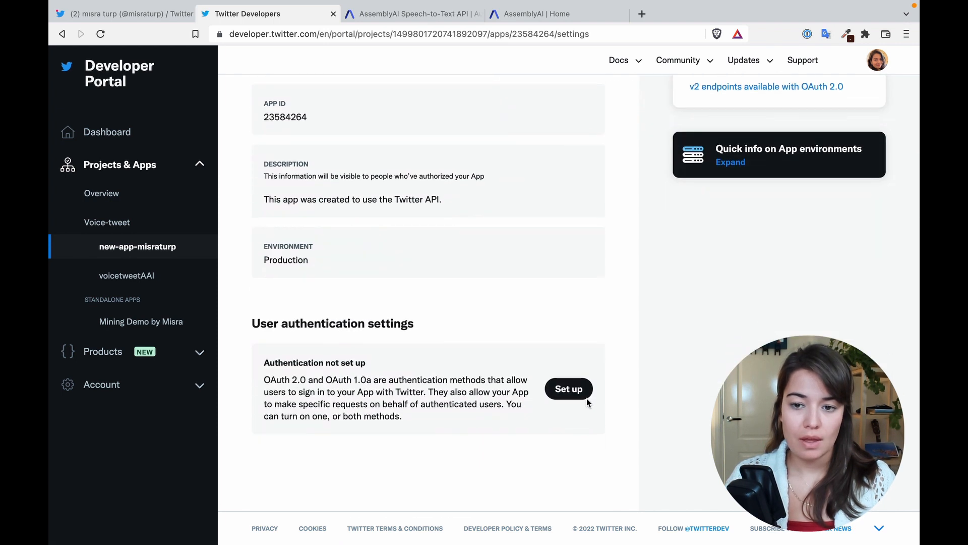
{"action": "mouse_move", "coordinate": [568, 389]}
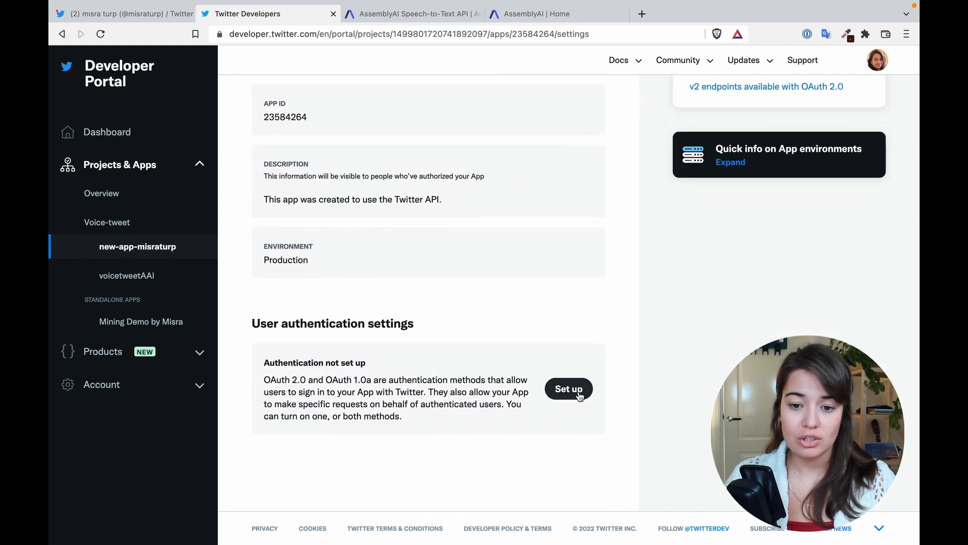
{"action": "left_click", "coordinate": [567, 388]}
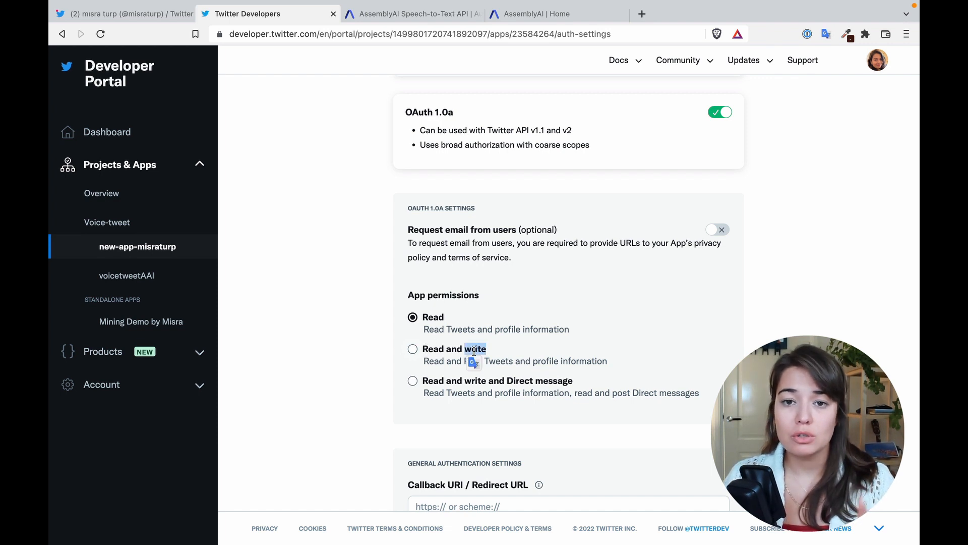
{"action": "left_click", "coordinate": [412, 349]}
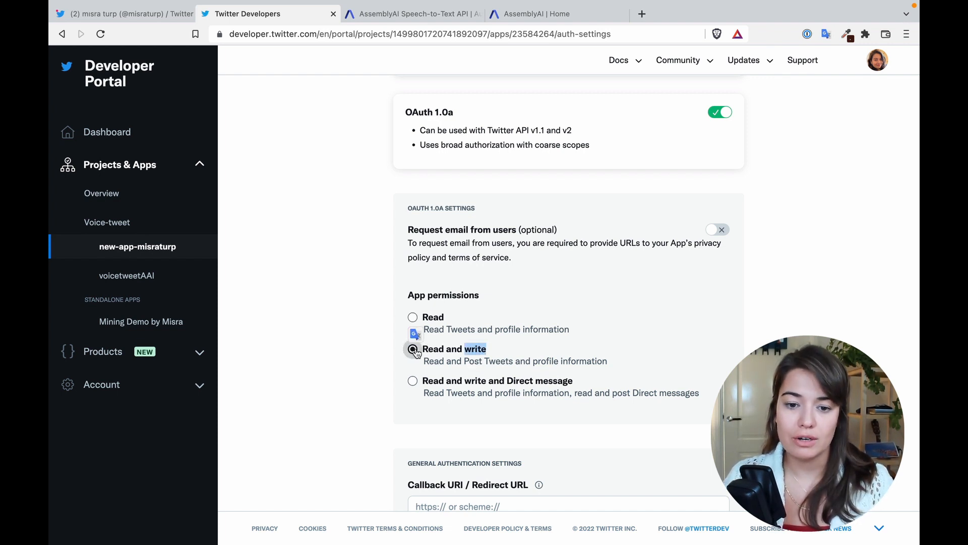
- Look over the callback URL and website URL fields, leaving them unchanged
{"action": "scroll", "scroll_direction": "down", "scroll_amount": 3}
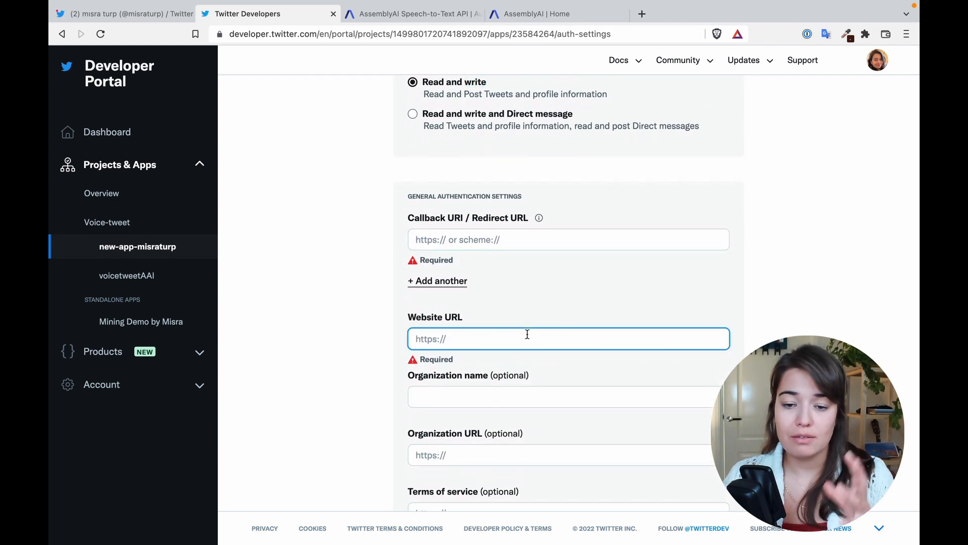
{"action": "left_click", "coordinate": [539, 218]}
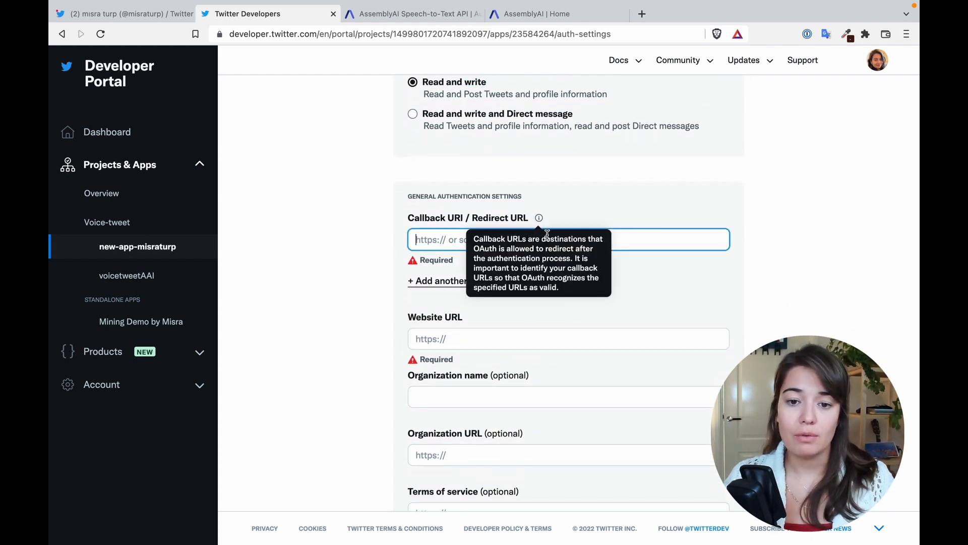
{"action": "scroll", "scroll_direction": "down", "scroll_amount": 3}
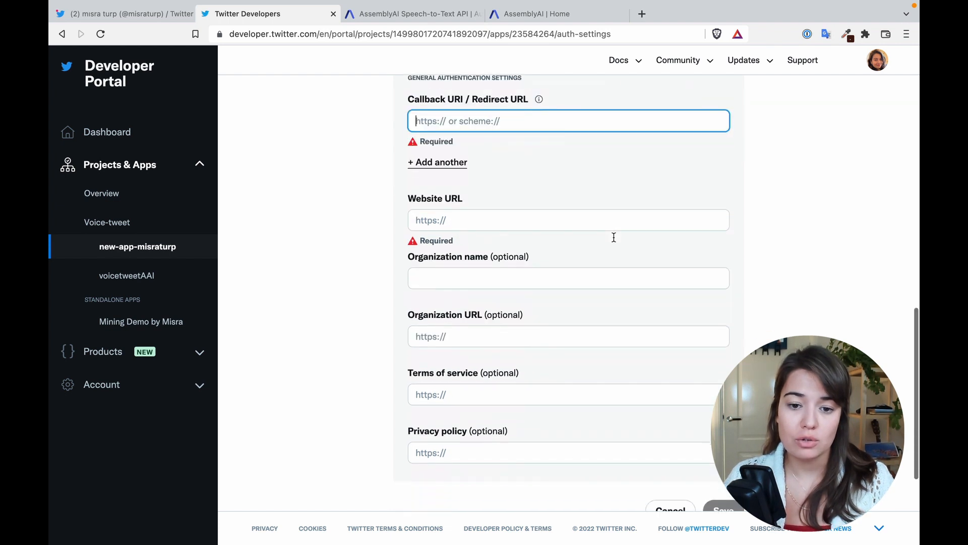
{"action": "left_click", "coordinate": [568, 278]}
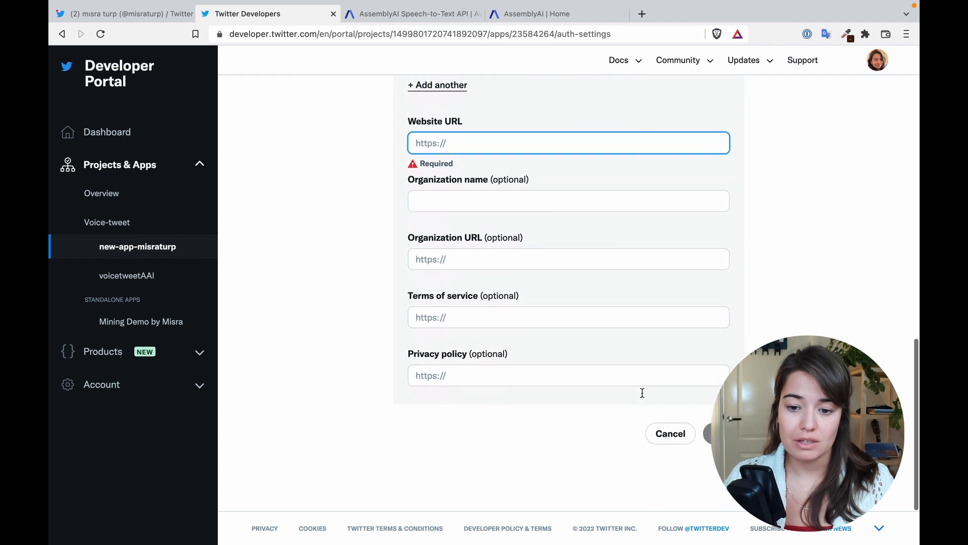
{"action": "scroll", "scroll_direction": "up", "scroll_amount": 3}
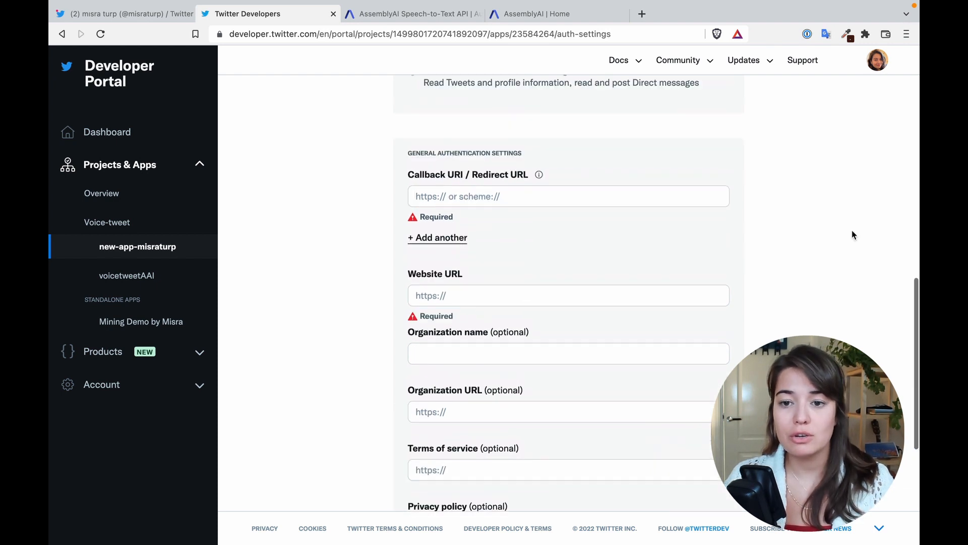
{"action": "scroll", "scroll_direction": "up", "scroll_amount": 3}
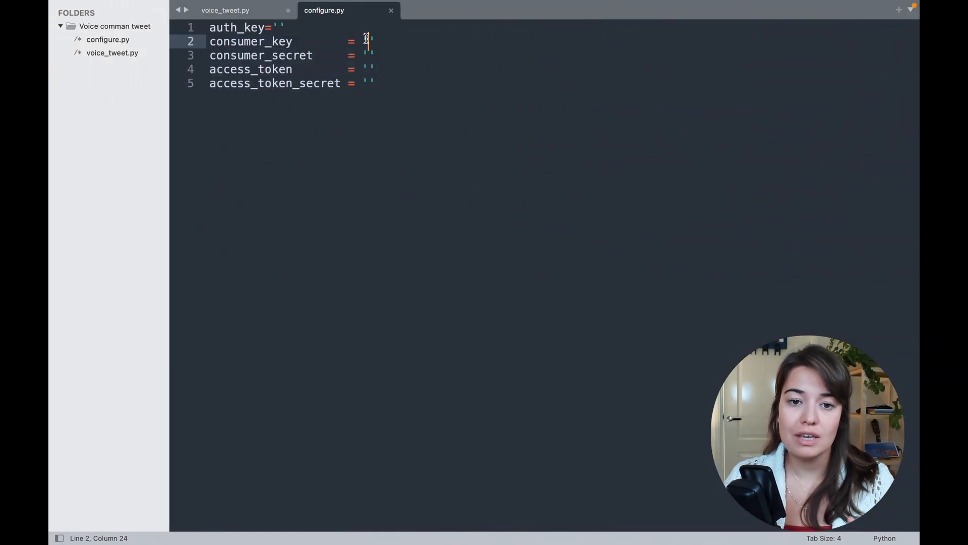
- Add the FRAMES_PER_BUFFER, FORMAT, CHANNELS, RATE constants and p.open microphone stream
{"action": "left_click", "coordinate": [225, 10]}
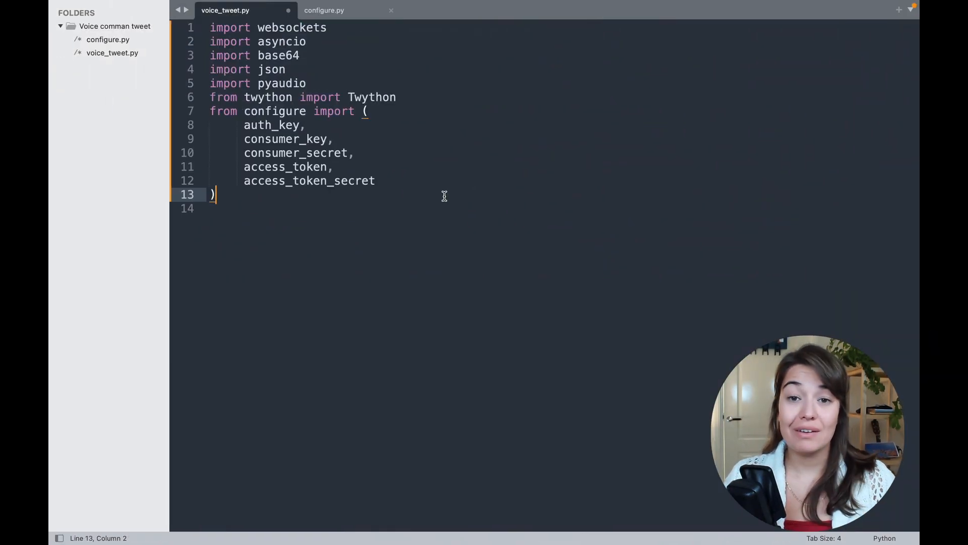
{"action": "key", "text": "Enter"}
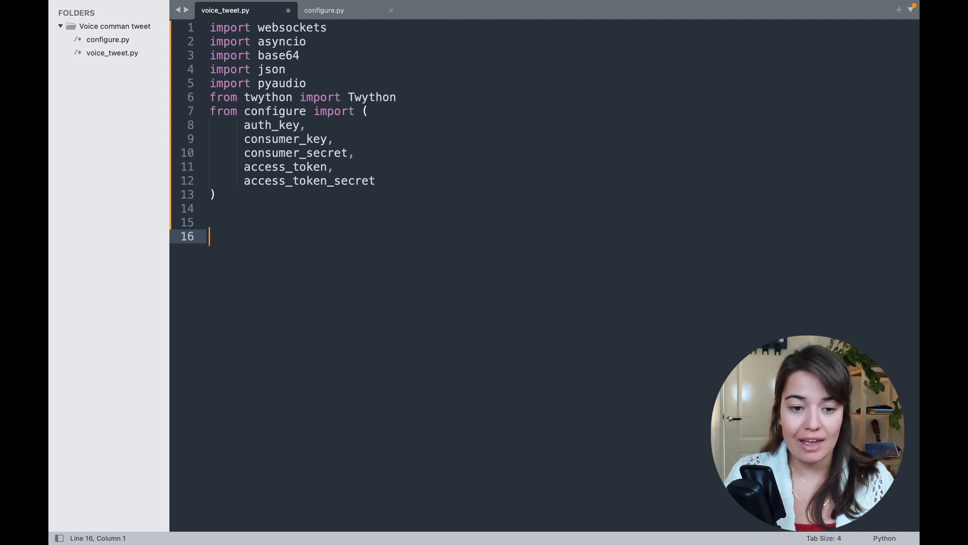
{"action": "mouse_move", "coordinate": [303, 288]}
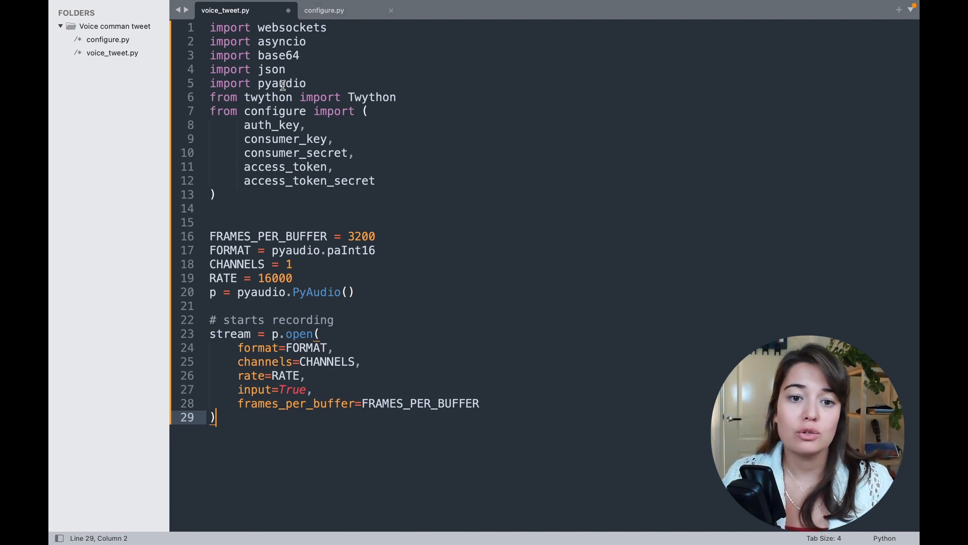
{"action": "double_click", "coordinate": [281, 84]}
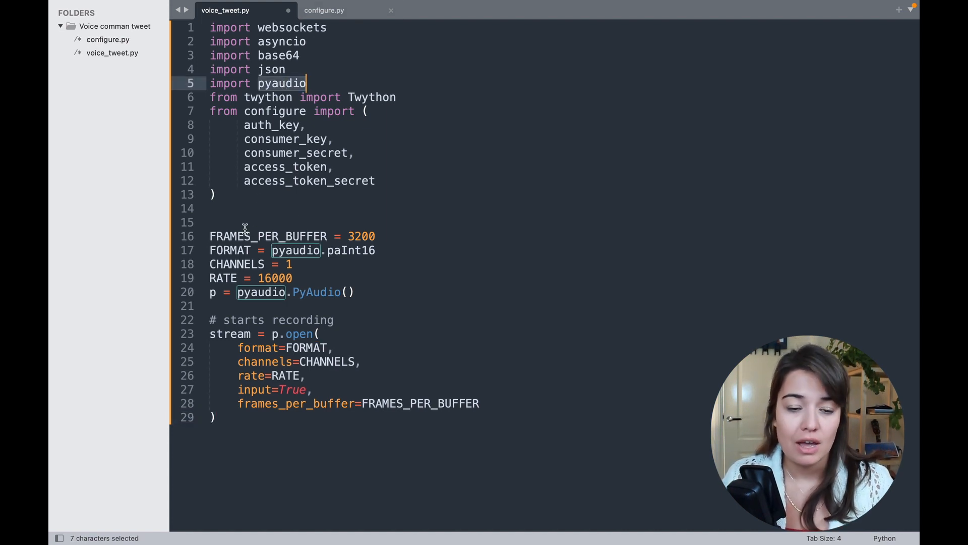
{"action": "left_click", "coordinate": [213, 222]}
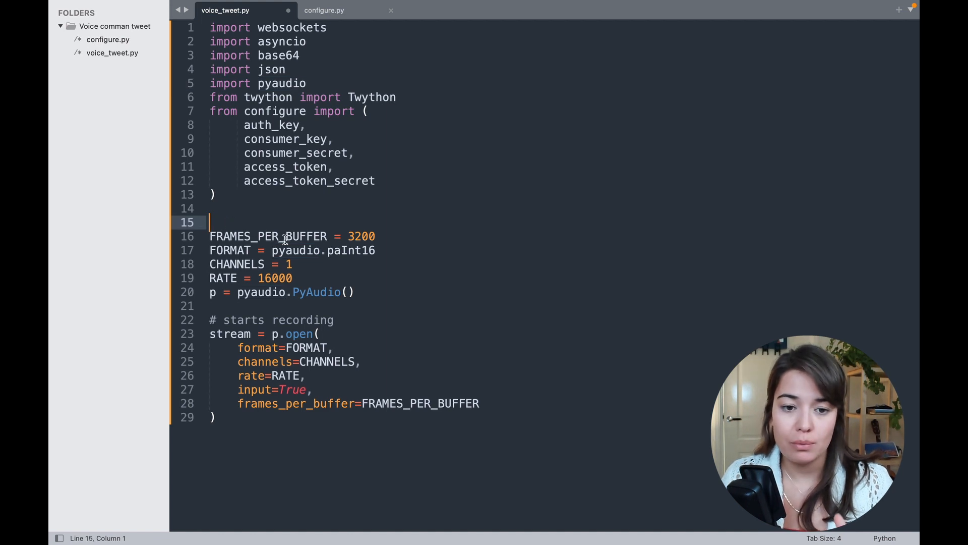
{"action": "left_click", "coordinate": [236, 250]}
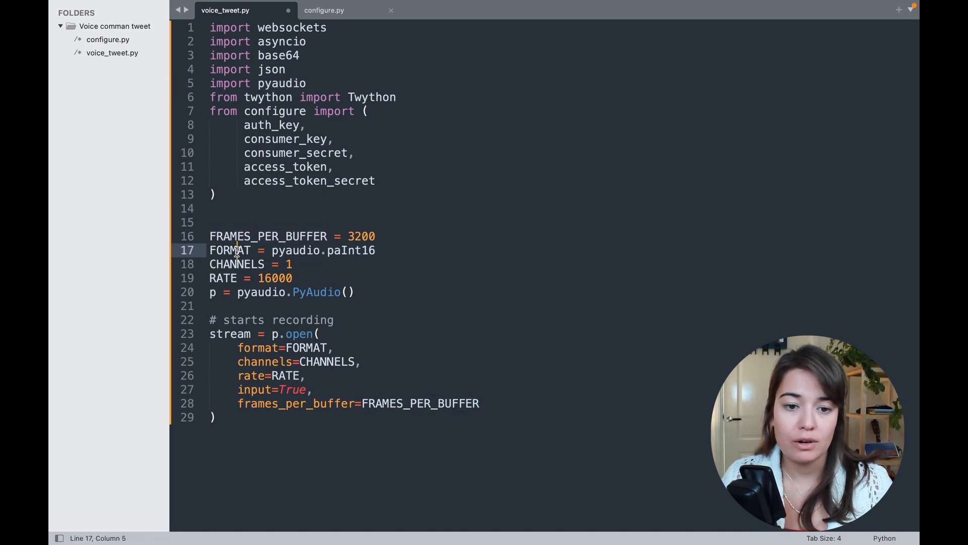
{"action": "double_click", "coordinate": [230, 250]}
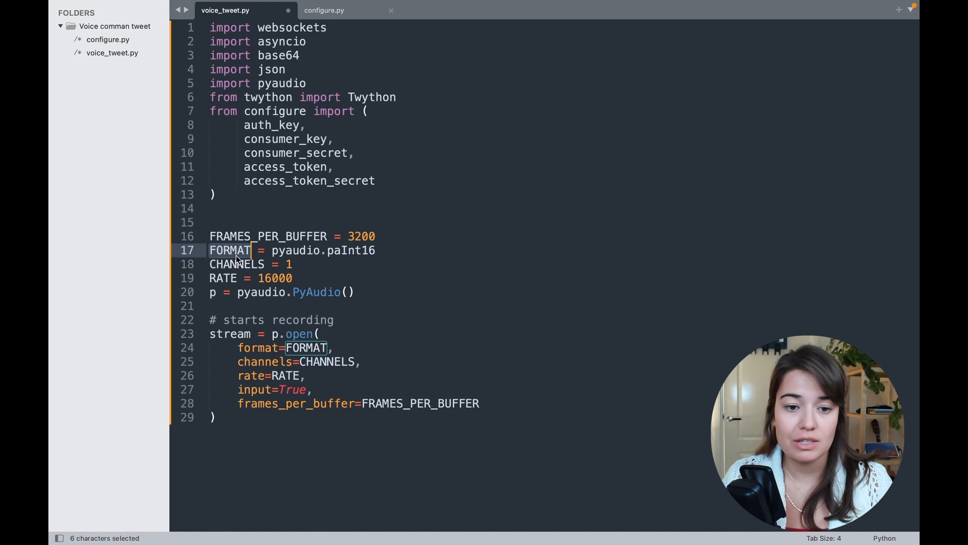
{"action": "double_click", "coordinate": [222, 277]}
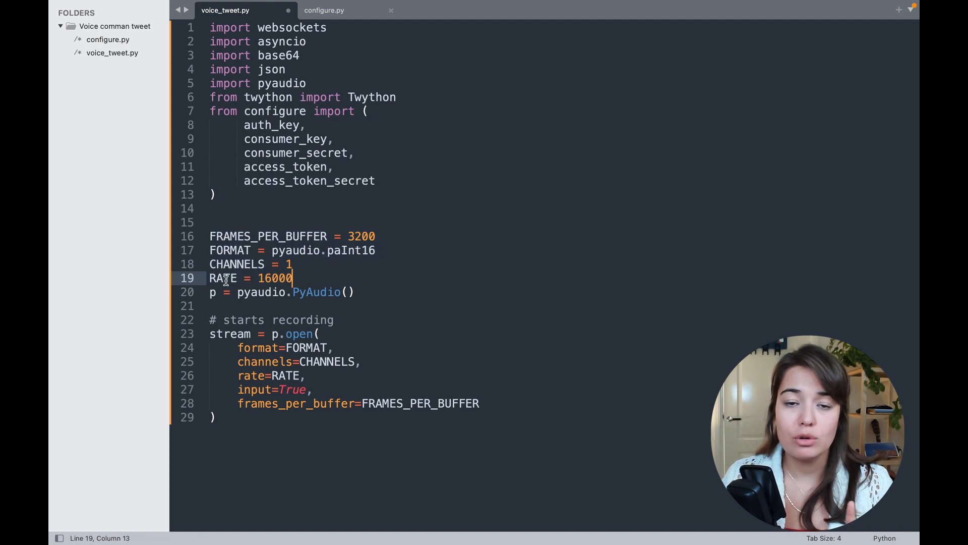
{"action": "double_click", "coordinate": [223, 278]}
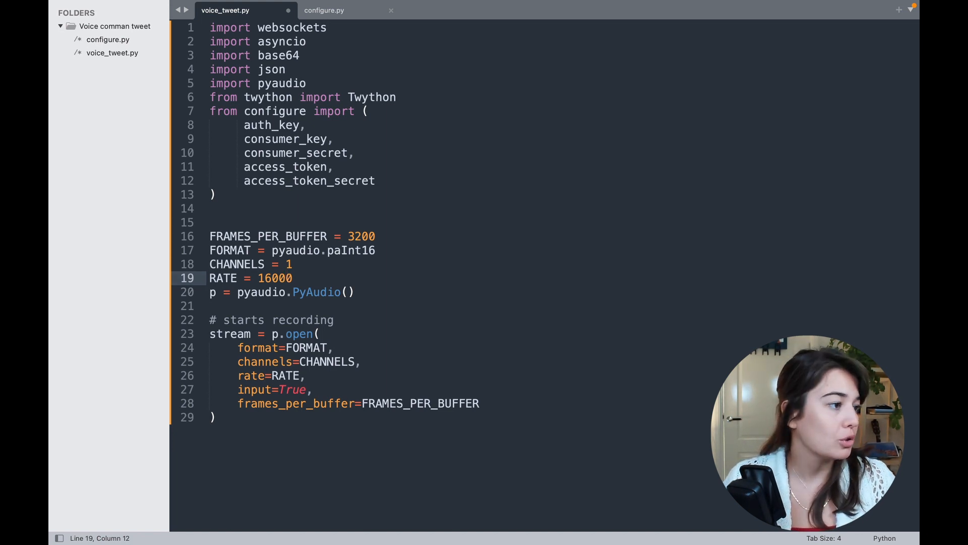
{"action": "mouse_move", "coordinate": [360, 528]}
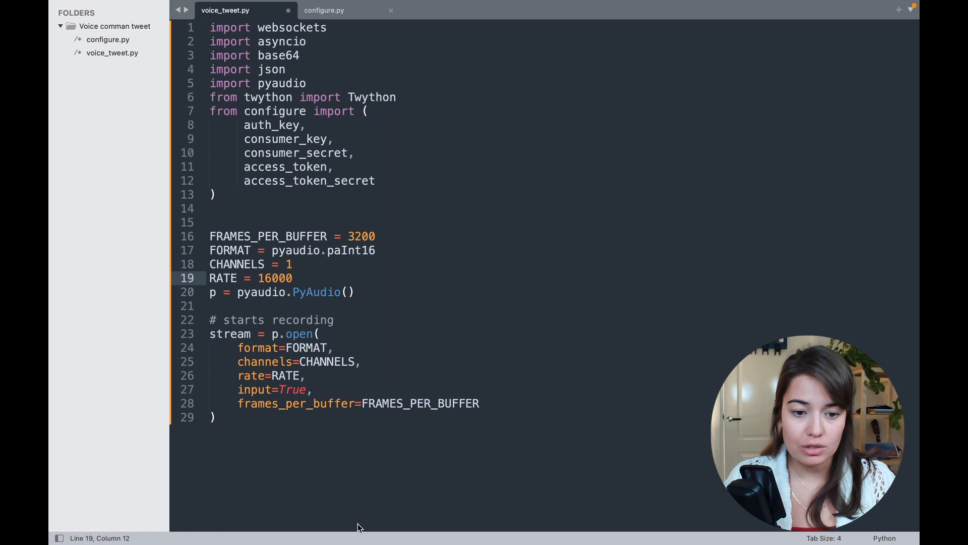
- Add URL = "wss://api.assemblyai.com/v2/realtime/ws?sample_rate=16000" matching the stream RATE
{"action": "key", "text": "enter"}
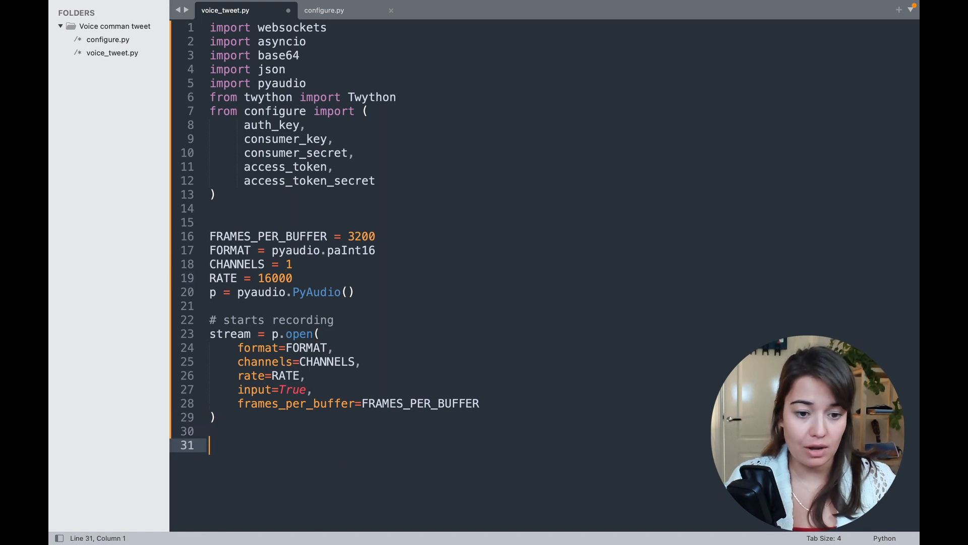
{"action": "type", "text": "URL = \"wss://api.assemblyai.com/v2/realtime/ws?sample_rate=16000\""}
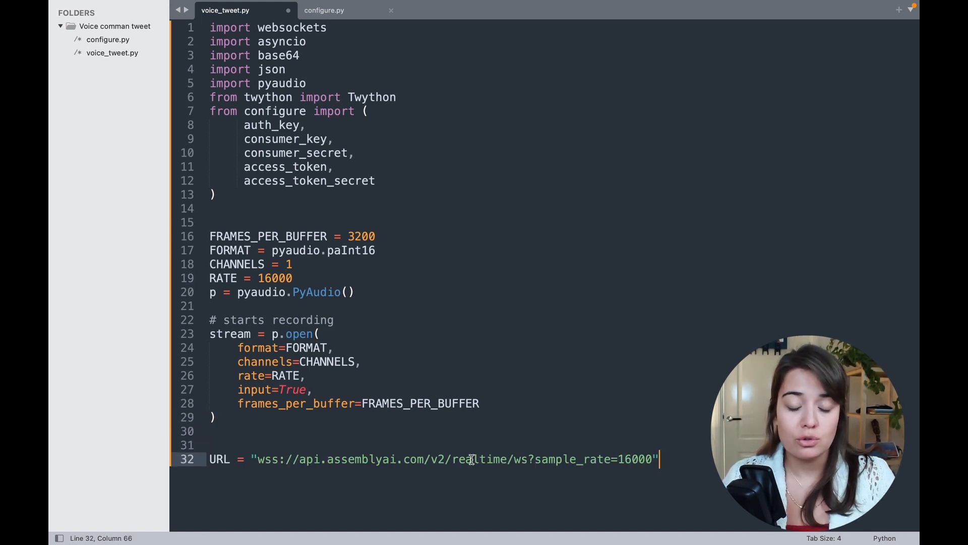
{"action": "double_click", "coordinate": [480, 458]}
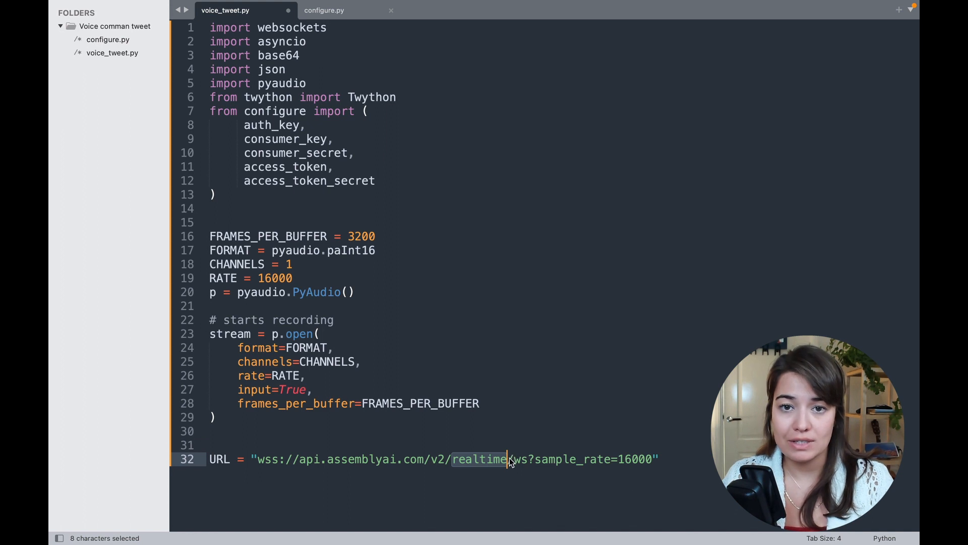
{"action": "left_click", "coordinate": [486, 459]}
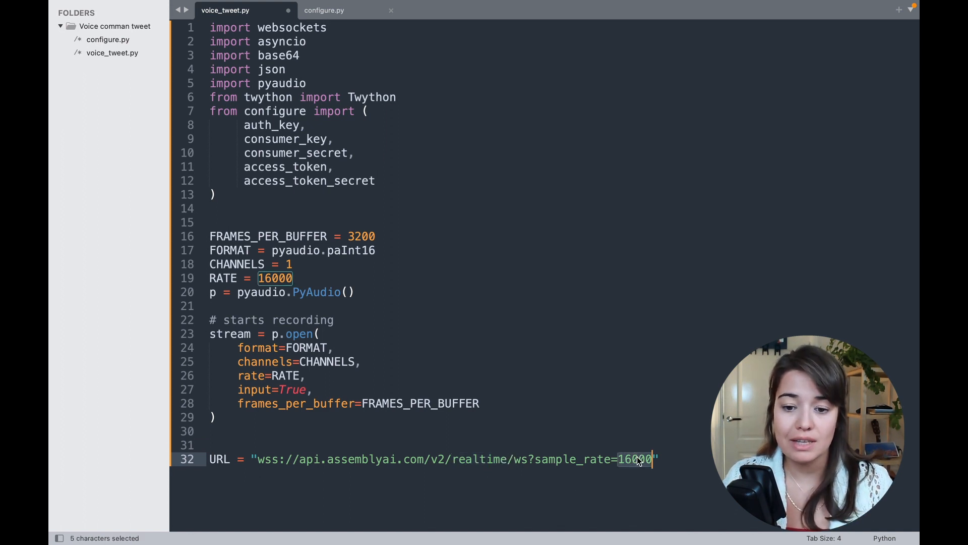
{"action": "mouse_move", "coordinate": [224, 278]}
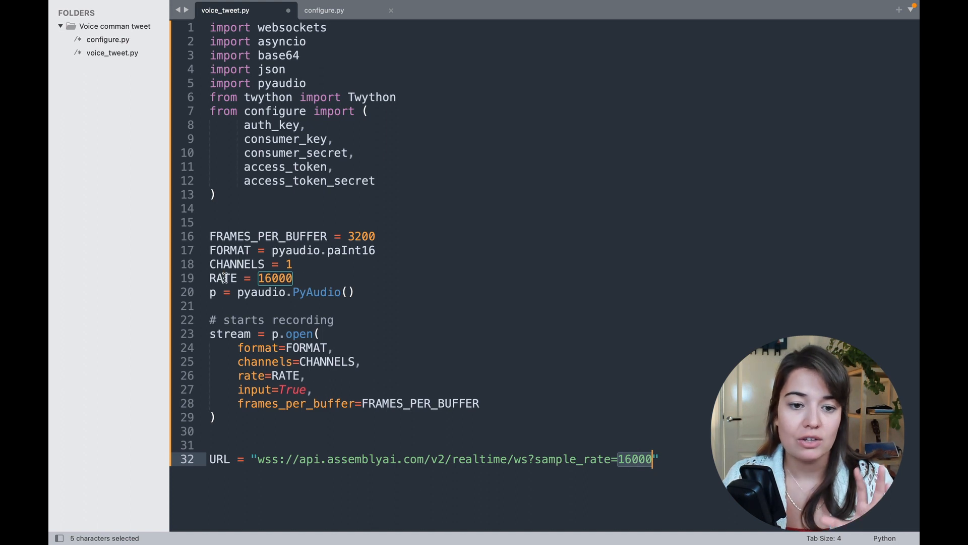
{"action": "double_click", "coordinate": [223, 279]}
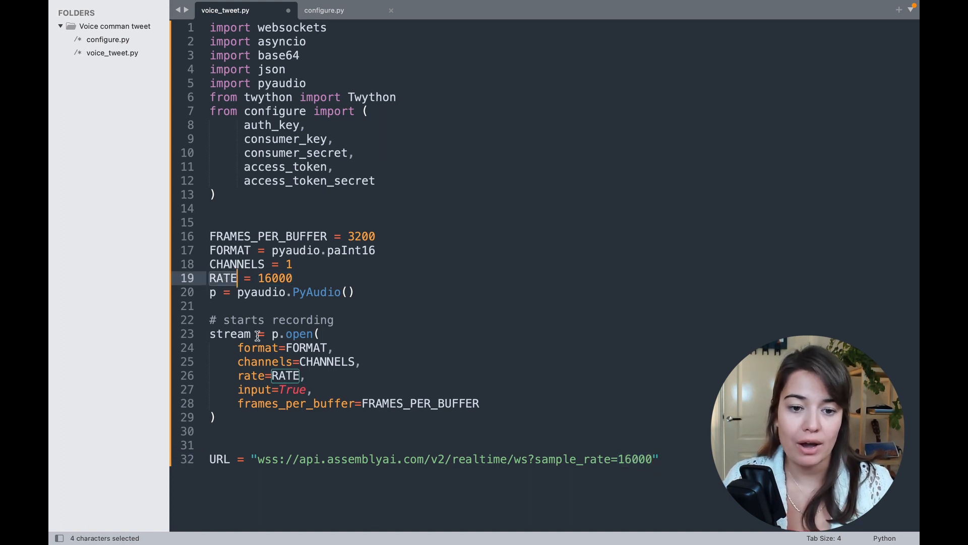
{"action": "double_click", "coordinate": [230, 333]}
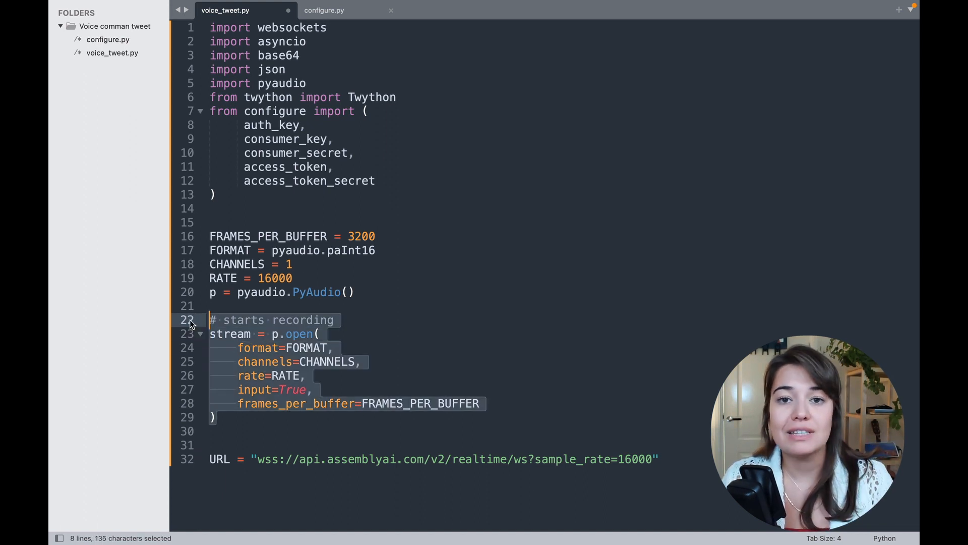
{"action": "mouse_move", "coordinate": [304, 483]}
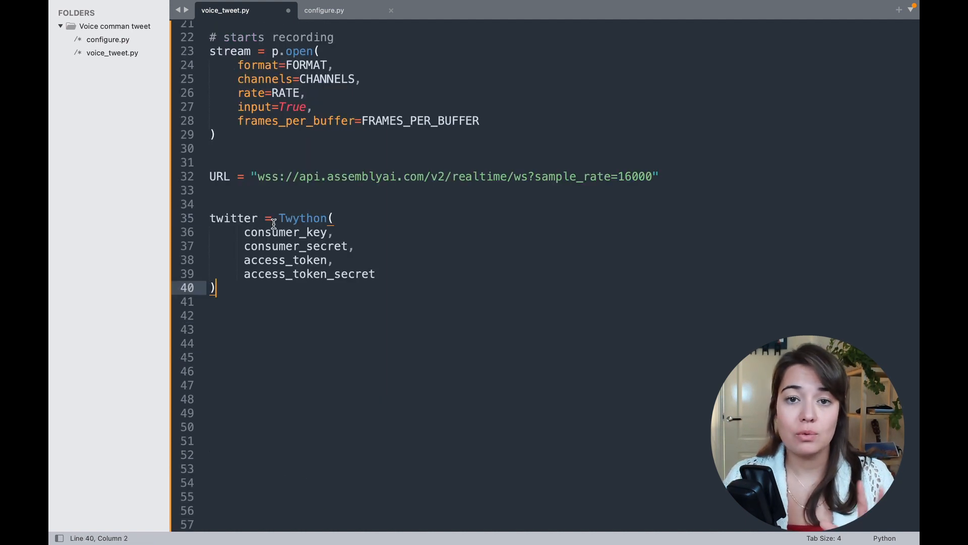
- Add twitter = Twython(consumer_key, consumer_secret, access_token, access_token_secret) below the URL
{"action": "left_click", "coordinate": [302, 218]}
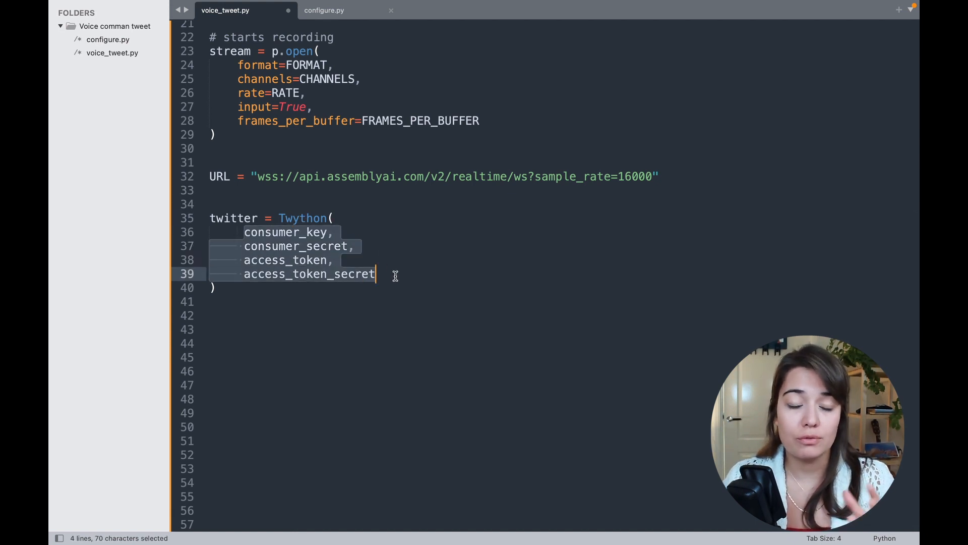
{"action": "left_click", "coordinate": [349, 273]}
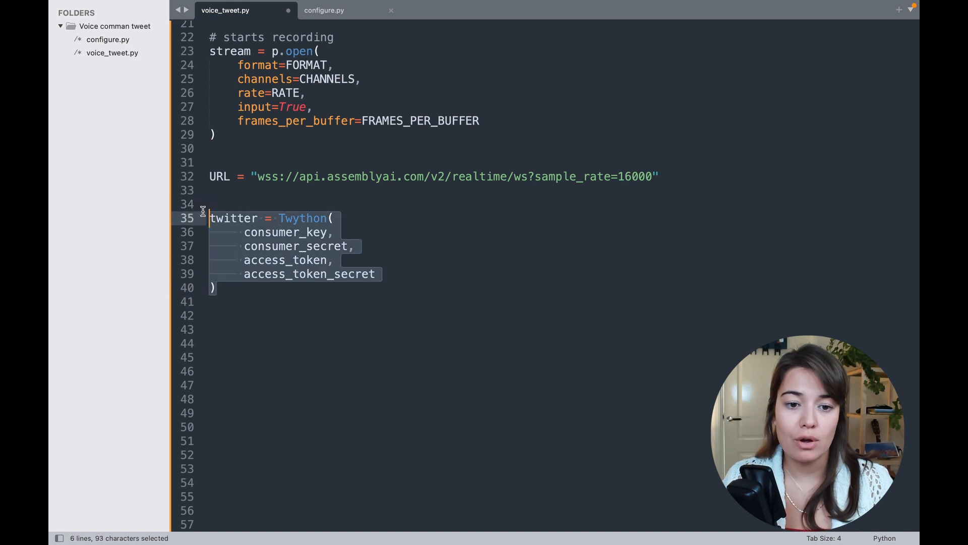
{"action": "double_click", "coordinate": [302, 218]}
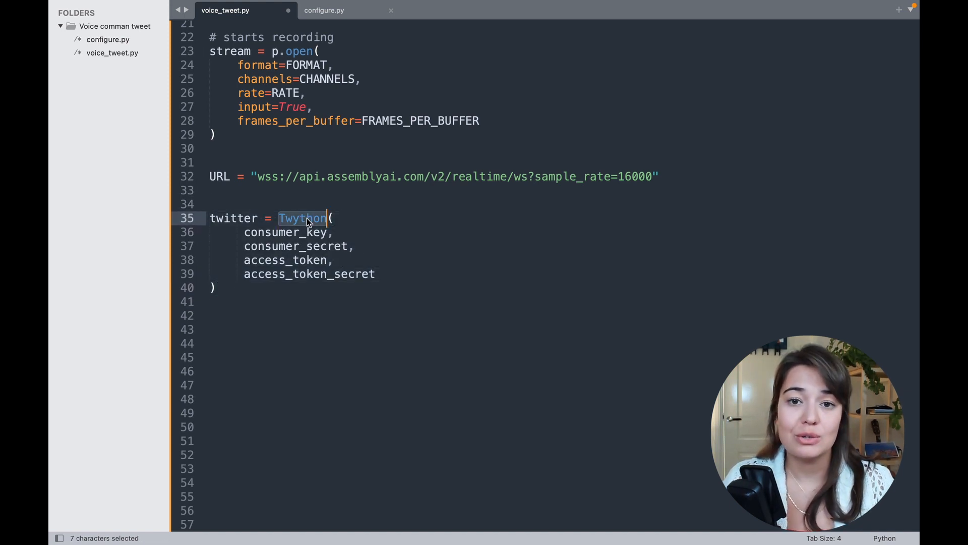
{"action": "mouse_move", "coordinate": [429, 413]}
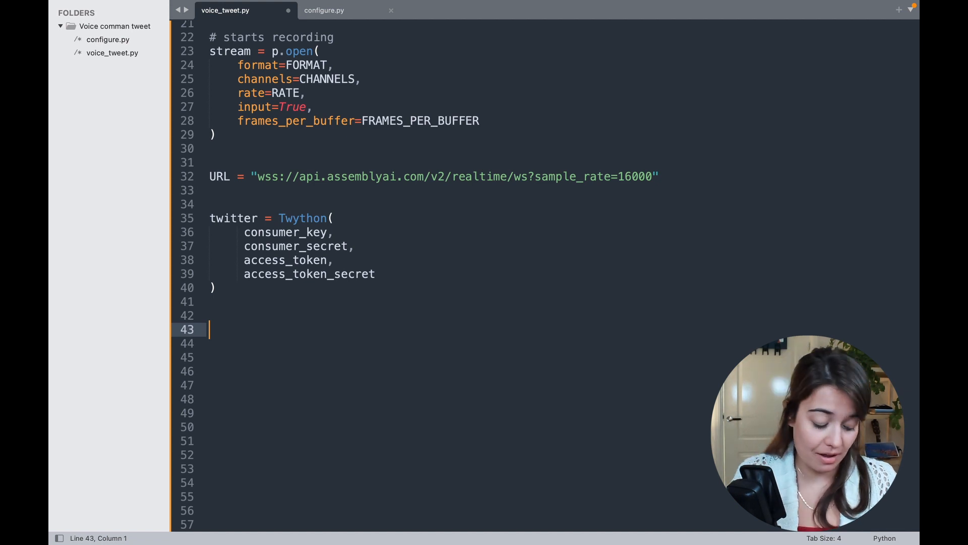
- Declare async def send_receive(): and call asyncio.run(send_receive()) below it
{"action": "type", "text": "async def send_receive("}
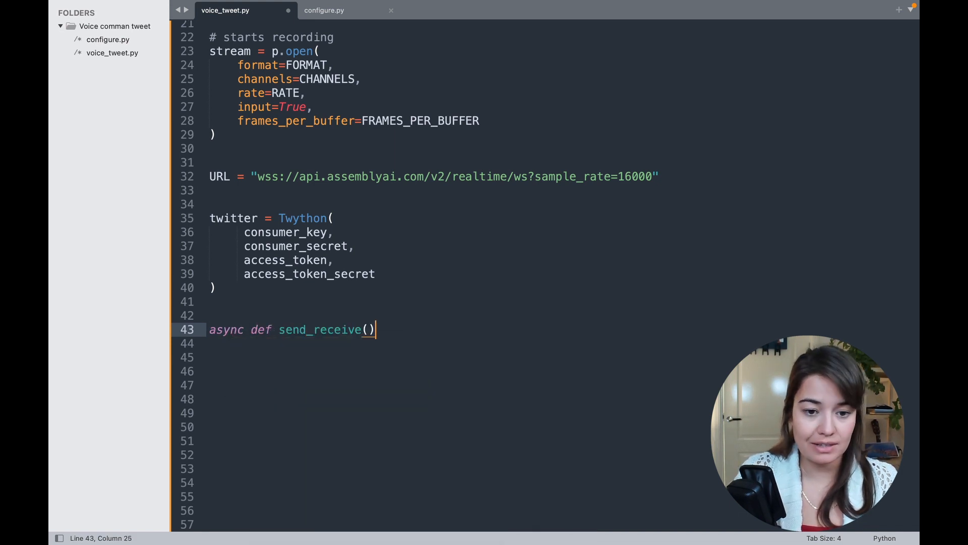
{"action": "type", "text": ":"}
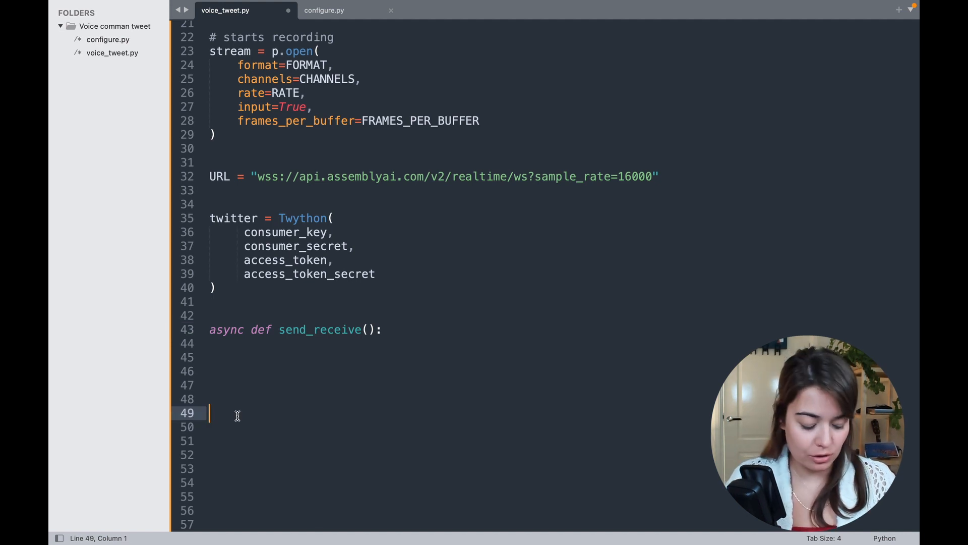
{"action": "type", "text": "asyncio.run(send_receive())"}
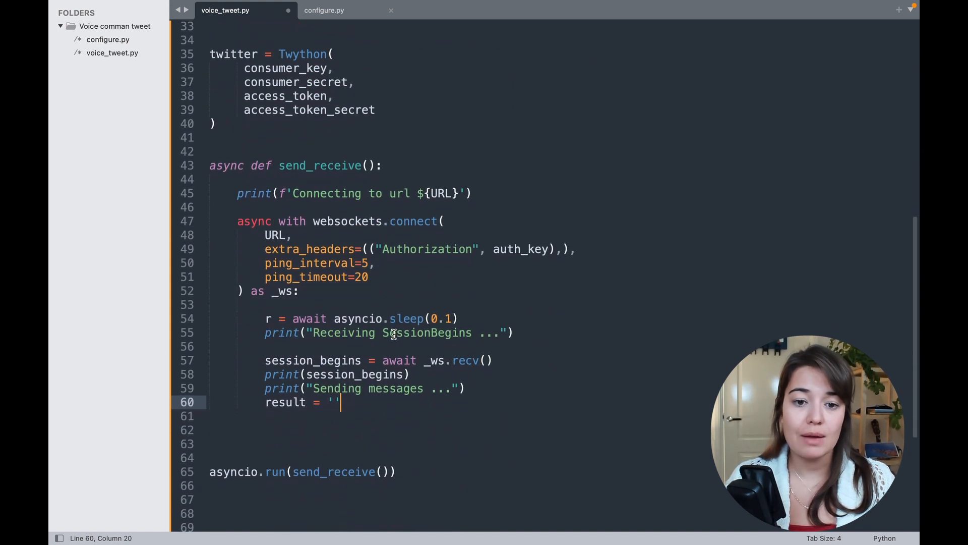
{"action": "double_click", "coordinate": [348, 220]}
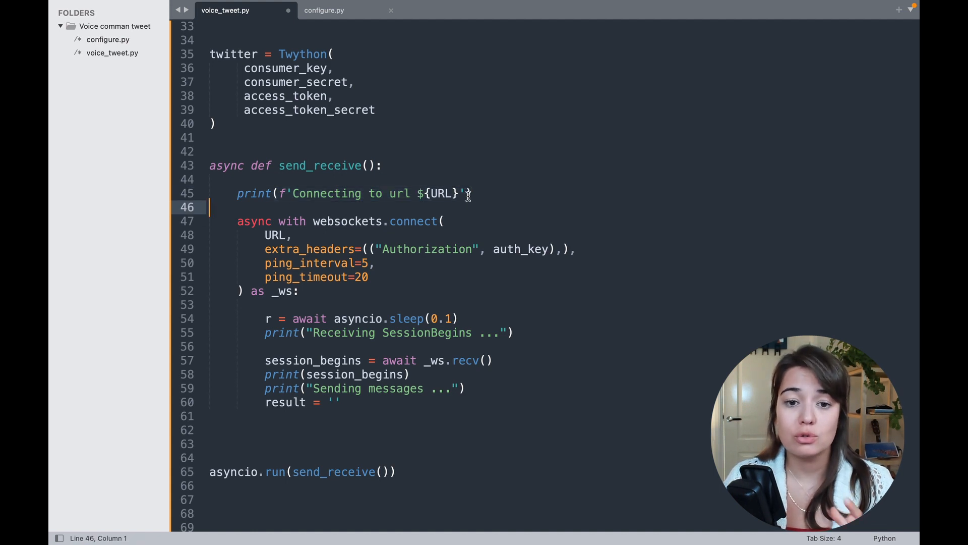
{"action": "scroll", "scroll_direction": "up", "scroll_amount": 3}
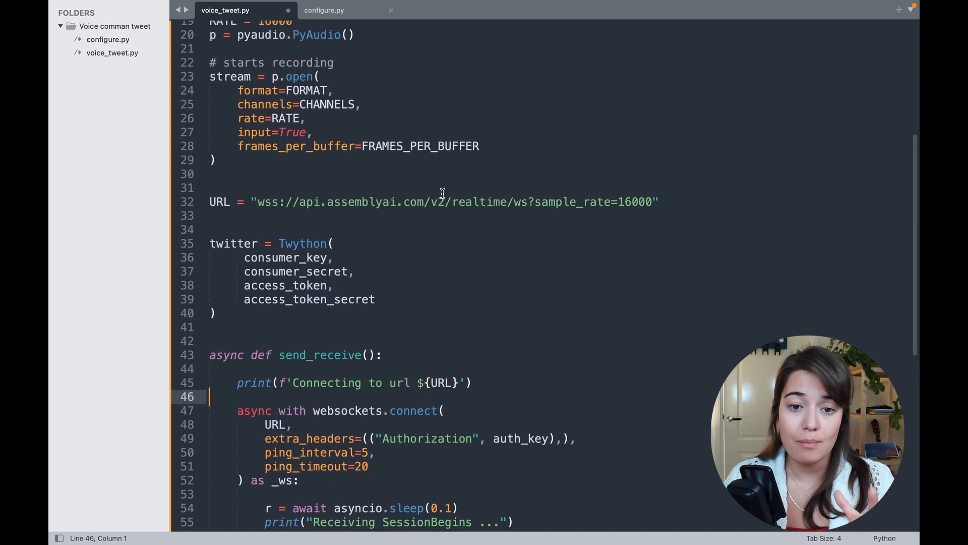
{"action": "scroll", "scroll_direction": "down", "scroll_amount": 3}
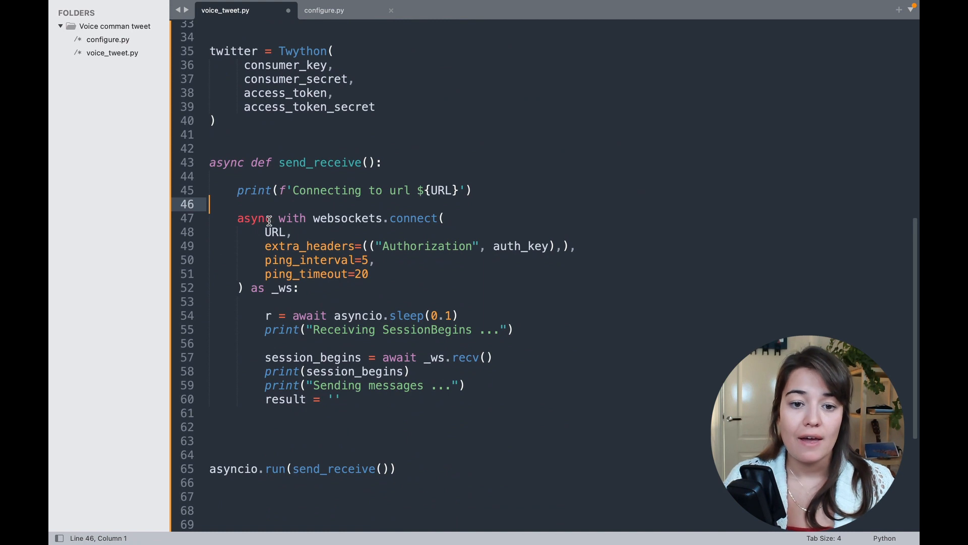
{"action": "double_click", "coordinate": [348, 217]}
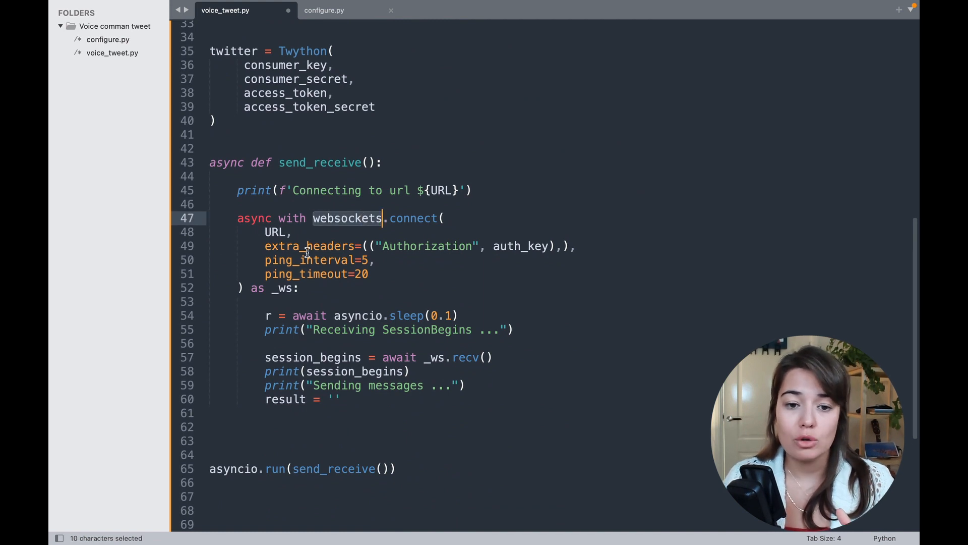
{"action": "double_click", "coordinate": [521, 246]}
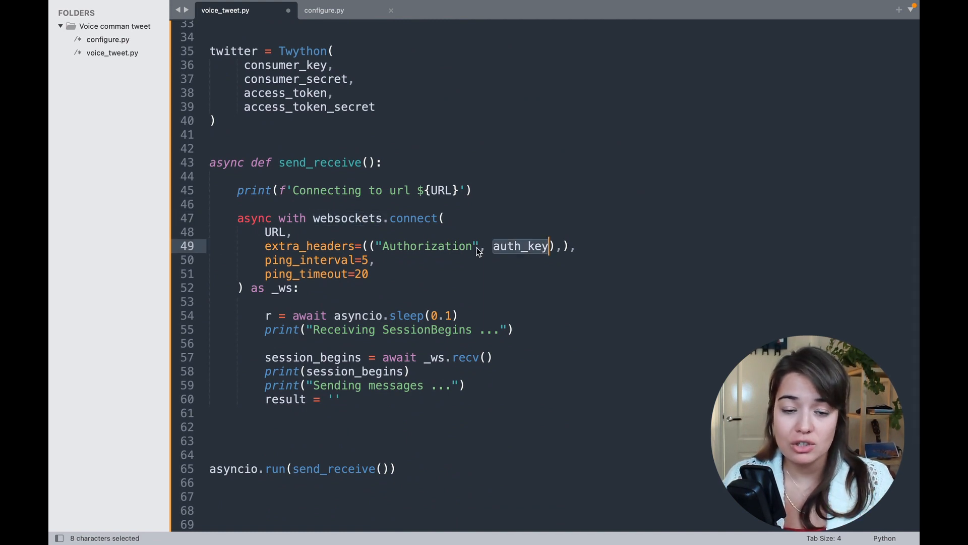
{"action": "left_click", "coordinate": [304, 246]}
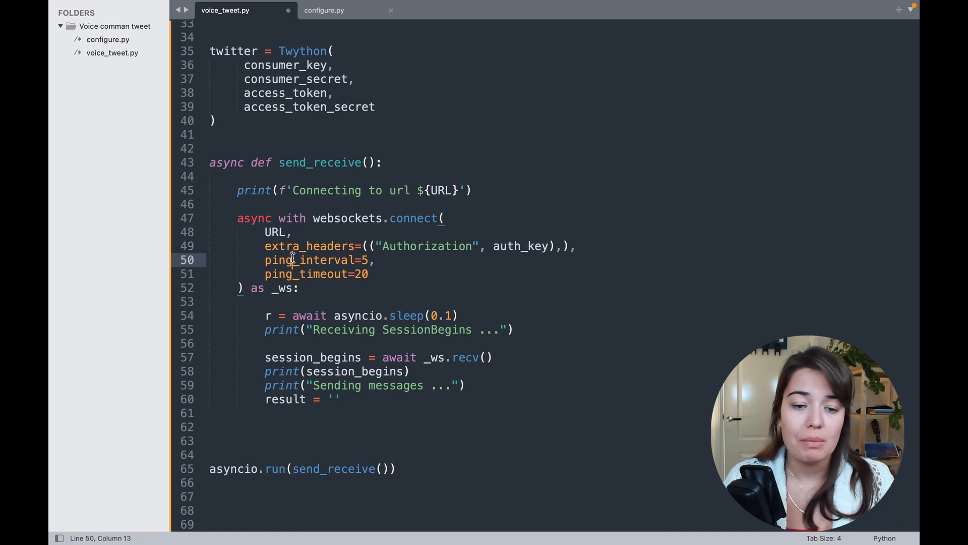
{"action": "double_click", "coordinate": [275, 232]}
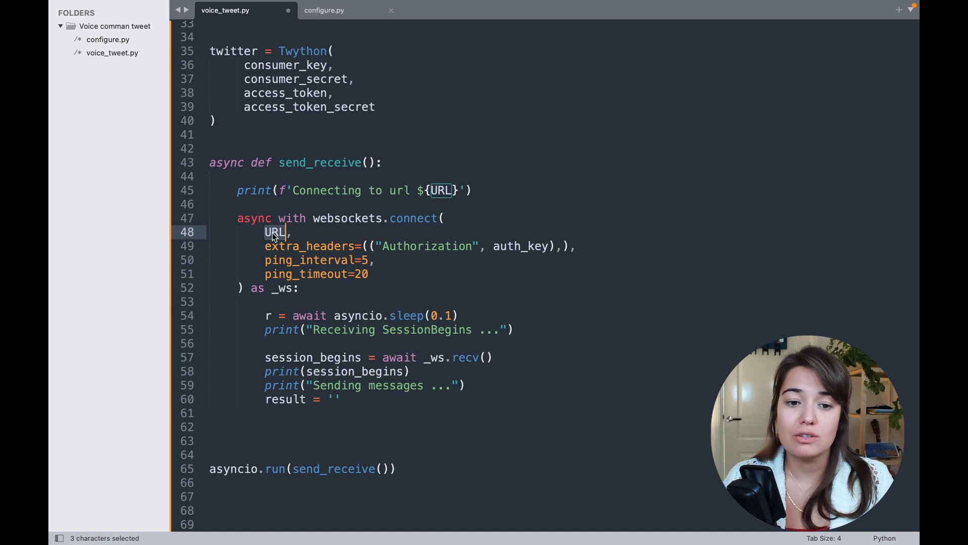
{"action": "double_click", "coordinate": [520, 246]}
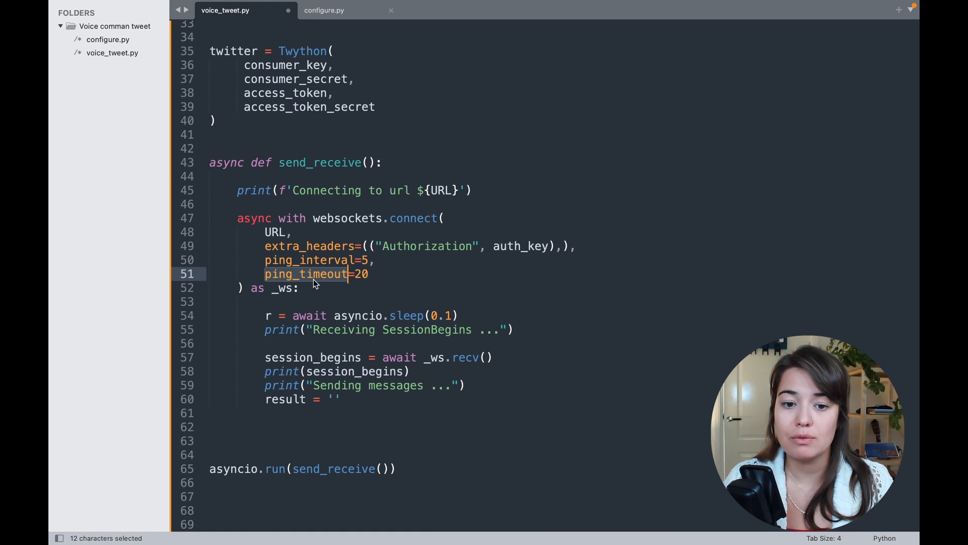
{"action": "left_click", "coordinate": [299, 288]}
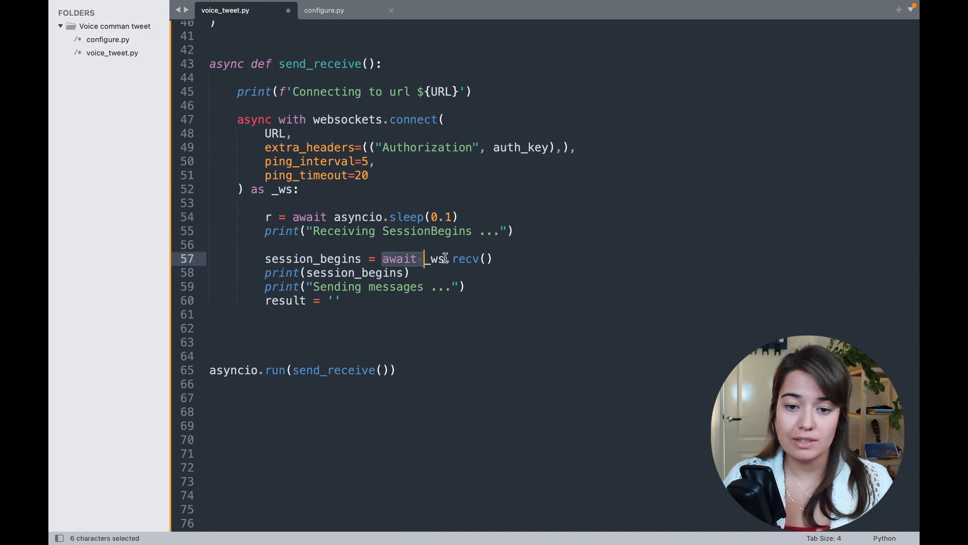
{"action": "double_click", "coordinate": [312, 258]}
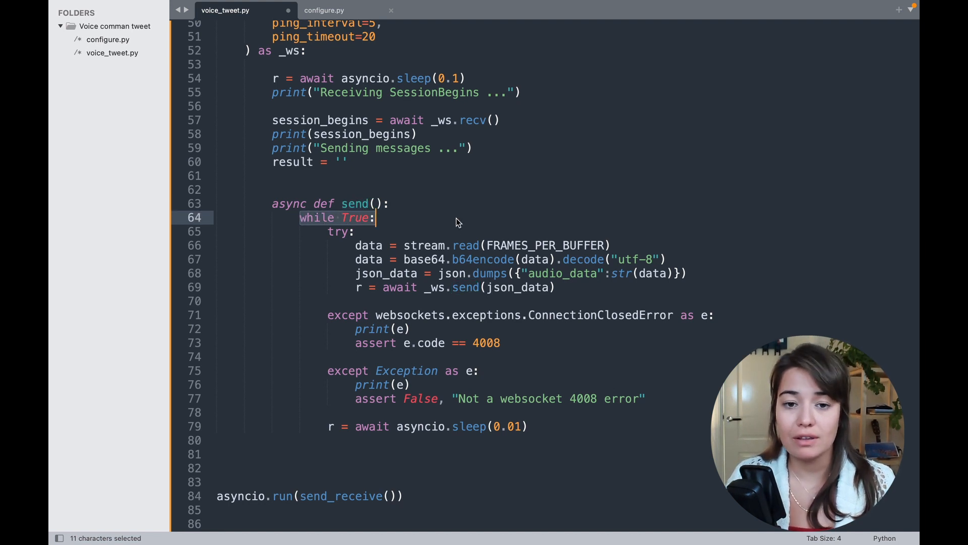
- Add async def send() reading FRAMES_PER_BUFFER from the stream and sending base64 audio_data via _ws
{"action": "double_click", "coordinate": [335, 232]}
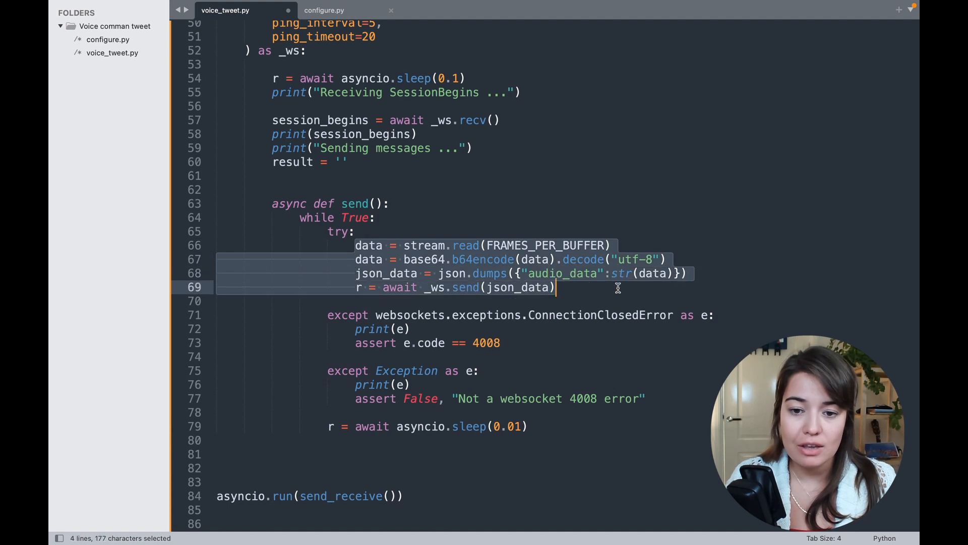
{"action": "left_click", "coordinate": [555, 286]}
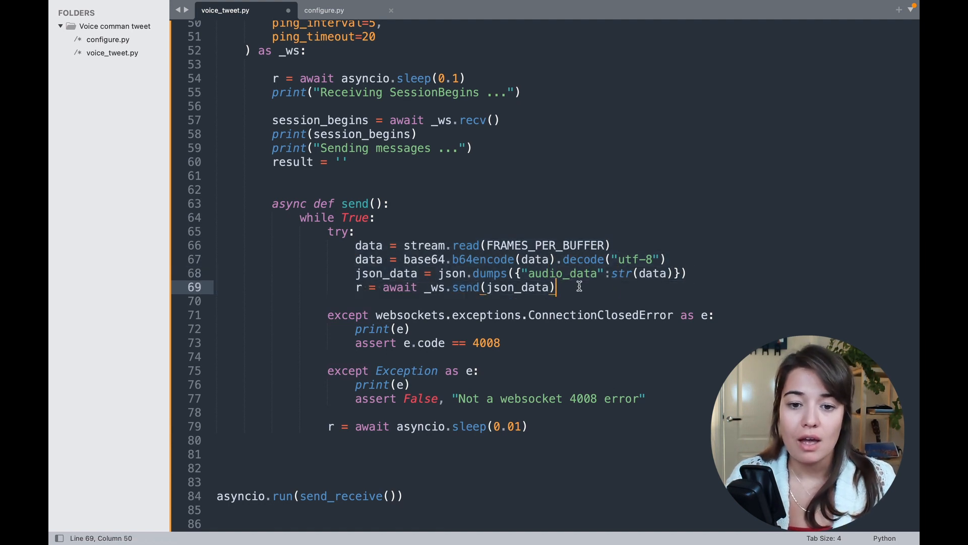
{"action": "double_click", "coordinate": [543, 245]}
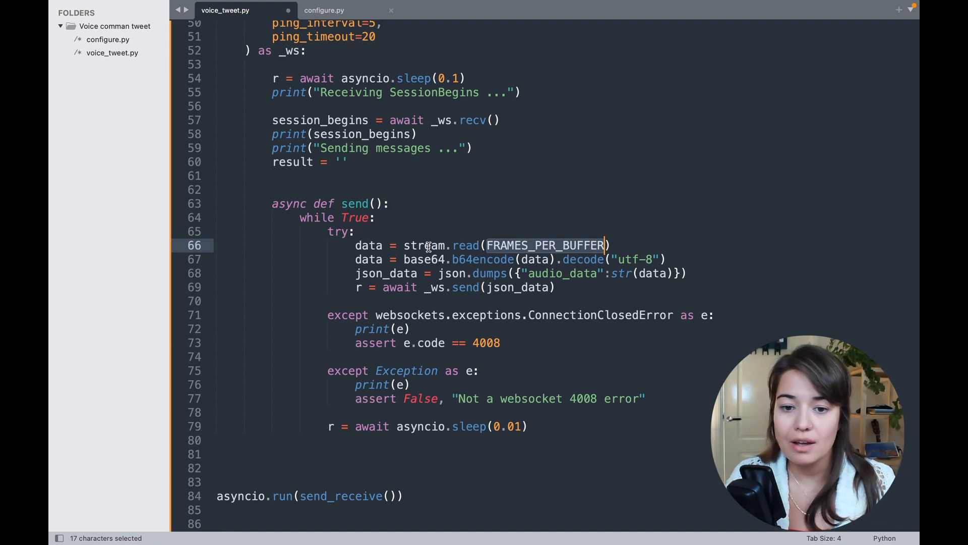
{"action": "double_click", "coordinate": [483, 259]}
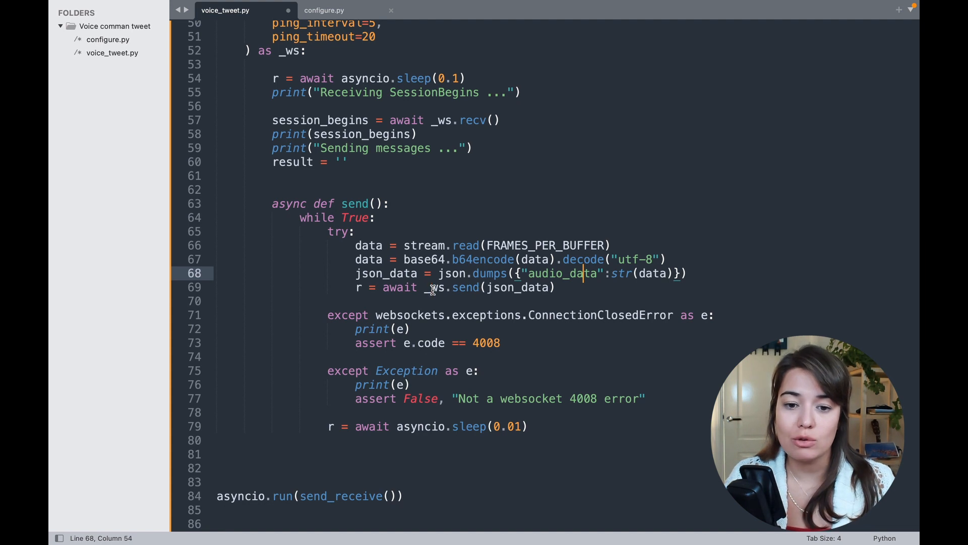
{"action": "double_click", "coordinate": [434, 287]}
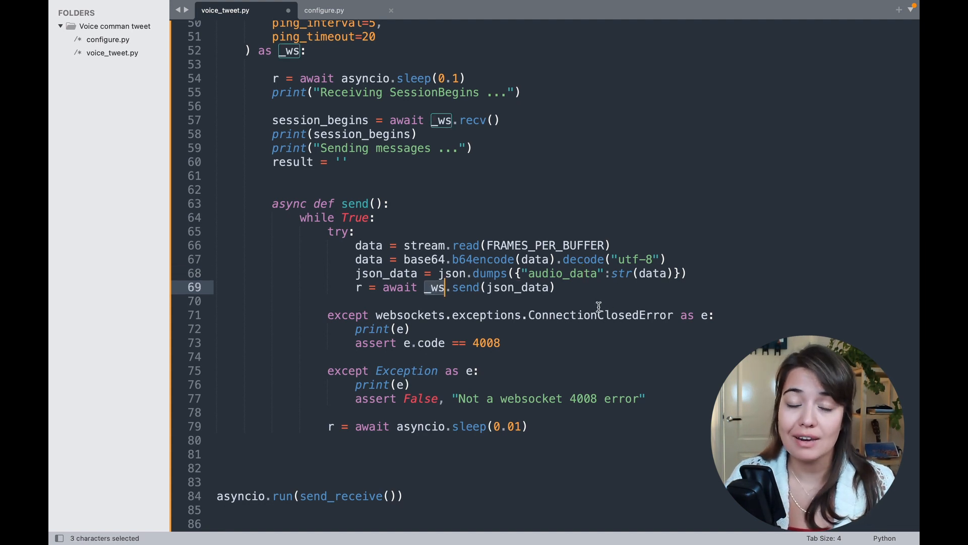
- Finish send with a short sleep in its while True try/except loop
{"action": "left_click", "coordinate": [515, 426]}
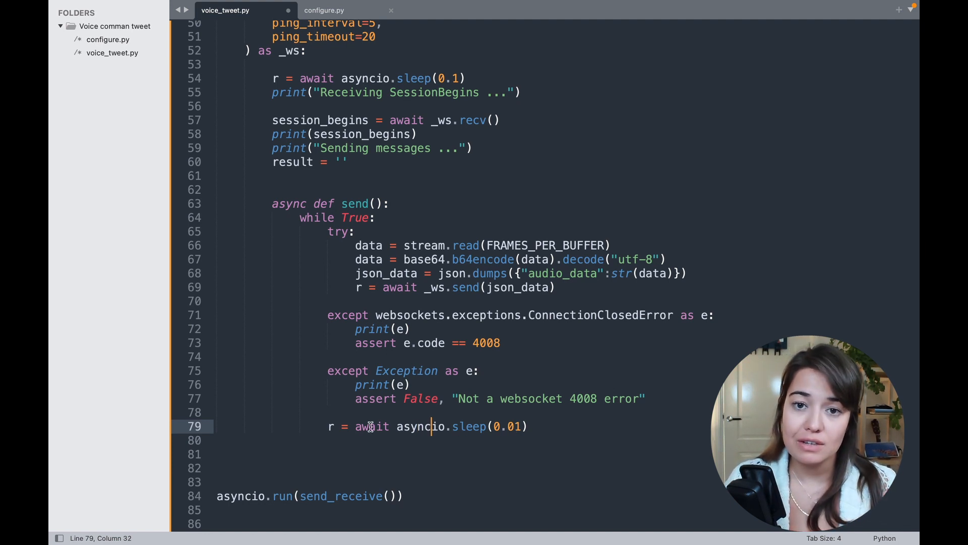
{"action": "double_click", "coordinate": [373, 426]}
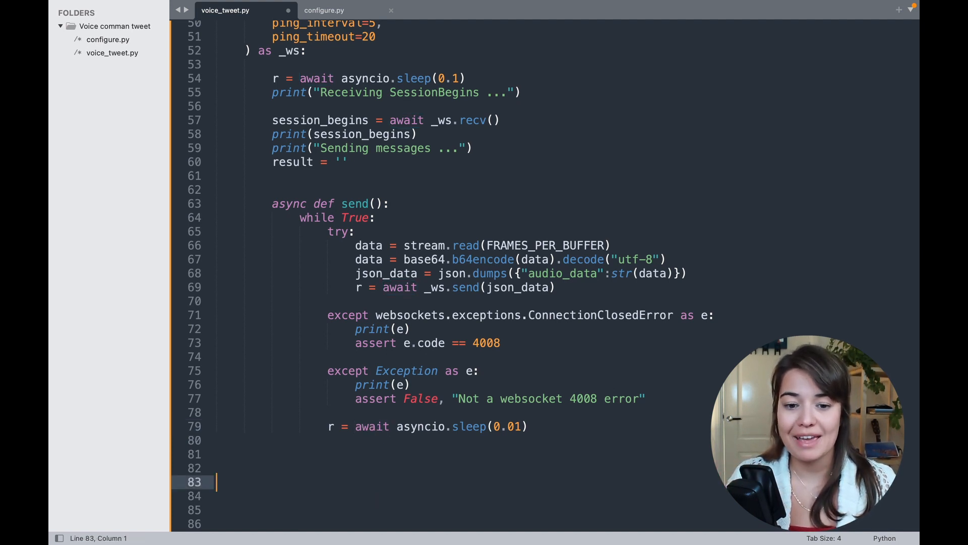
- Add async def receive() with a while True try/except around the websocket read
{"action": "scroll", "scroll_direction": "down", "scroll_amount": 3}
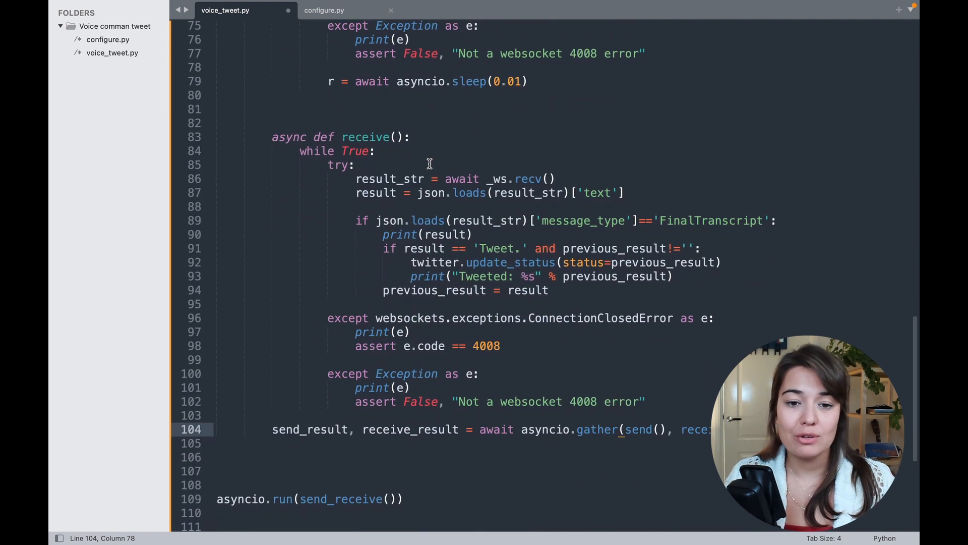
{"action": "double_click", "coordinate": [322, 137]}
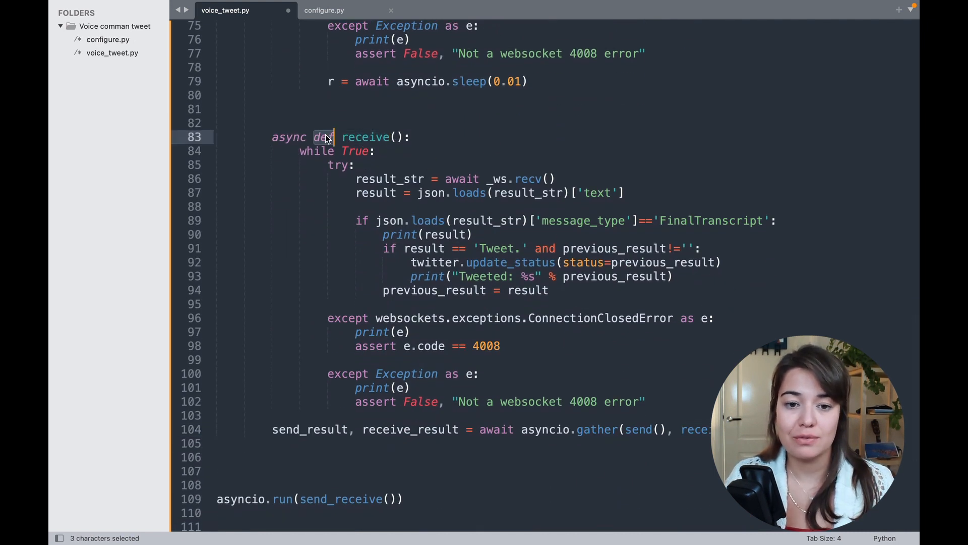
{"action": "double_click", "coordinate": [365, 136]}
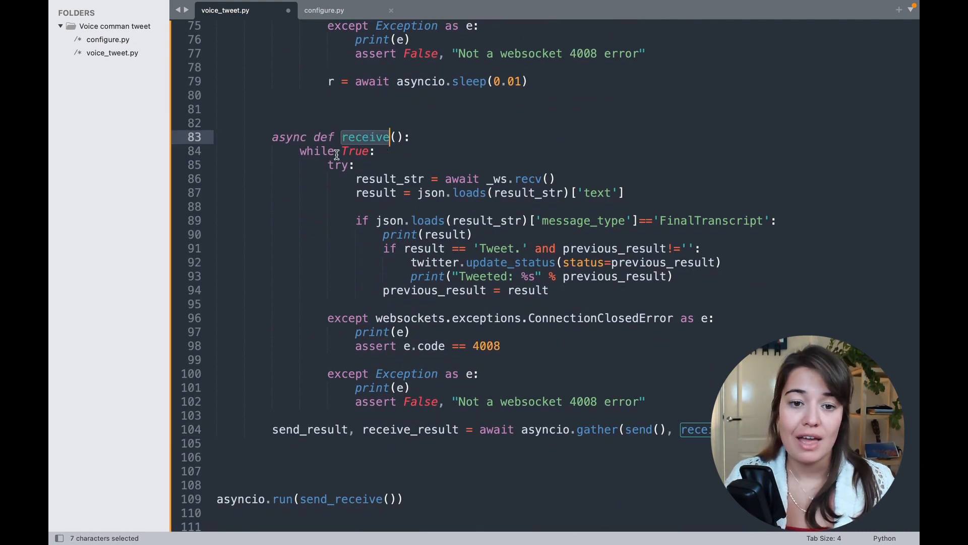
{"action": "left_click", "coordinate": [334, 151]}
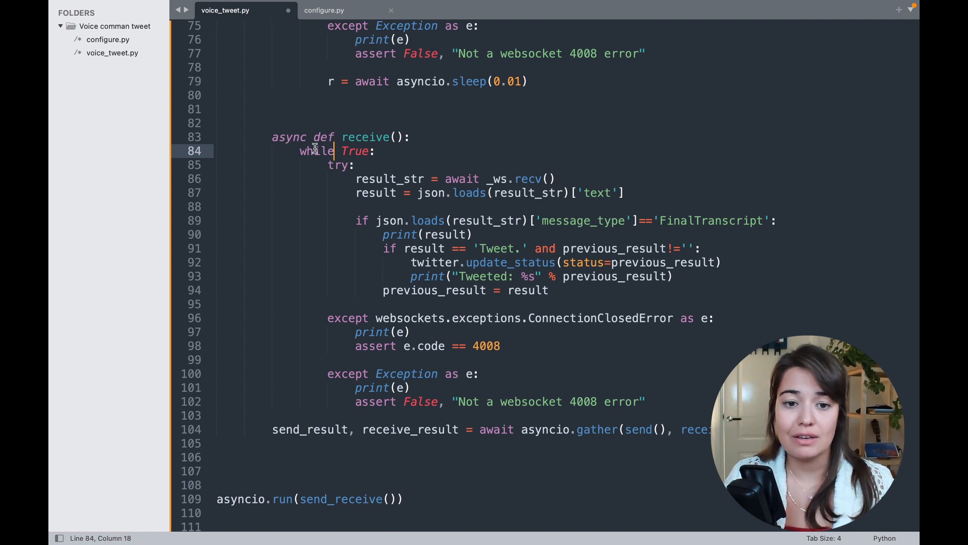
{"action": "left_click_drag", "start_coordinate": [332, 150], "coordinate": [374, 150]}
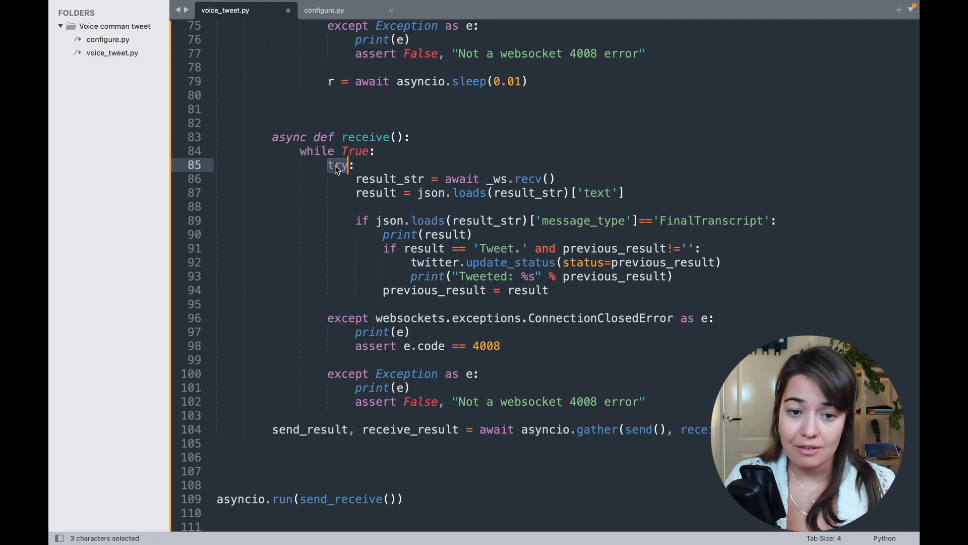
{"action": "double_click", "coordinate": [348, 373]}
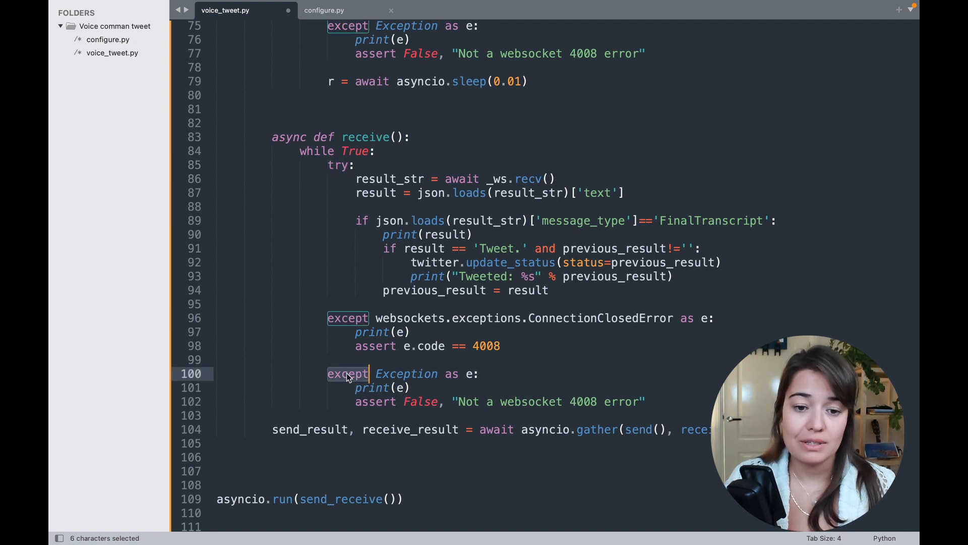
{"action": "mouse_move", "coordinate": [423, 362]}
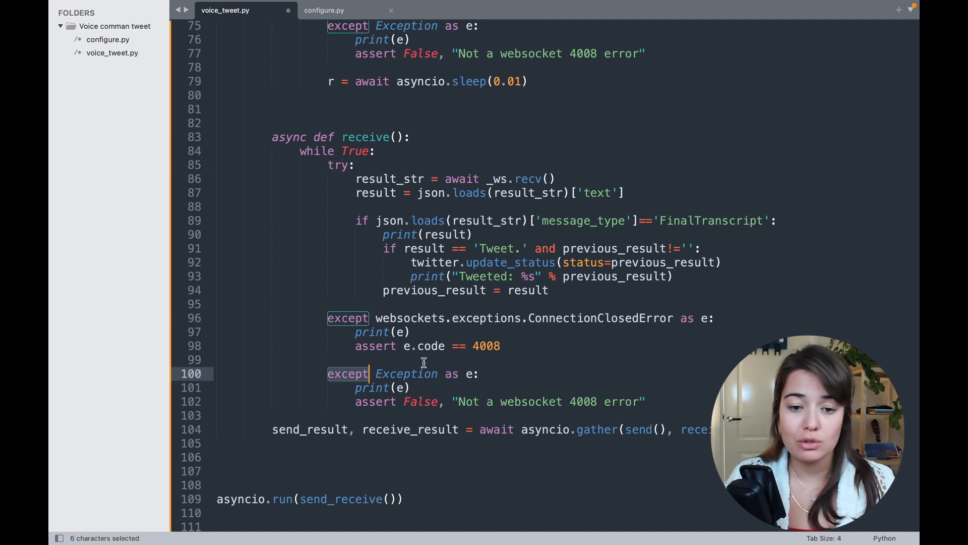
- Strip the transcript parsing and tweeting lines so try only fetches and parses text
{"action": "left_click", "coordinate": [348, 318]}
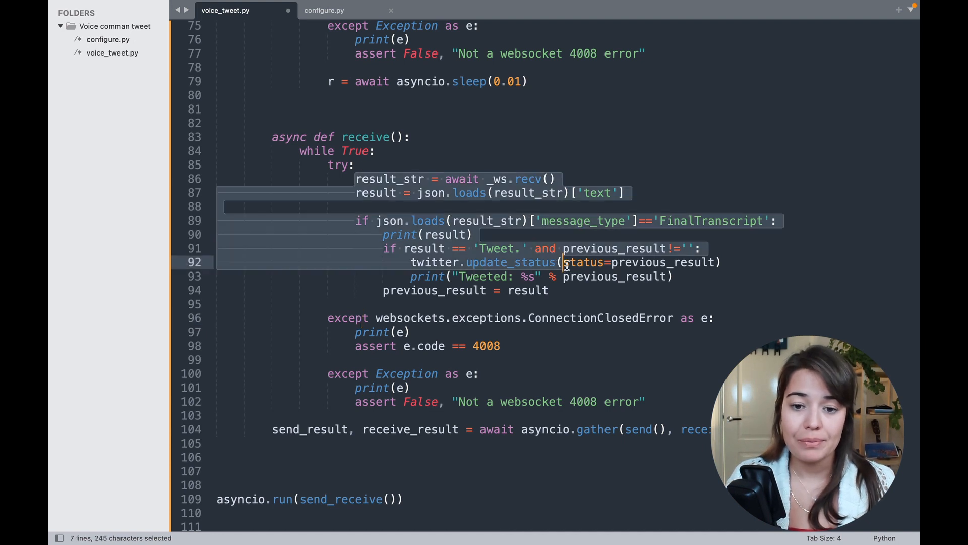
{"action": "left_click", "coordinate": [548, 290]}
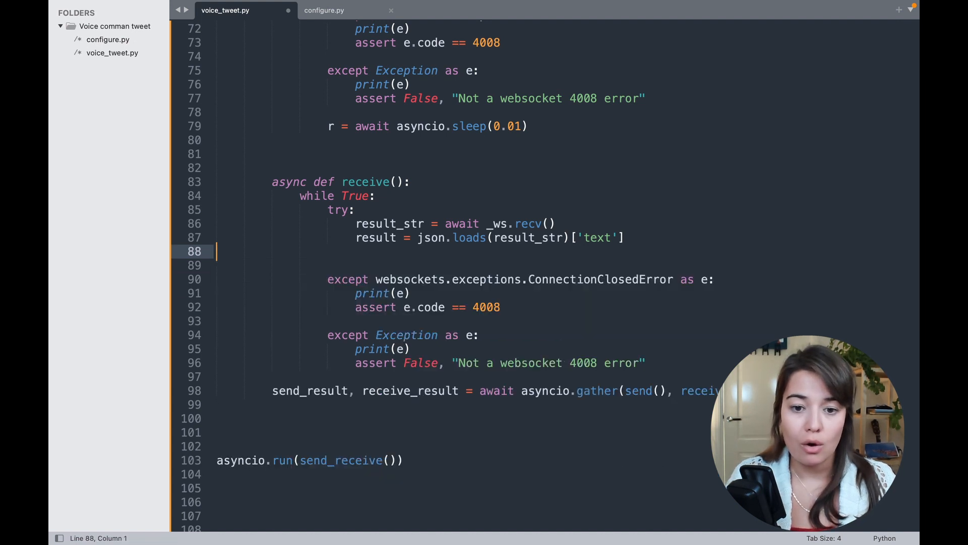
- Add print(result) after the json.loads line in receive and move to the Terminal
{"action": "scroll", "scroll_direction": "up", "scroll_amount": 3}
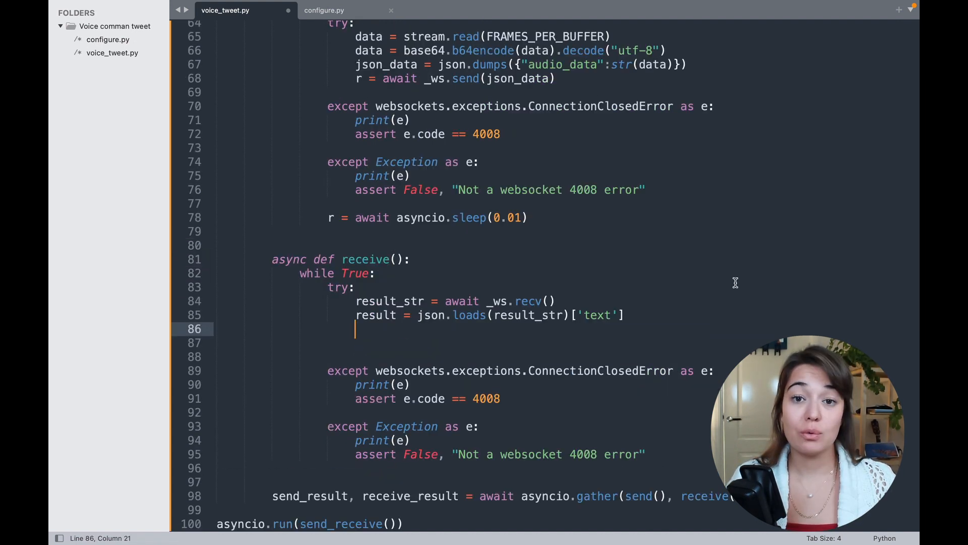
{"action": "type", "text": "print()"}
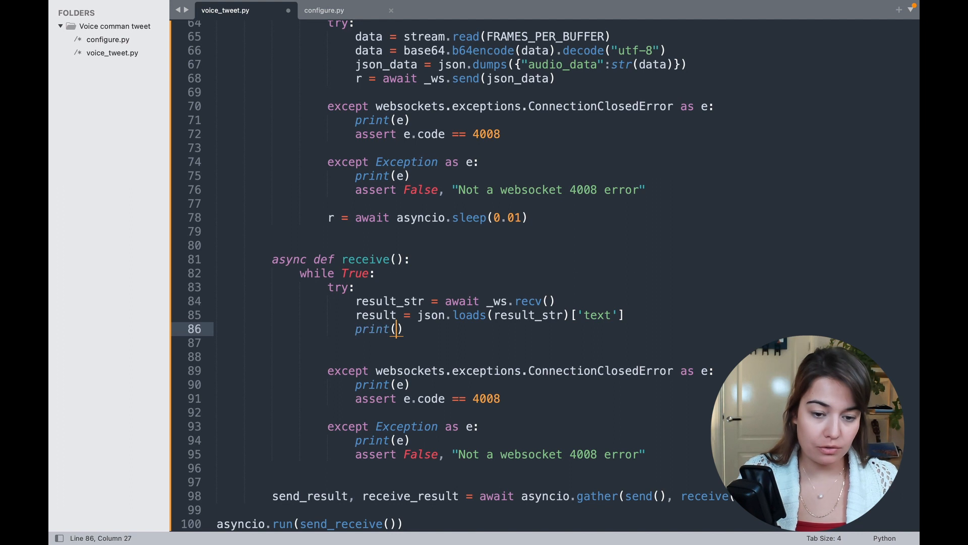
{"action": "type", "text": "result"}
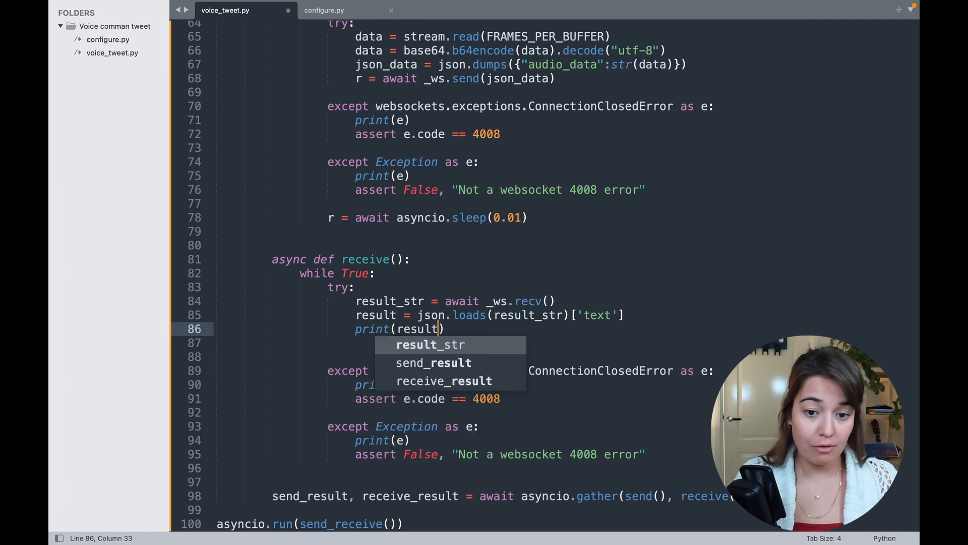
{"action": "left_click", "coordinate": [491, 524]}
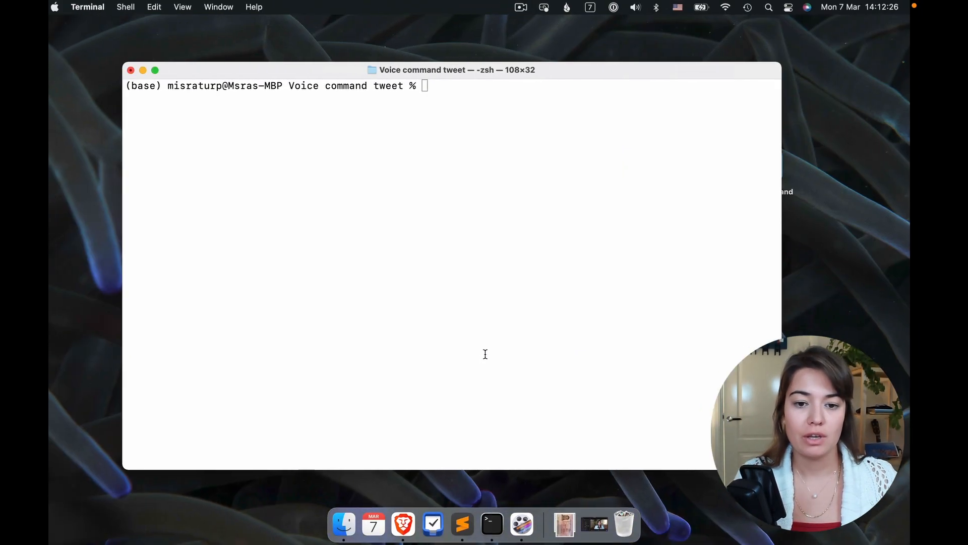
- Clear the terminal, run python voice_tweet.py to see growing partial transcripts, then suspend it with Ctrl+Z
{"action": "type", "text": "clear"}
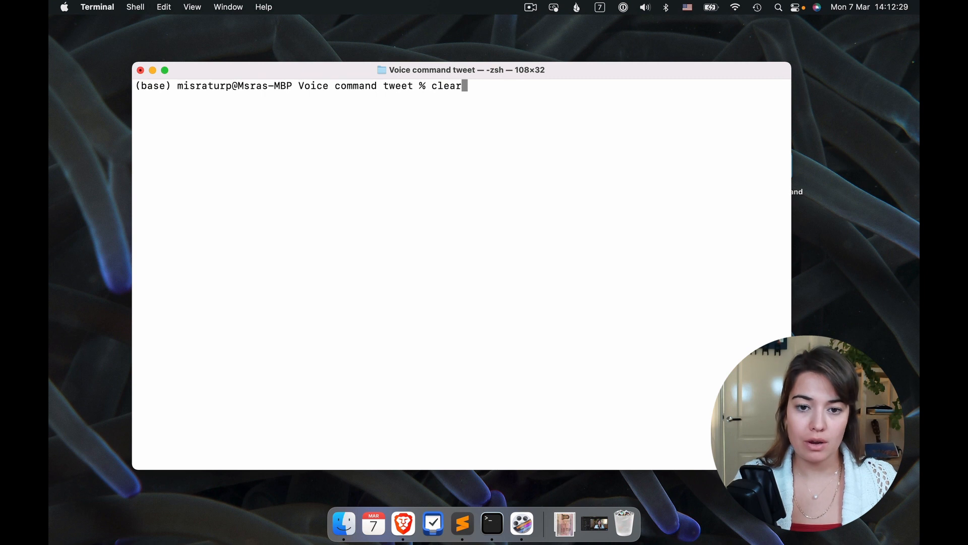
{"action": "key", "text": "Return"}
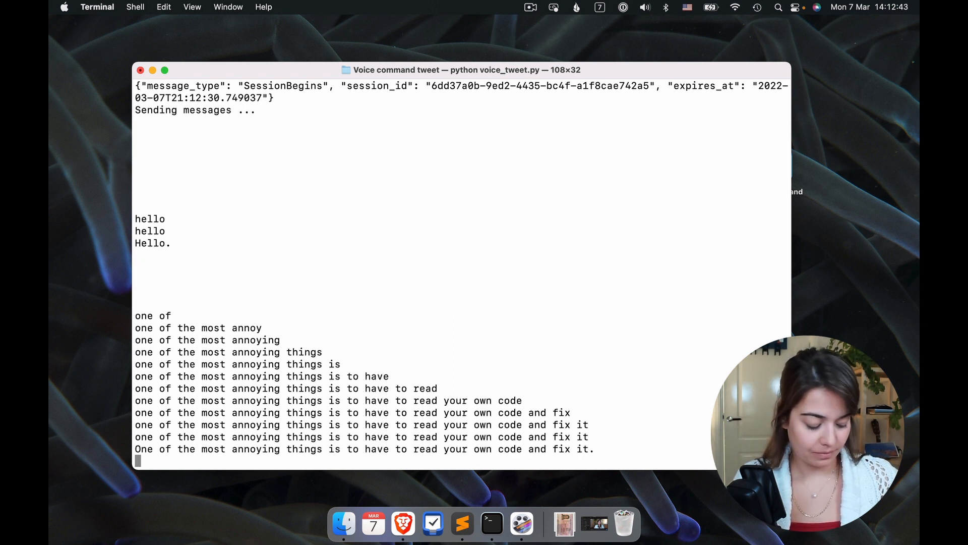
{"action": "key", "text": "ctrl+z"}
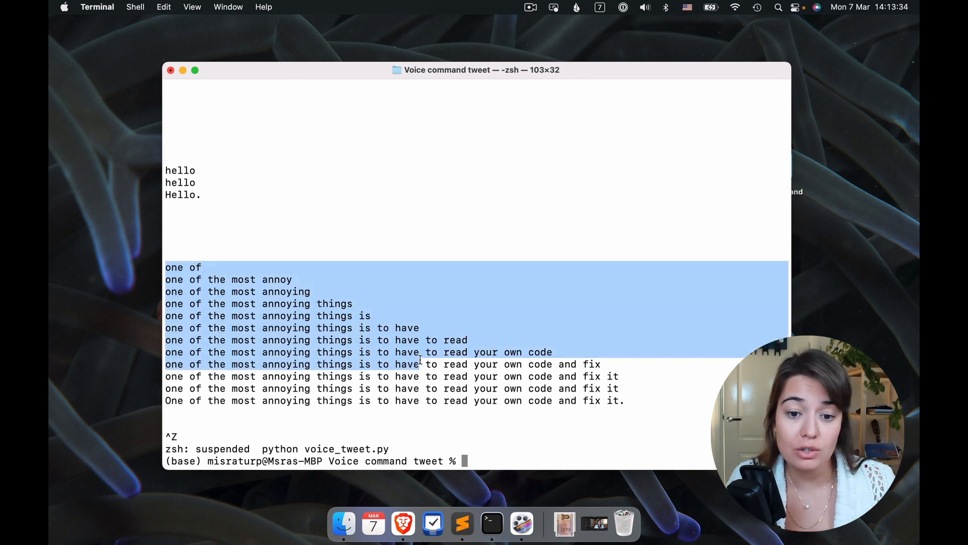
{"action": "left_click", "coordinate": [531, 361]}
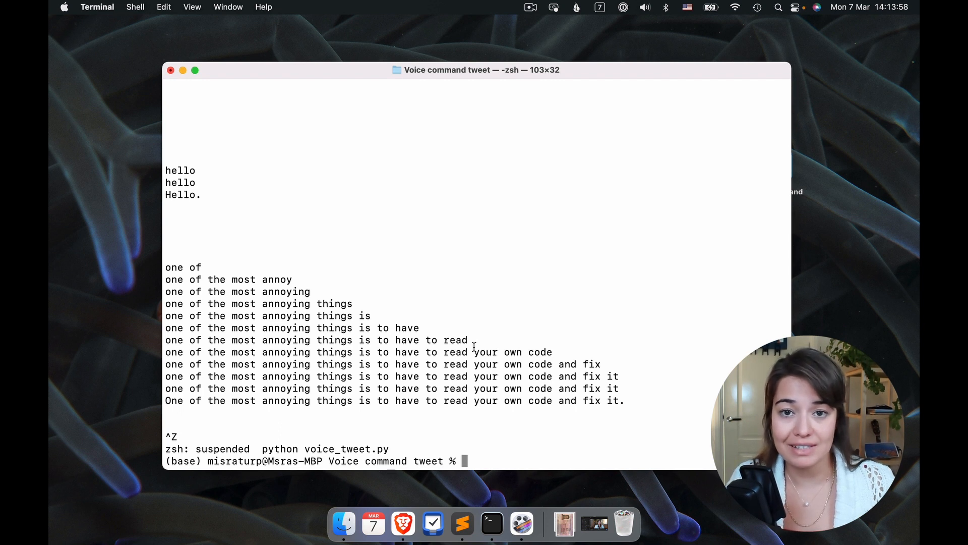
- Wrap print(result_str) in an `if result != ''` check so empty transcripts are skipped, and save
{"action": "left_click", "coordinate": [461, 525]}
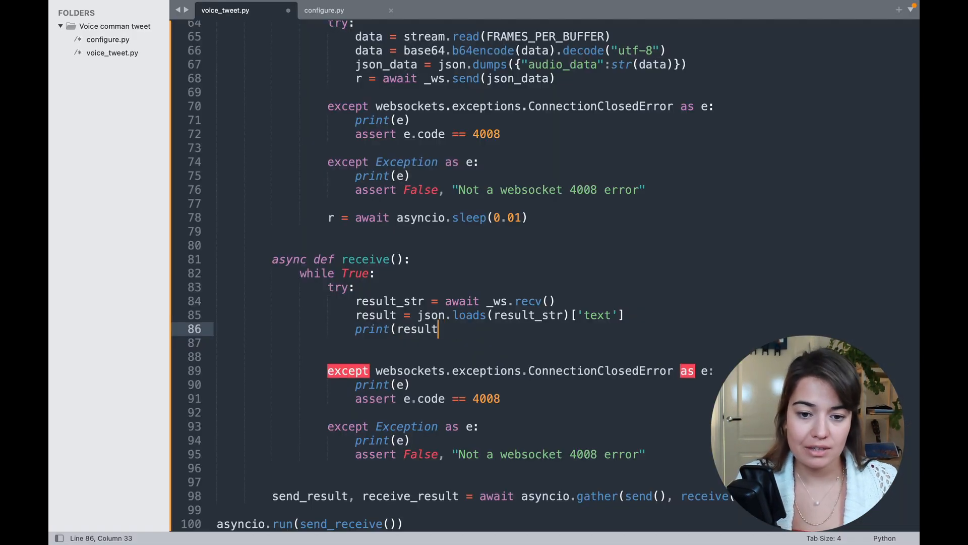
{"action": "key", "text": "ctrl+z"}
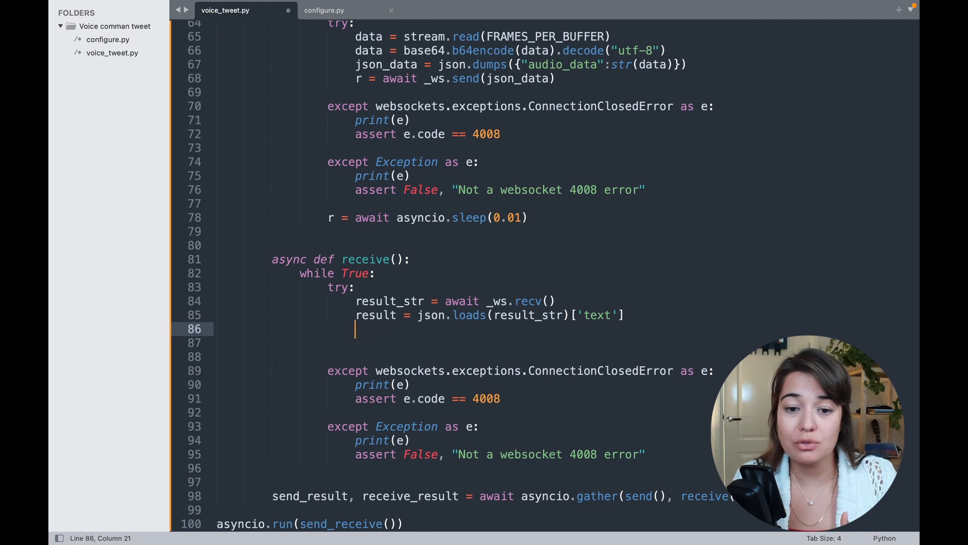
{"action": "double_click", "coordinate": [389, 301]}
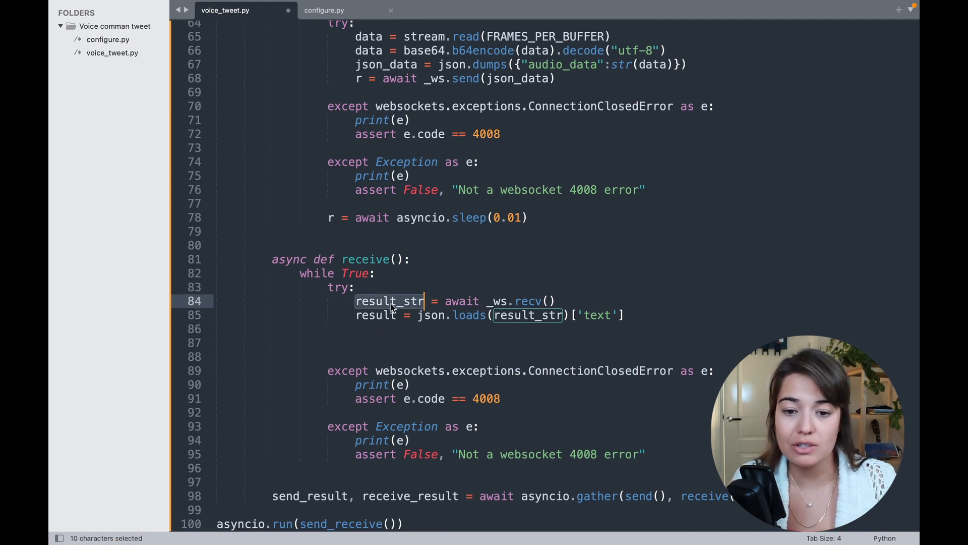
{"action": "left_click", "coordinate": [389, 300]}
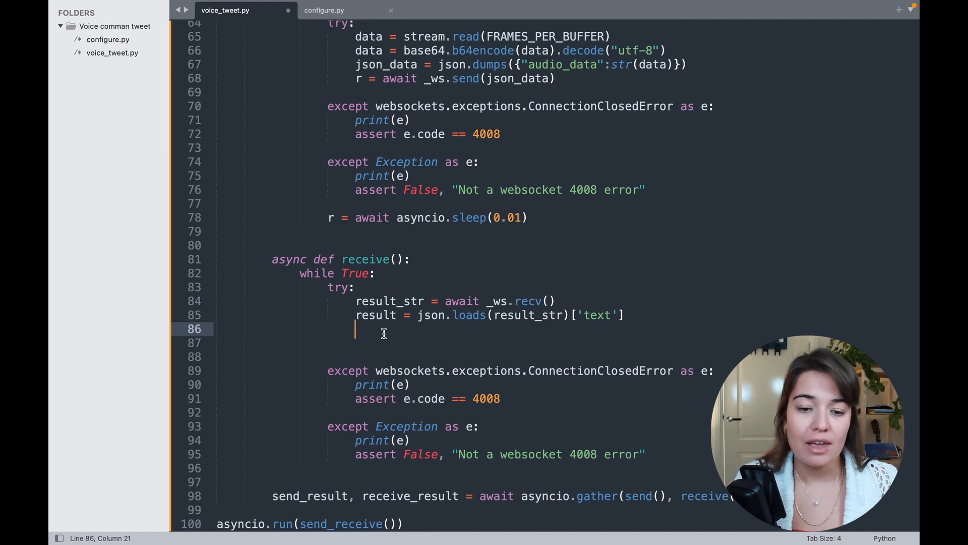
{"action": "key", "text": "Enter"}
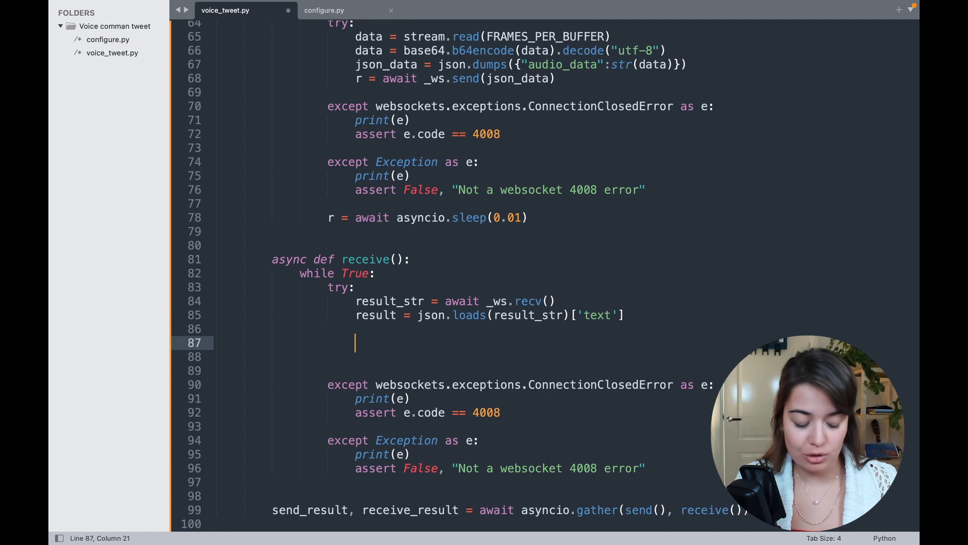
{"action": "type", "text": "if result != '':"}
{"action": "type", "text": "print(result_str)"}
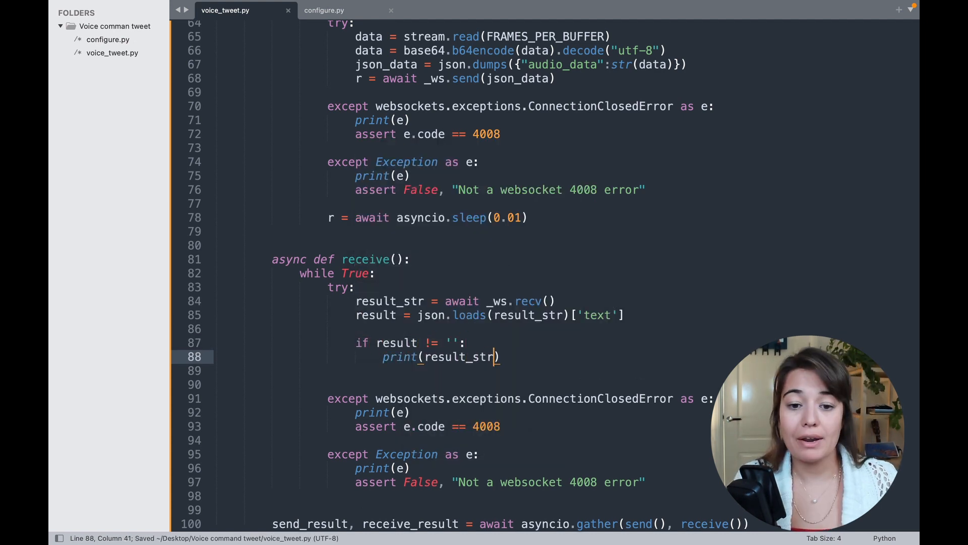
{"action": "mouse_move", "coordinate": [400, 356]}
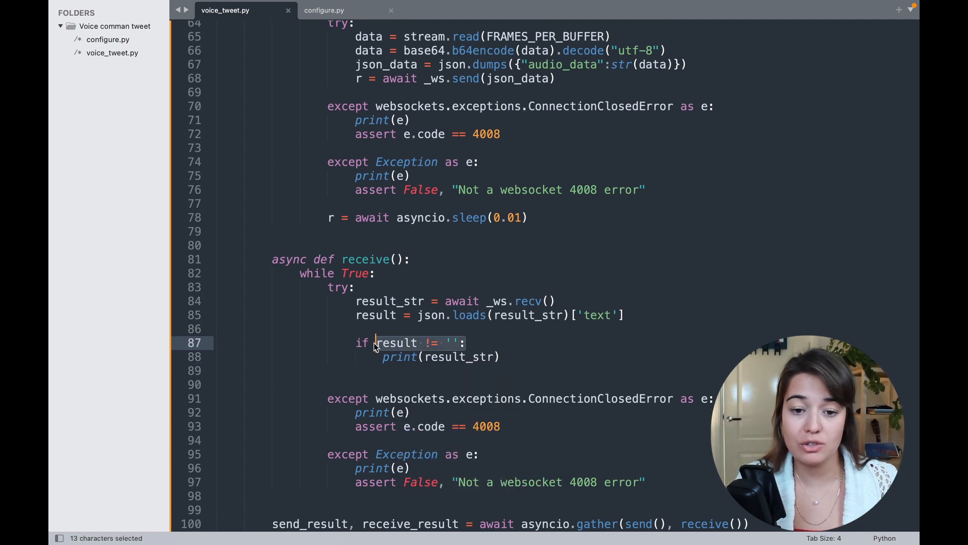
{"action": "left_click", "coordinate": [395, 343]}
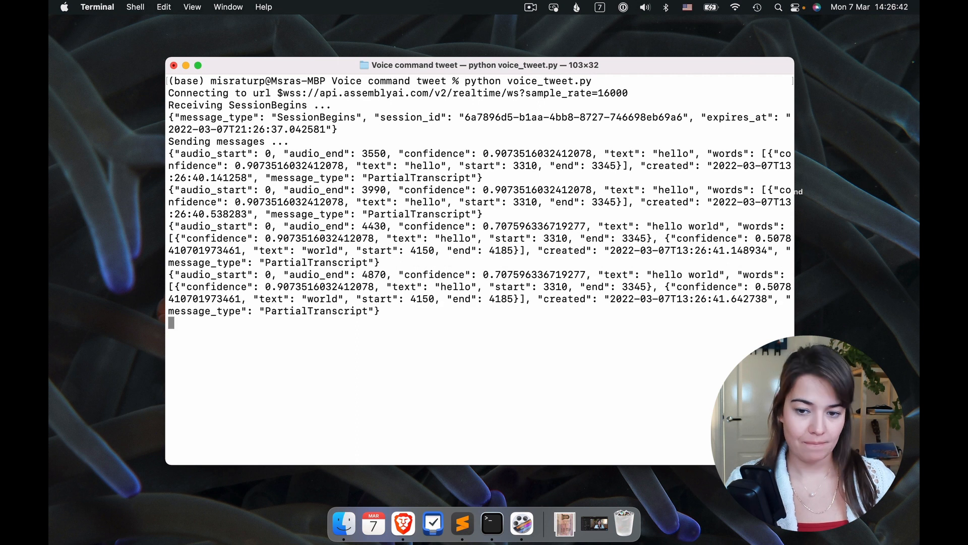
- Suspend the run and highlight the confidence and message_type fields of partial and FinalTranscript messages
{"action": "key", "text": "ctrl+z"}
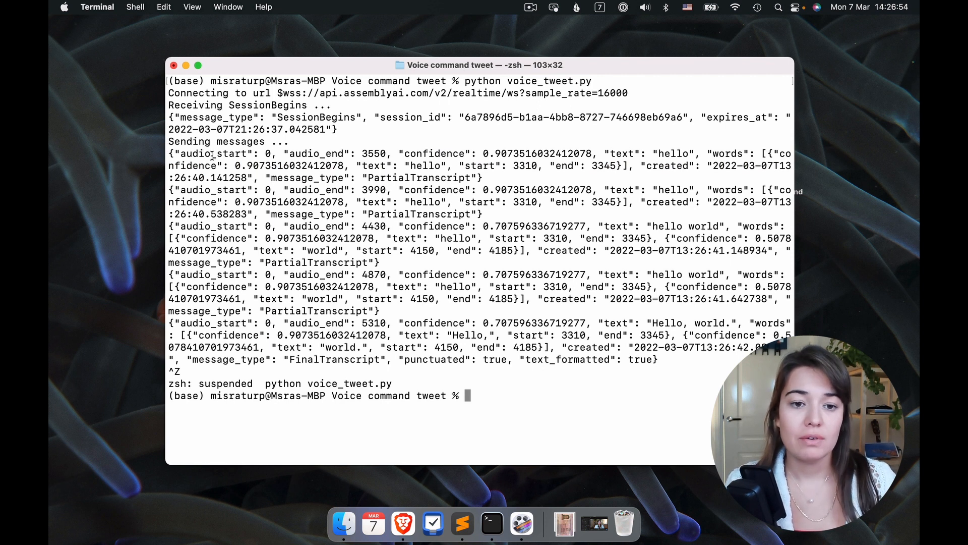
{"action": "double_click", "coordinate": [213, 153]}
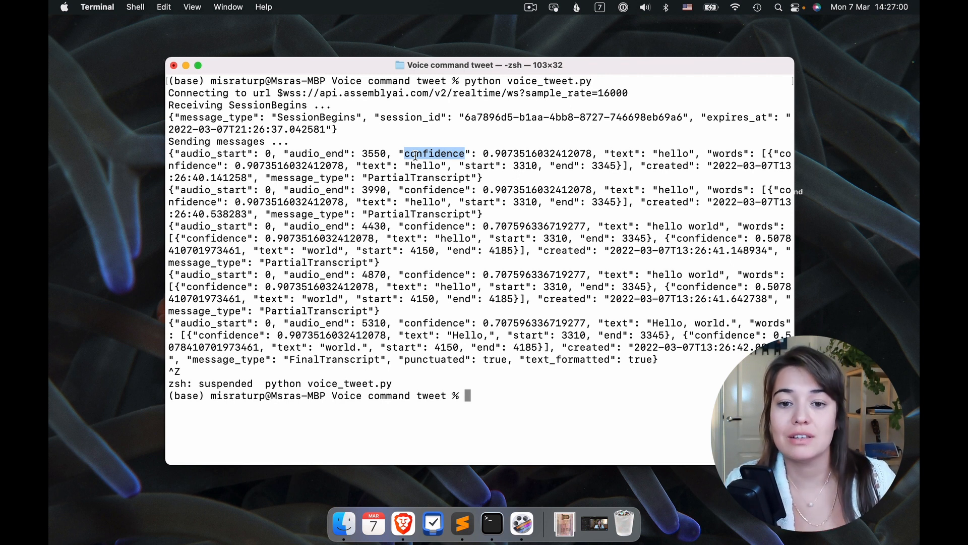
{"action": "mouse_move", "coordinate": [669, 154]}
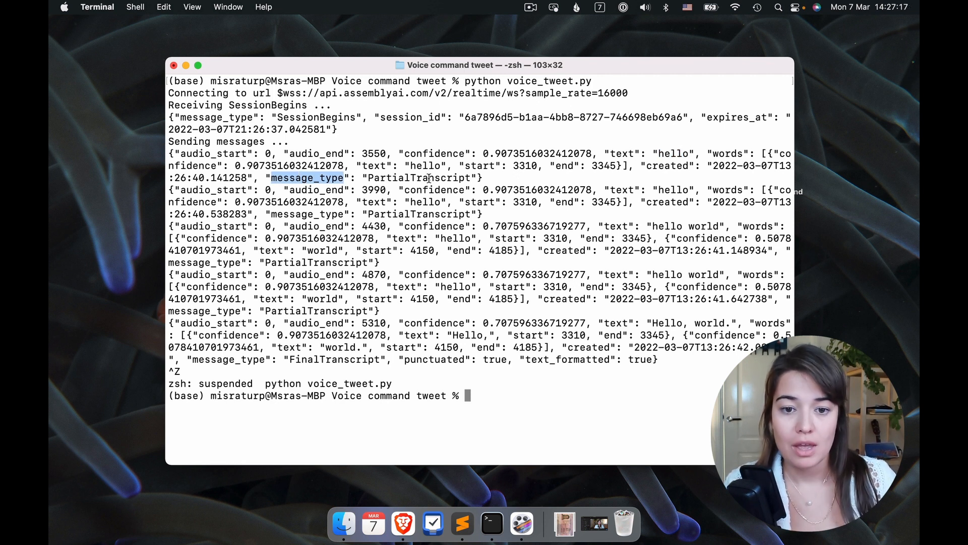
{"action": "double_click", "coordinate": [418, 178]}
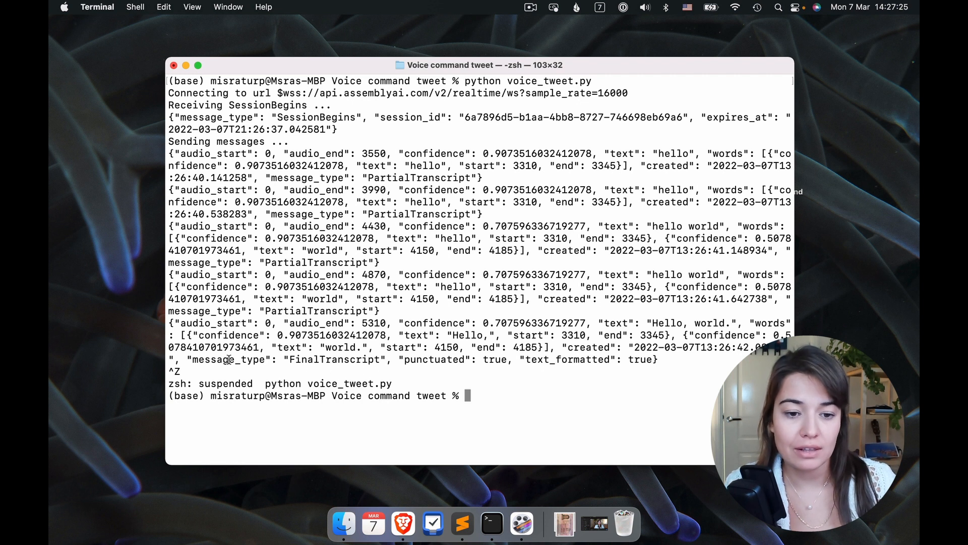
{"action": "double_click", "coordinate": [333, 359]}
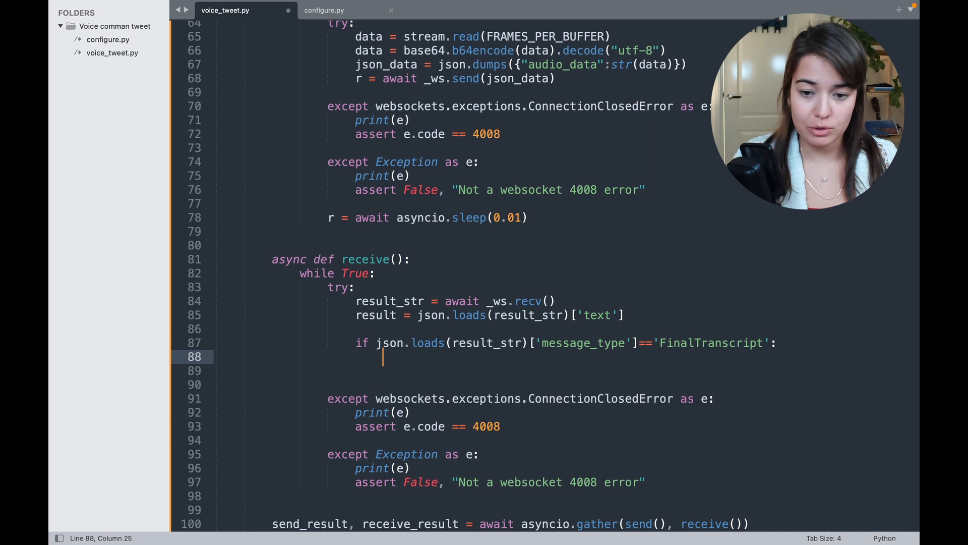
- Check message_type == 'FinalTranscript', print(result), and add `if result == 'Tweet.' and previous_result!='':` to tweet
{"action": "double_click", "coordinate": [712, 343]}
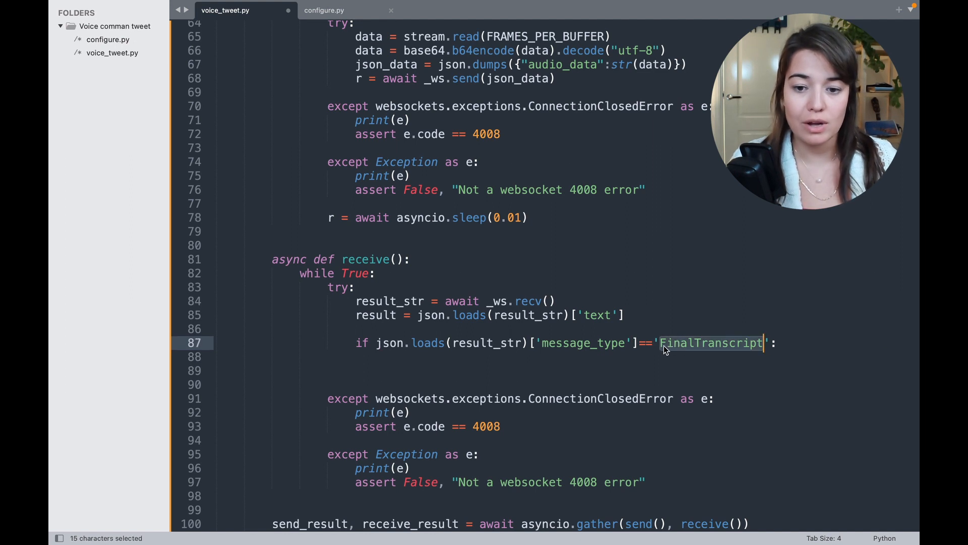
{"action": "mouse_move", "coordinate": [704, 343]}
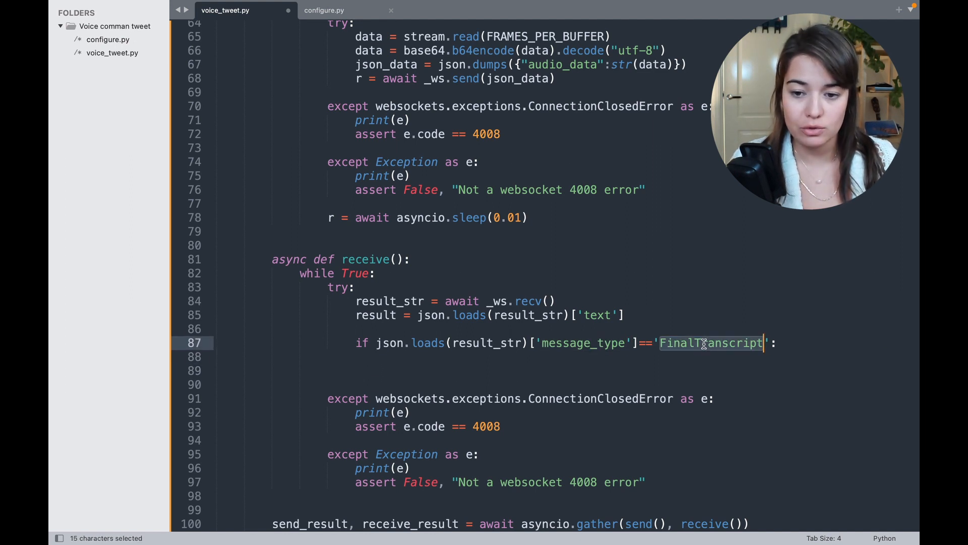
{"action": "type", "text": "print"}
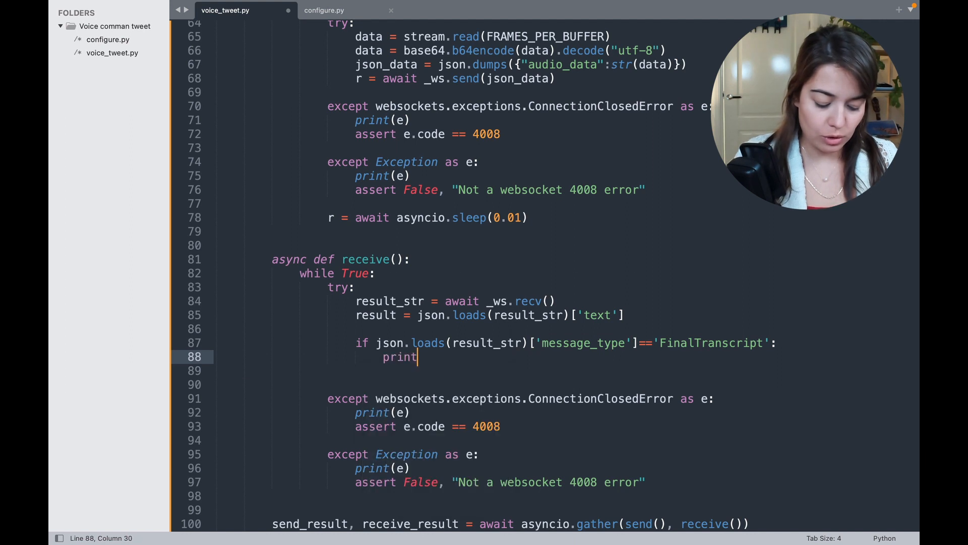
{"action": "type", "text": "(result"}
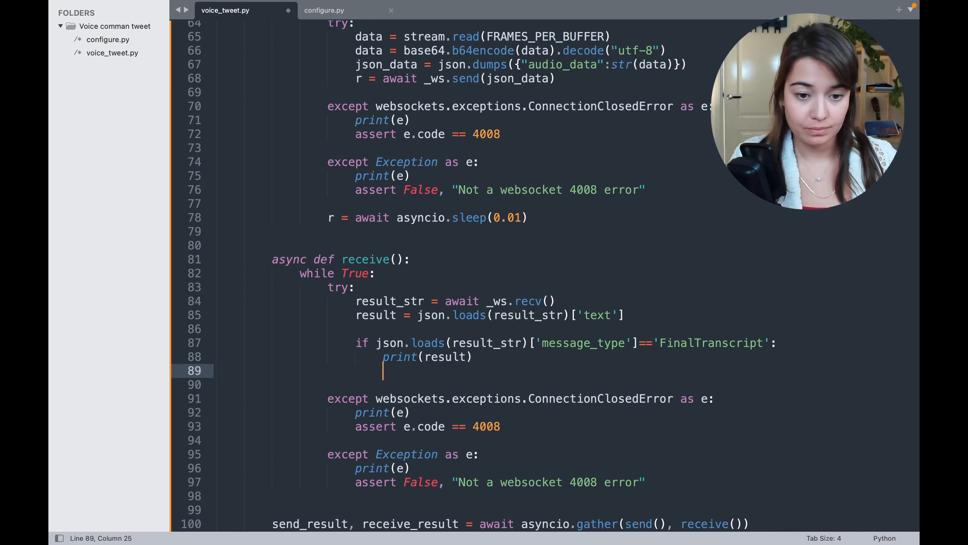
{"action": "type", "text": "if result == 'Tweet.' and previous_result!='':"}
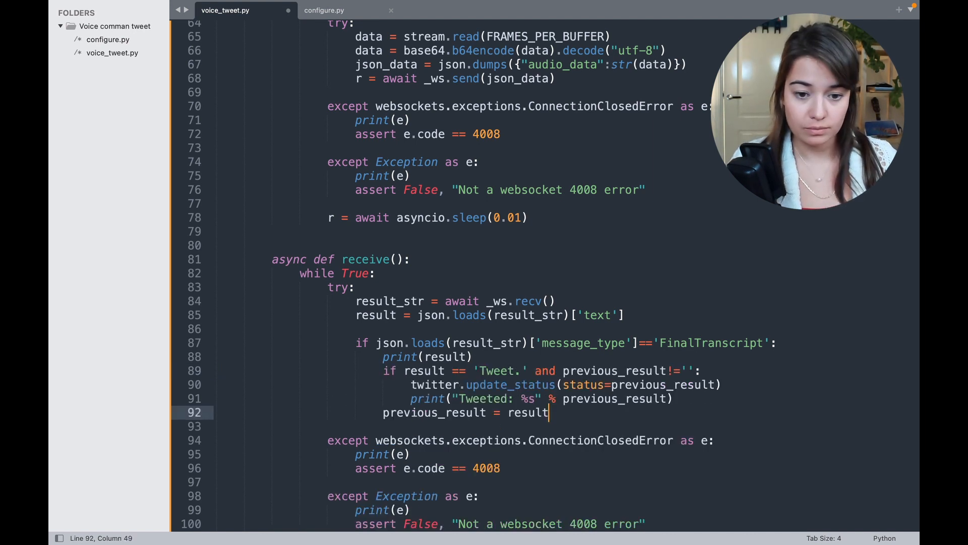
{"action": "key", "text": "enter"}
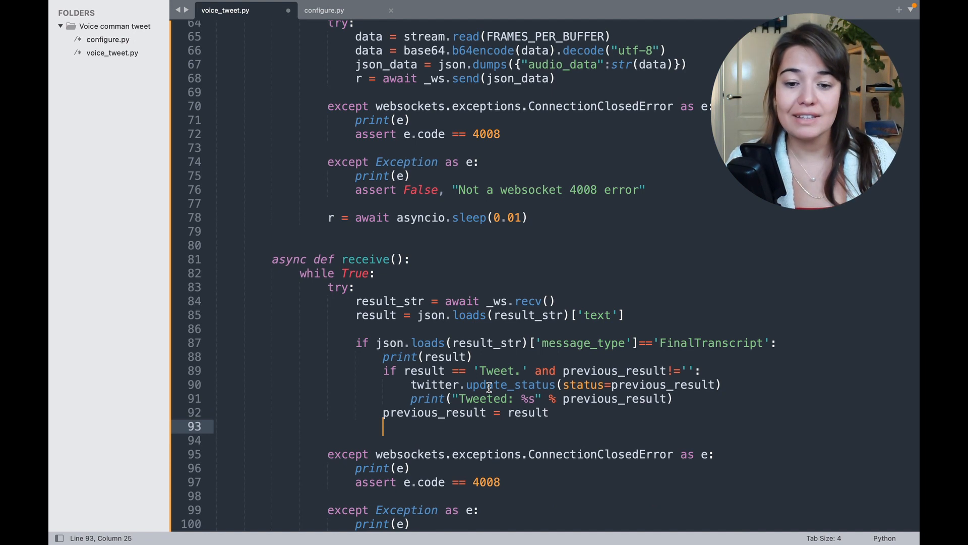
{"action": "left_click", "coordinate": [439, 384]}
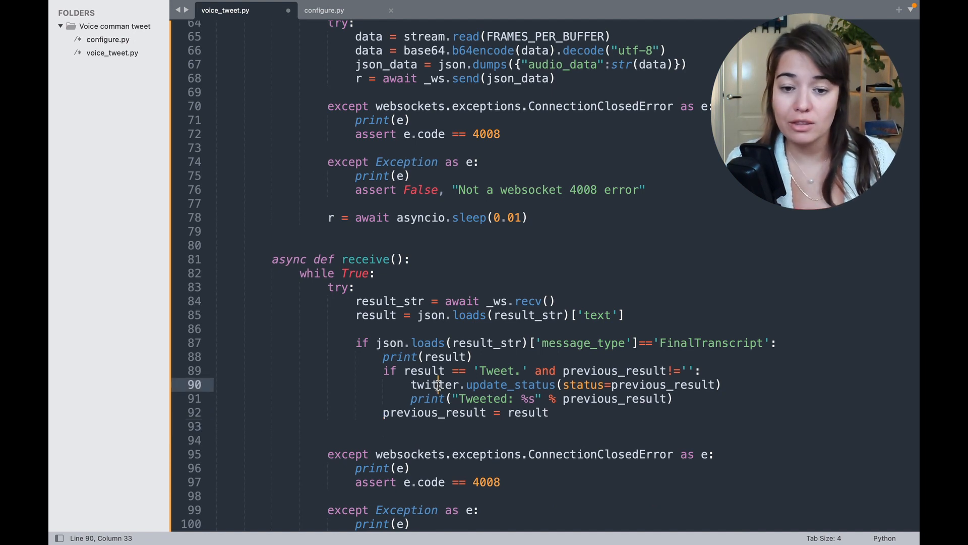
{"action": "double_click", "coordinate": [435, 384]}
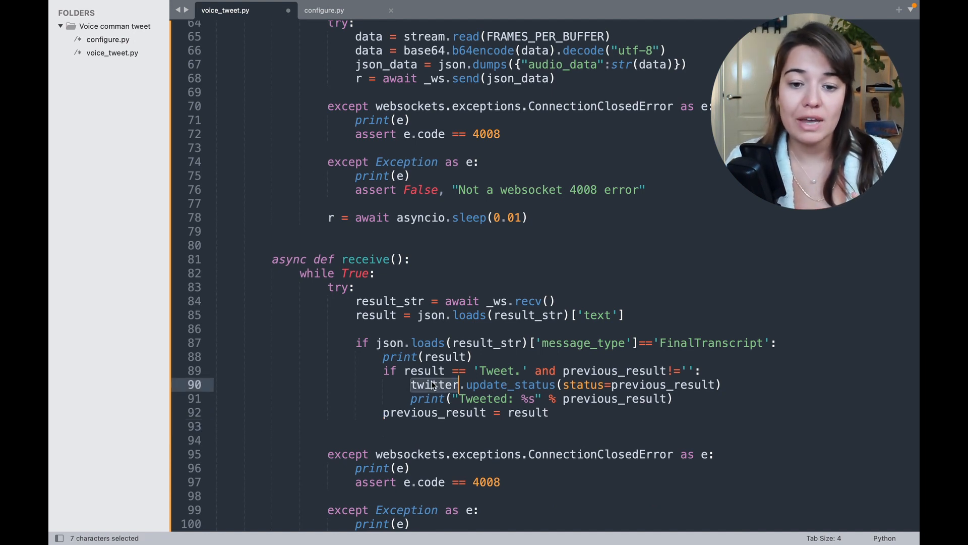
{"action": "scroll", "scroll_direction": "up", "scroll_amount": 3}
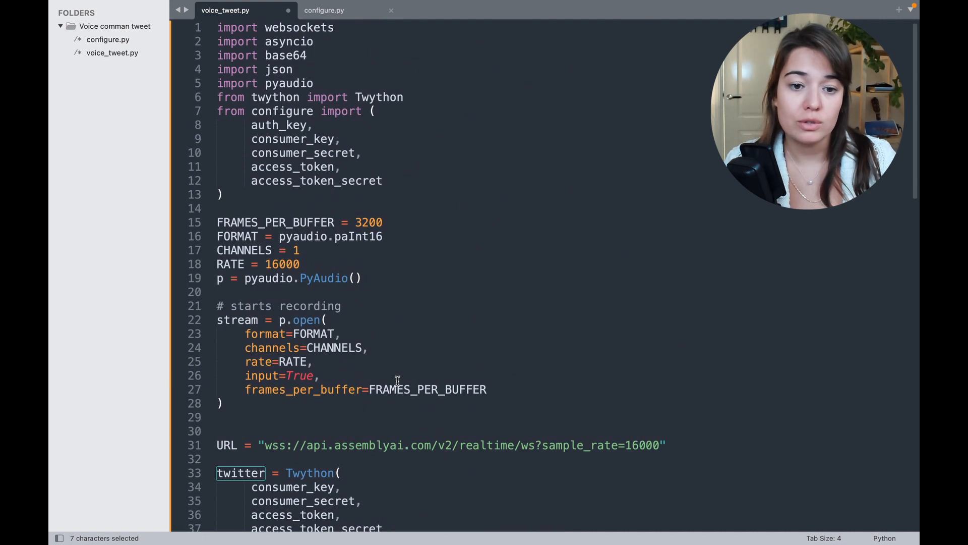
{"action": "scroll", "scroll_direction": "down", "scroll_amount": 3}
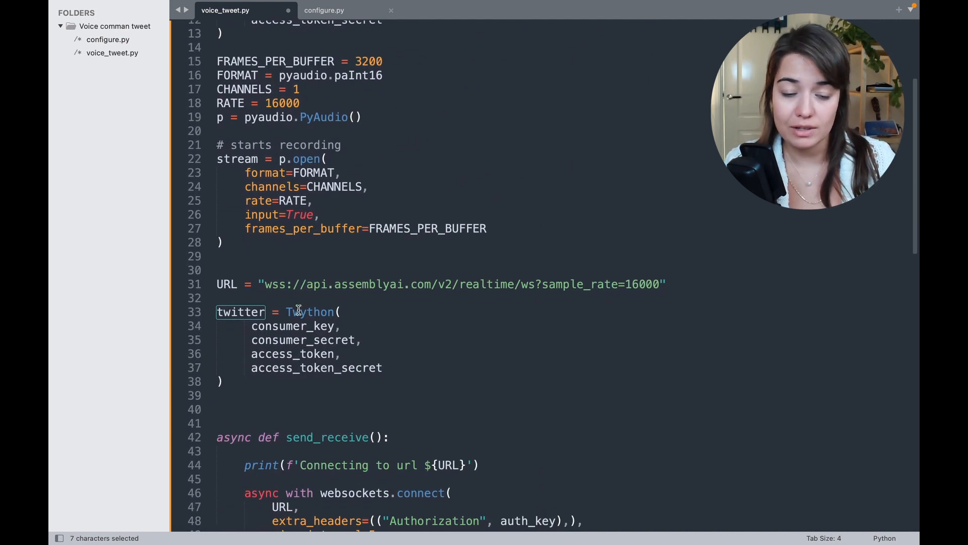
{"action": "scroll", "scroll_direction": "down", "scroll_amount": 3}
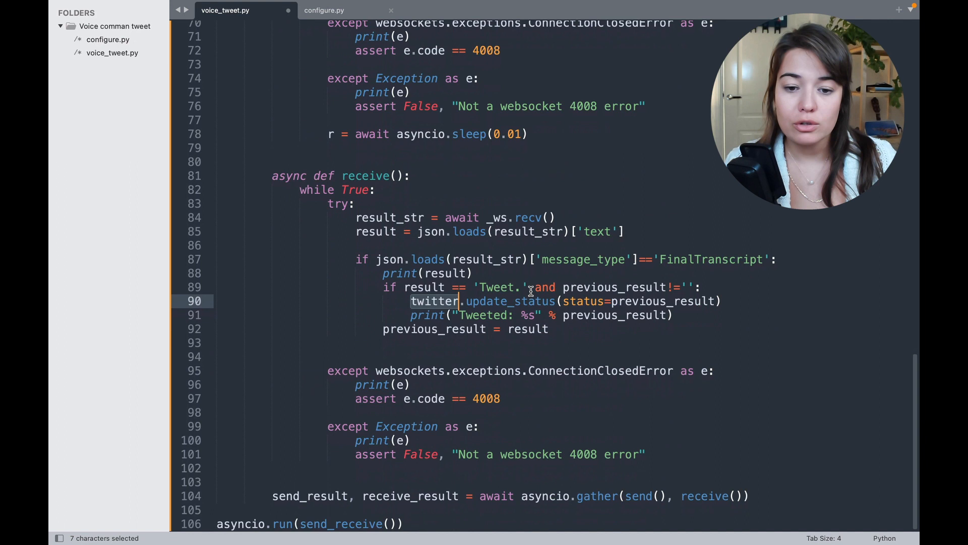
{"action": "double_click", "coordinate": [510, 301]}
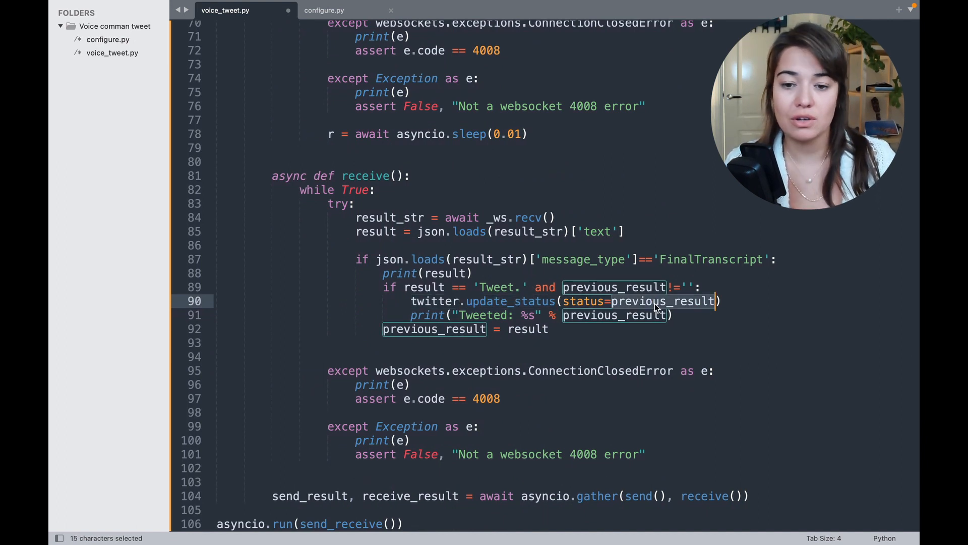
{"action": "left_click", "coordinate": [646, 301]}
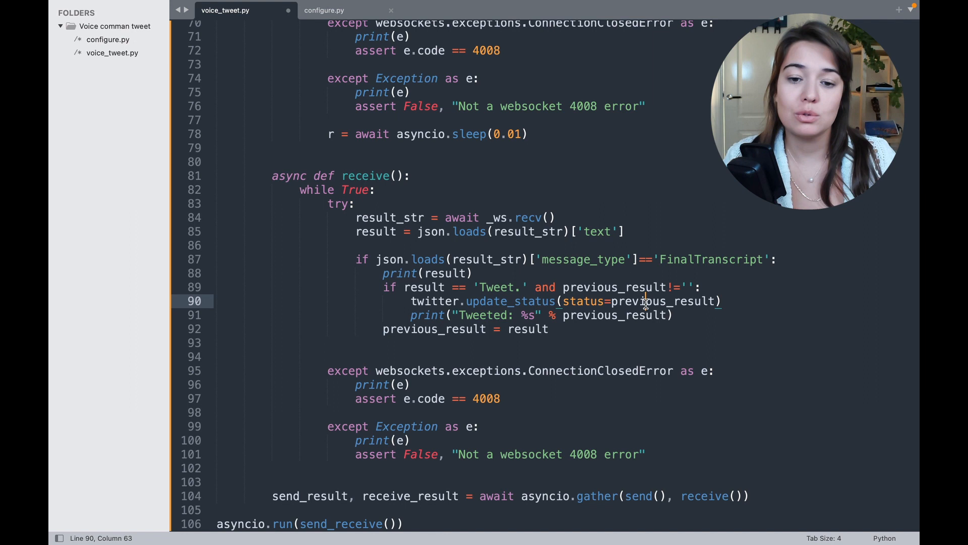
{"action": "double_click", "coordinate": [664, 301]}
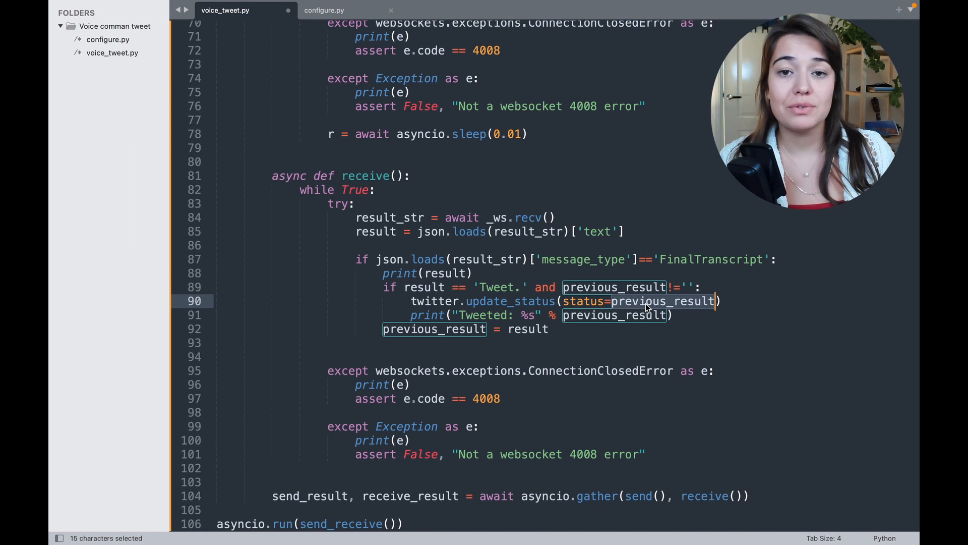
{"action": "left_click", "coordinate": [661, 300]}
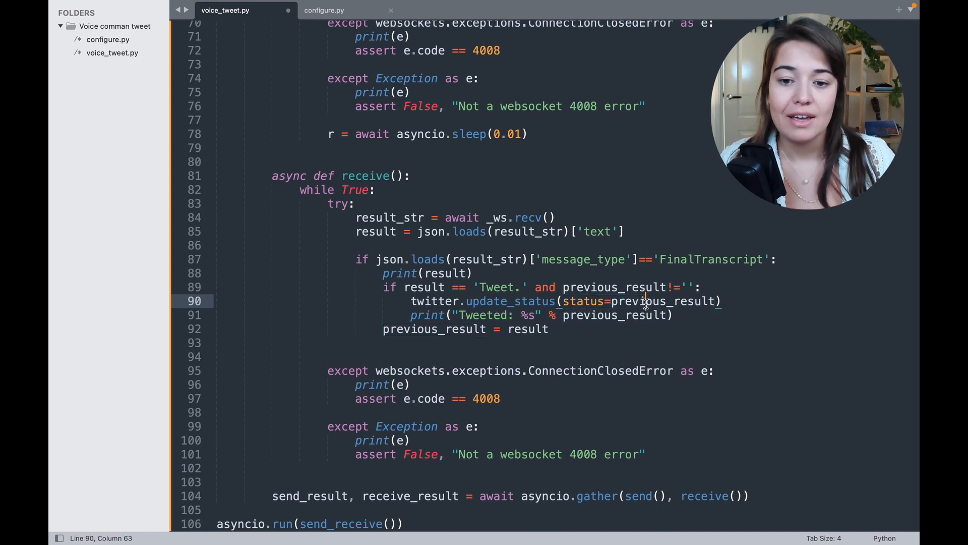
{"action": "double_click", "coordinate": [434, 329]}
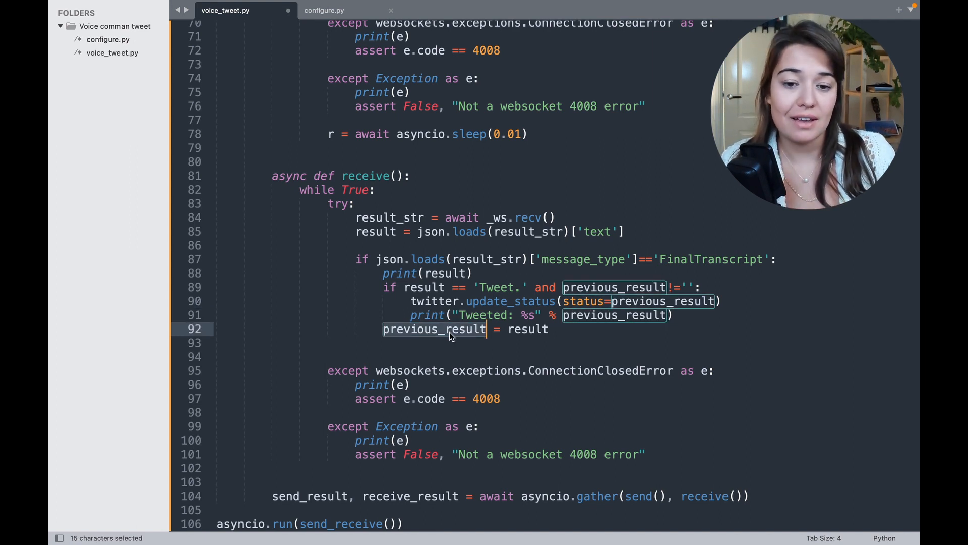
{"action": "left_click", "coordinate": [433, 329]}
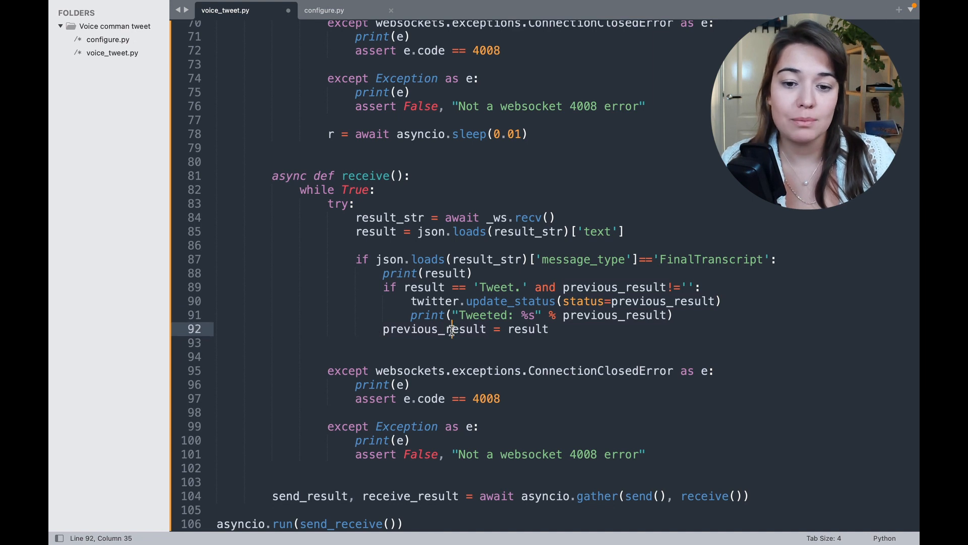
{"action": "double_click", "coordinate": [526, 328]}
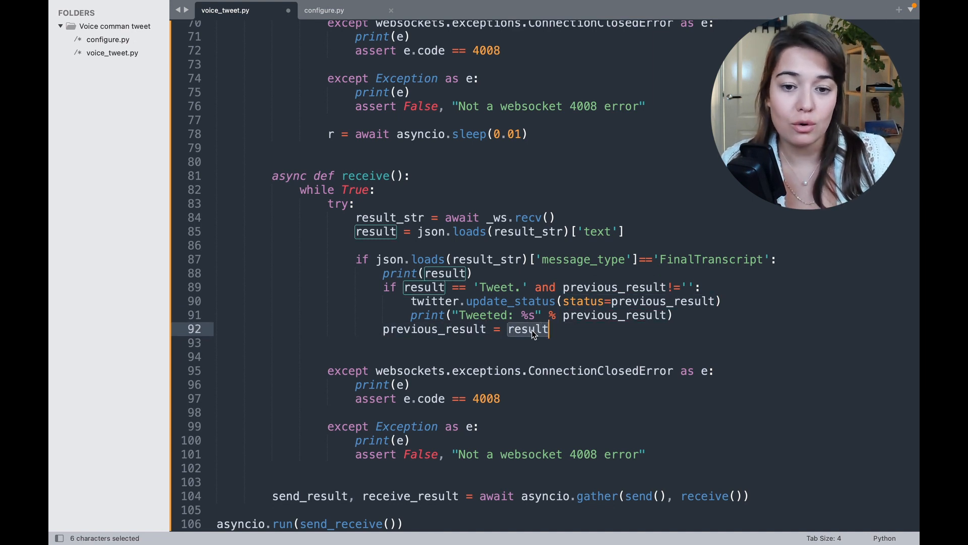
{"action": "double_click", "coordinate": [434, 329]}
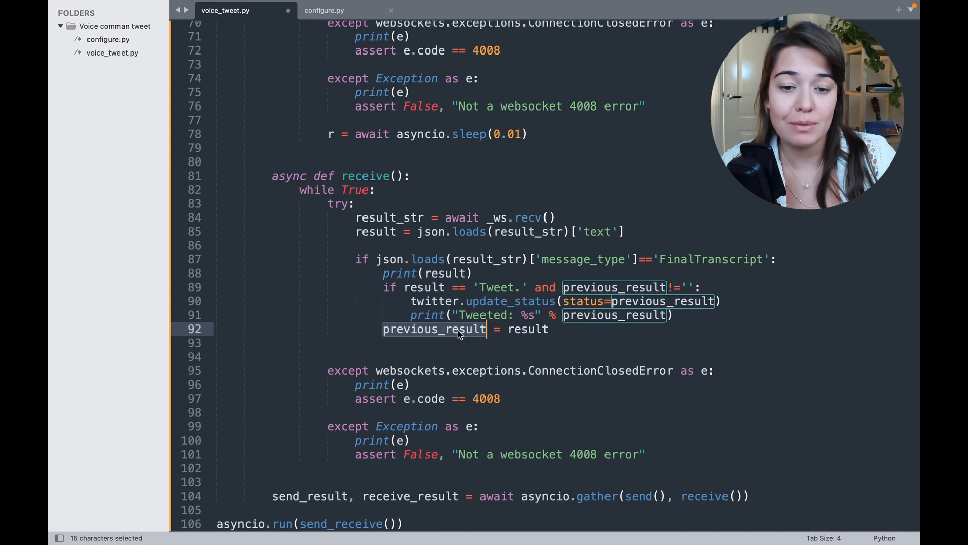
{"action": "mouse_move", "coordinate": [622, 315]}
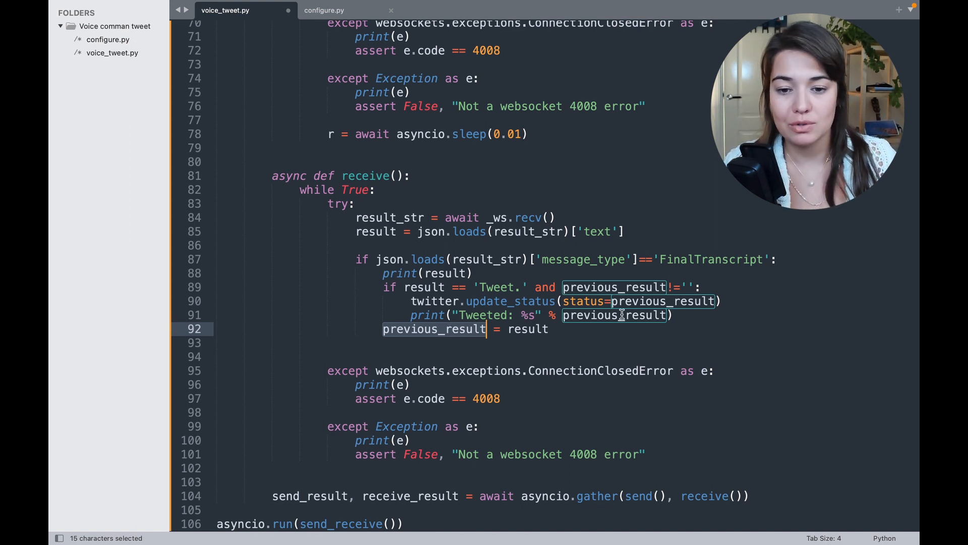
{"action": "double_click", "coordinate": [444, 274]}
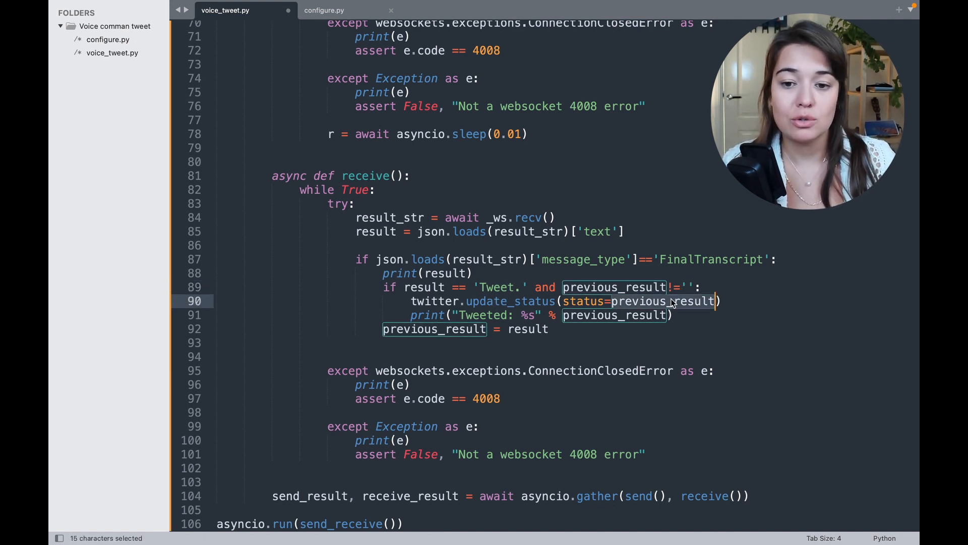
{"action": "mouse_move", "coordinate": [411, 315]}
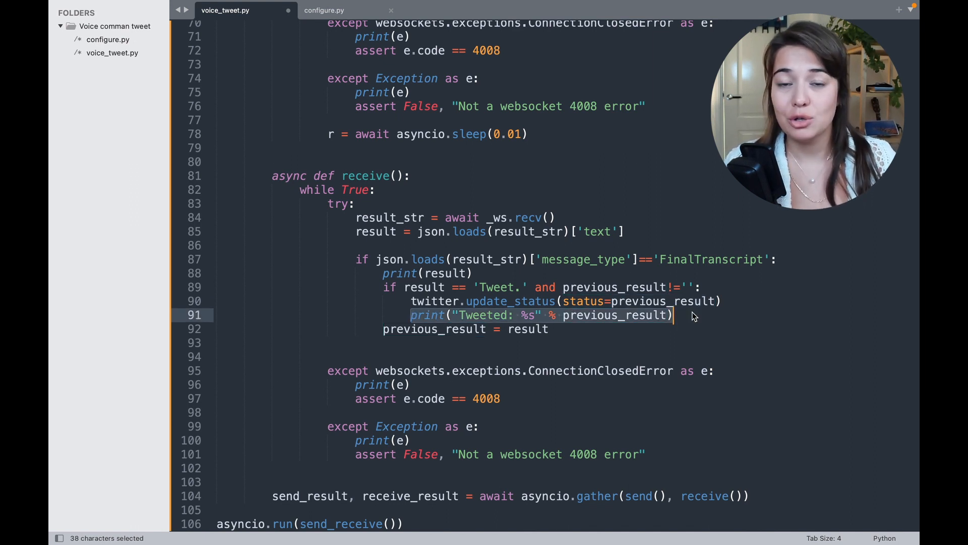
{"action": "left_click", "coordinate": [675, 315]}
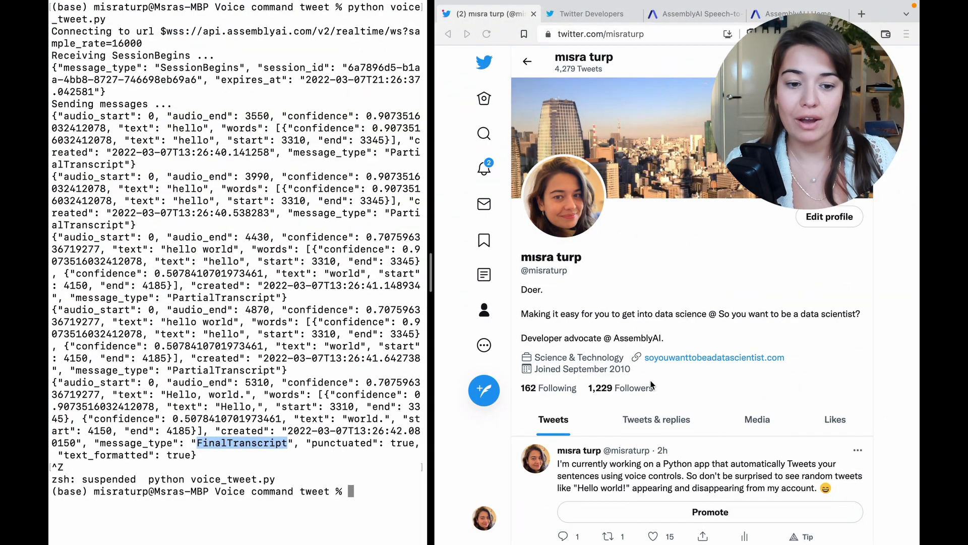
- Clear the terminal and run python voice_tweet.py to start transcribing
{"action": "type", "text": "cl"}
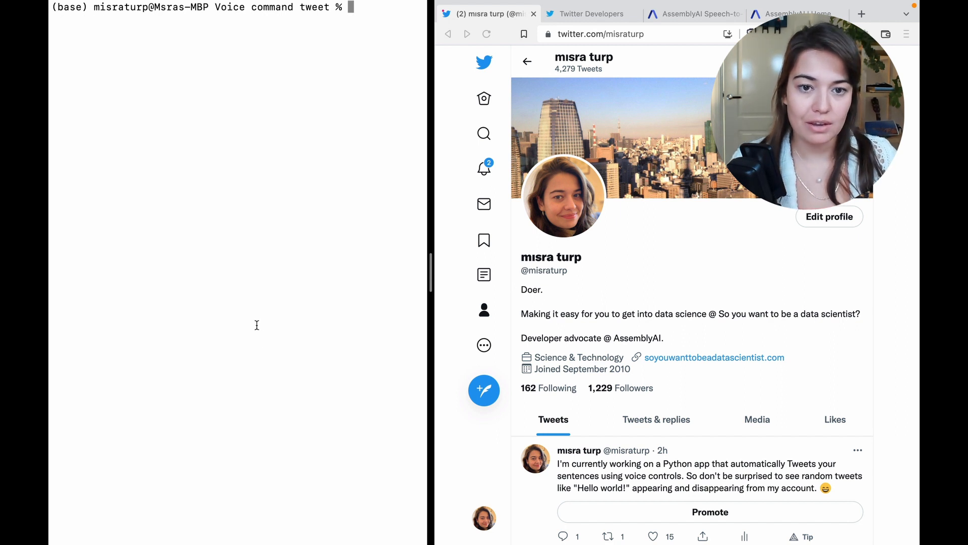
{"action": "type", "text": "python voice_tweet.py"}
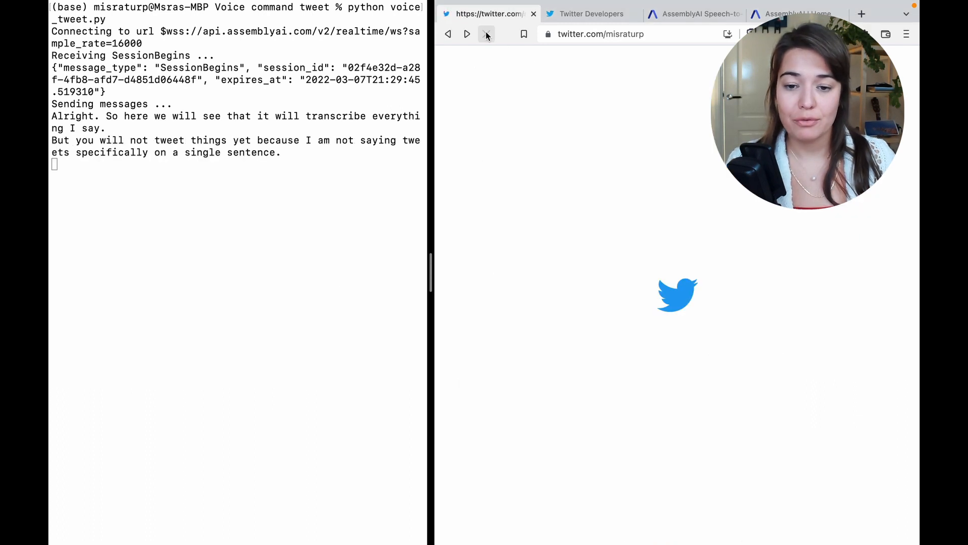
- Reload the Twitter profile while the script tweets the spoken sentence about five-year-old code bugs
{"action": "left_click", "coordinate": [486, 34]}
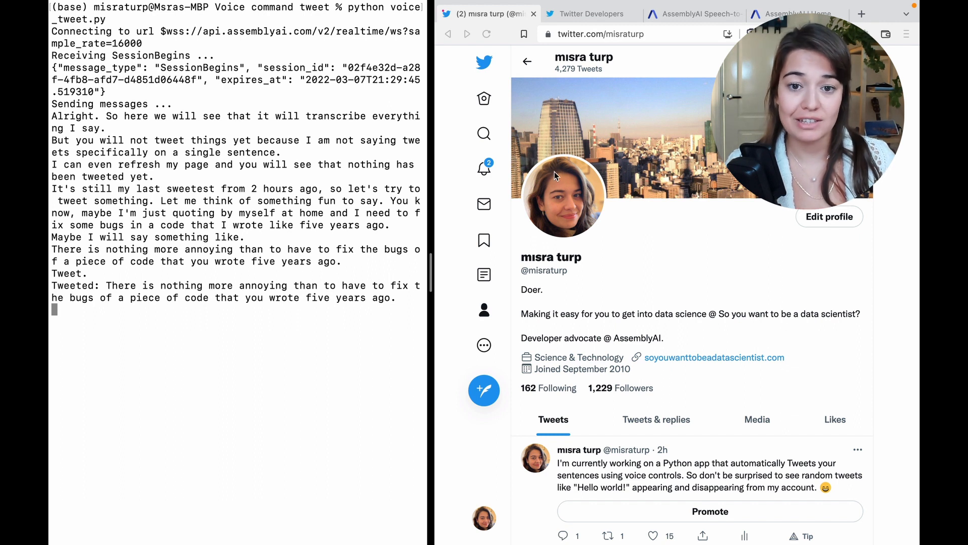
{"action": "left_click", "coordinate": [486, 35]}
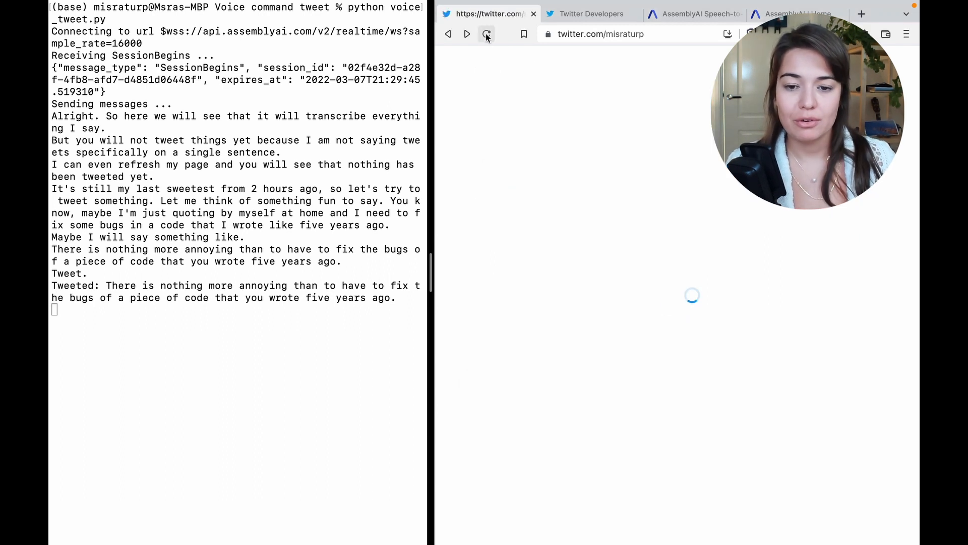
- Reload the profile and see the new tweet about fixing old code bugs at the top
{"action": "left_click", "coordinate": [487, 34]}
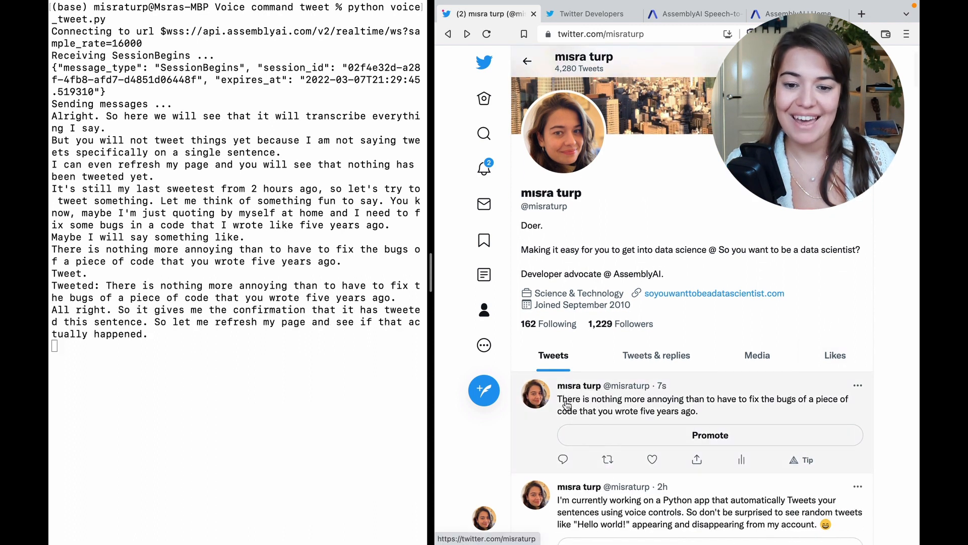
{"action": "mouse_move", "coordinate": [650, 407]}
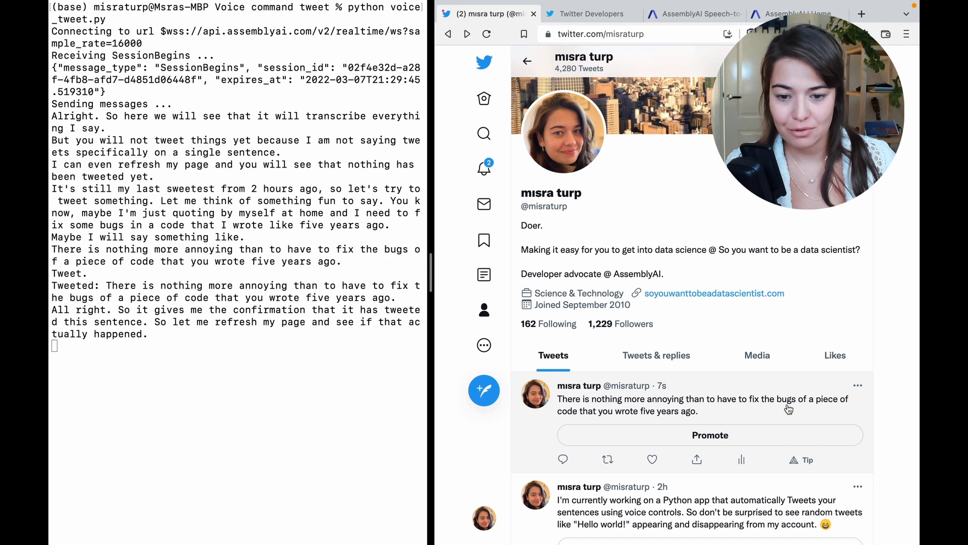
{"action": "mouse_move", "coordinate": [761, 417]}
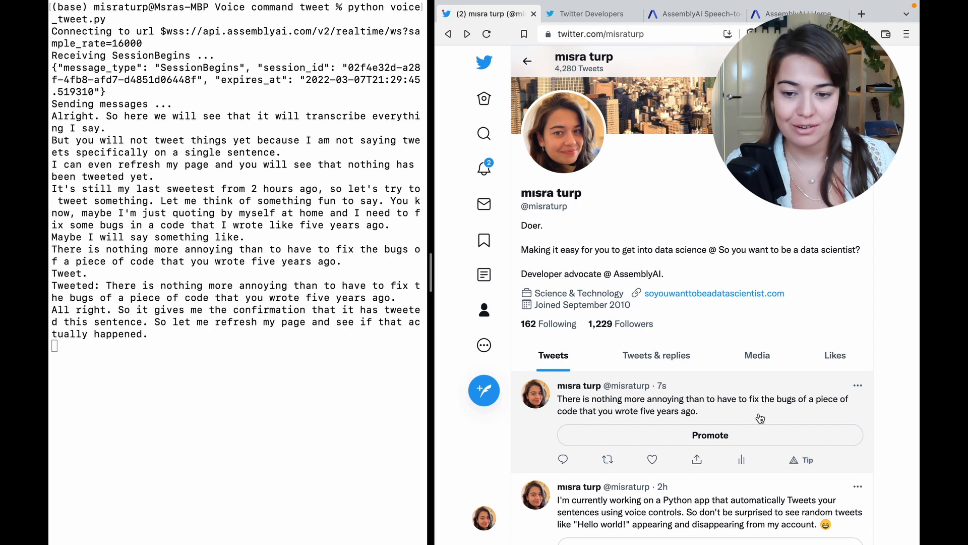
{"action": "mouse_move", "coordinate": [693, 381]}
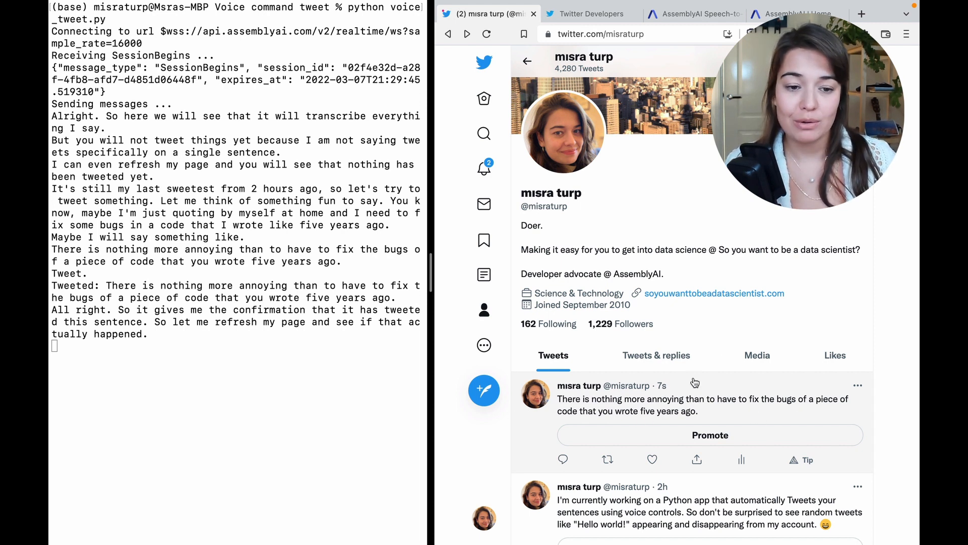
{"action": "mouse_move", "coordinate": [856, 303]}
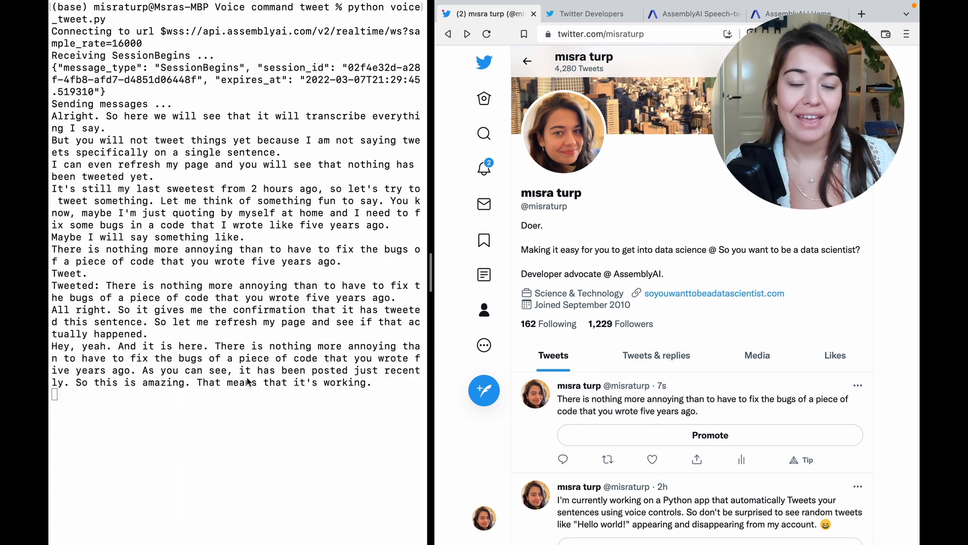
{"action": "mouse_move", "coordinate": [198, 381]}
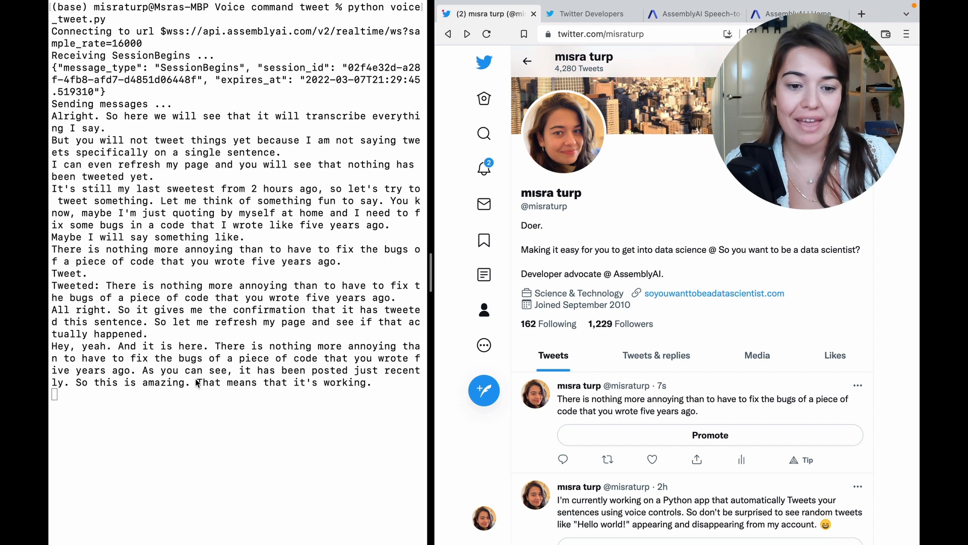